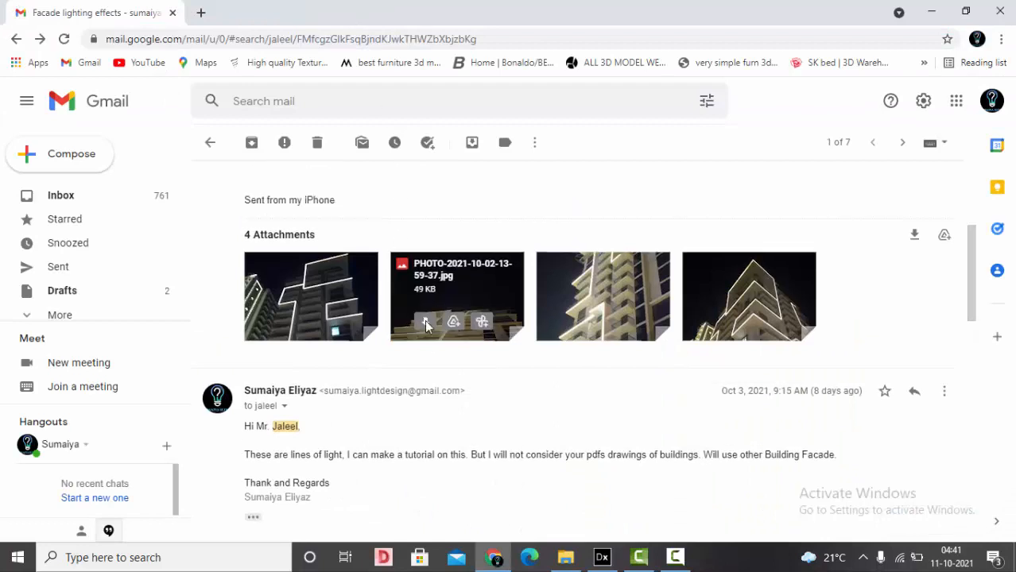
View the building photo attachment full size and browse through the next facade photos
left_click(456, 297)
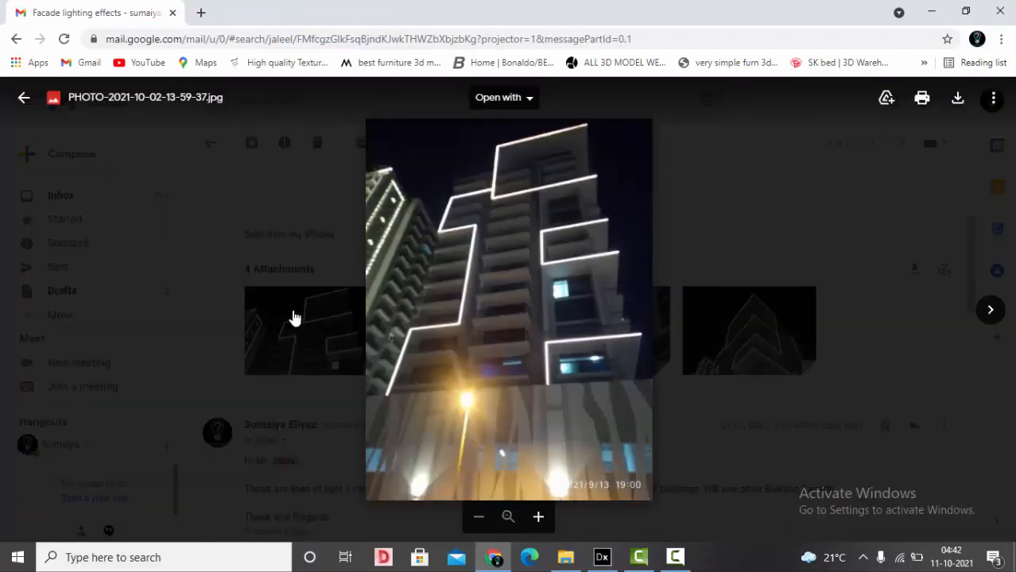
mouse_move(400, 280)
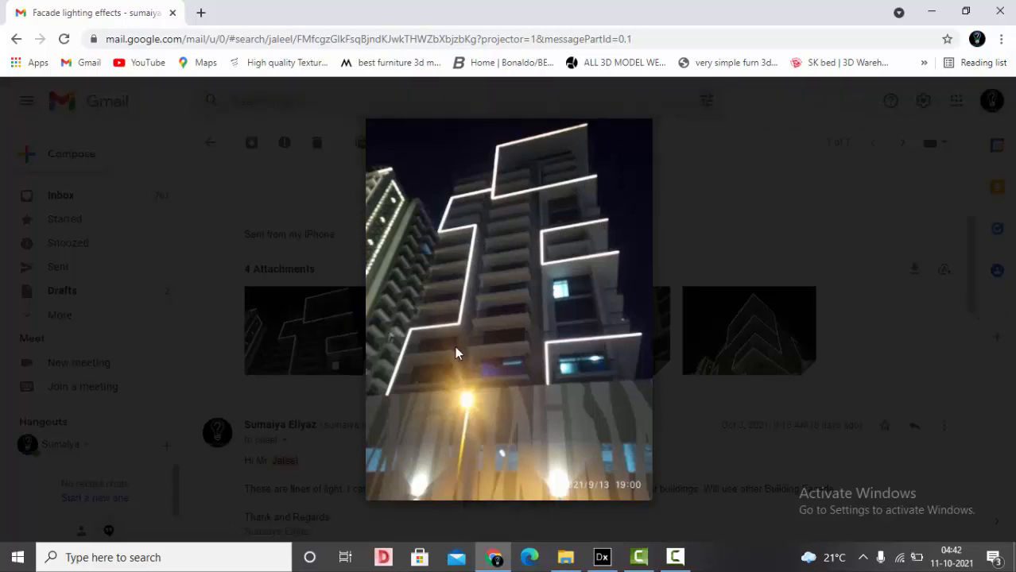
left_click(990, 310)
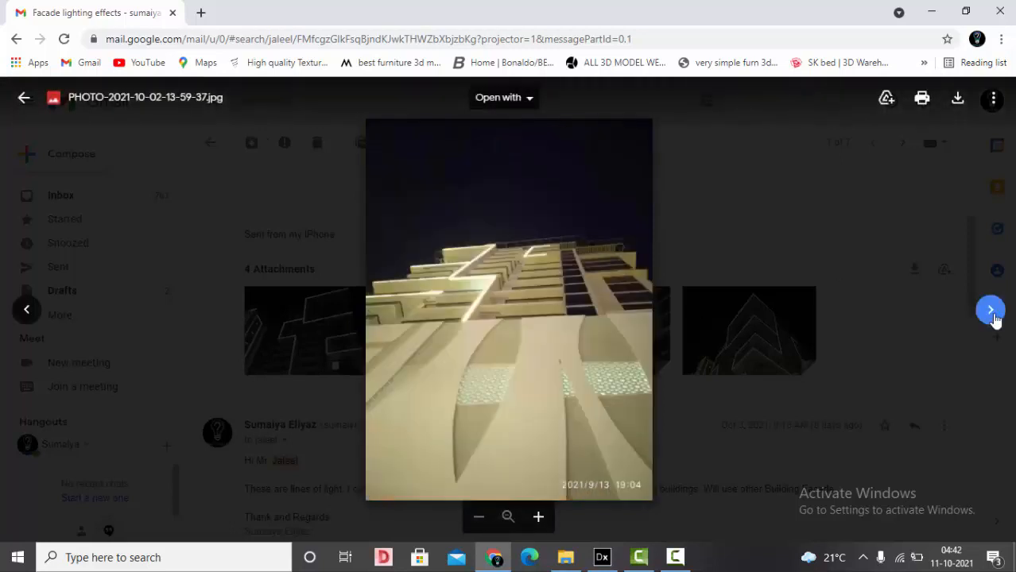
left_click(991, 309)
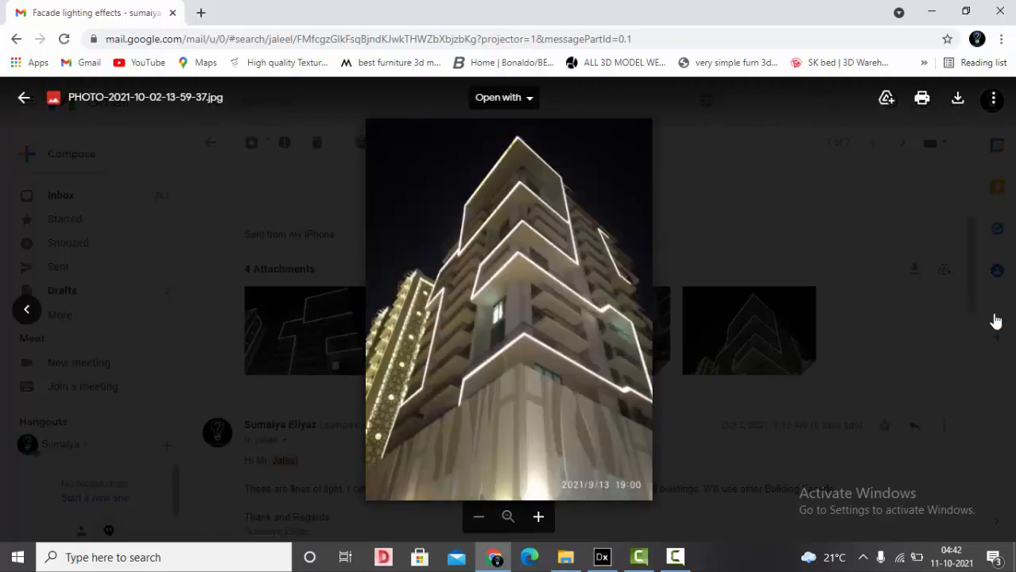
mouse_move(580, 309)
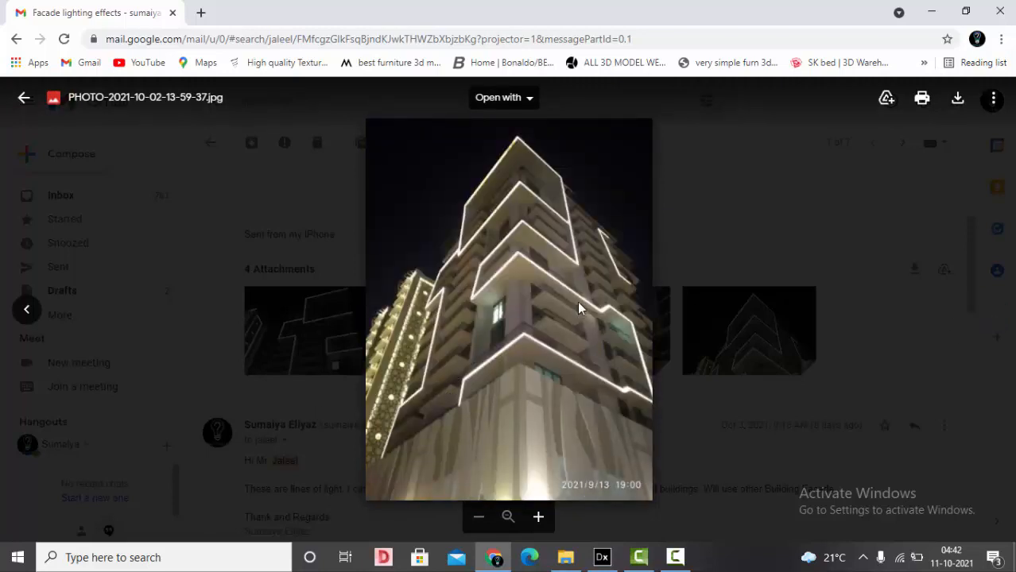
left_click(600, 556)
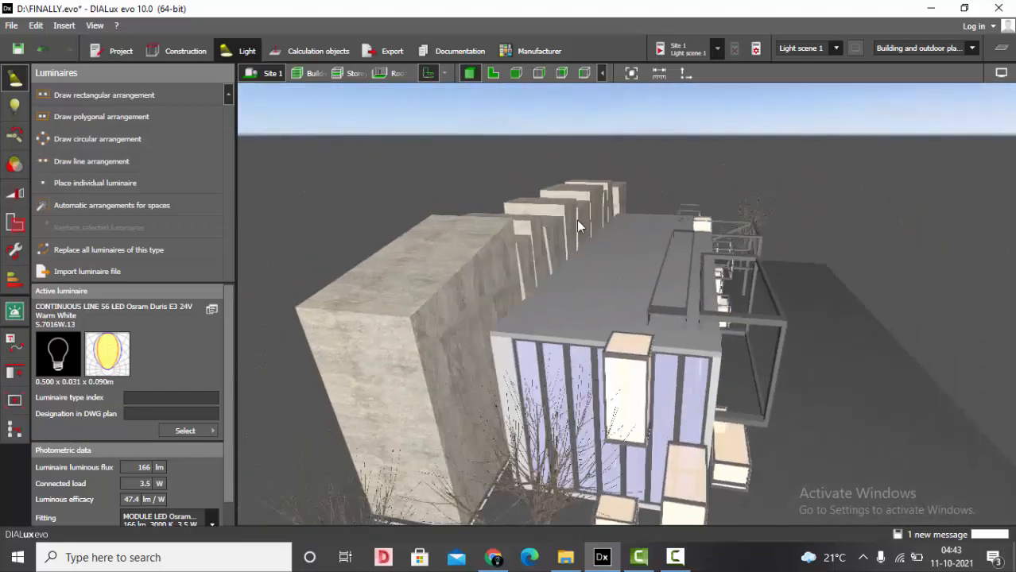
Examine the glazed facade in construction mode, then return to the facade photo in Chrome
left_click(184, 49)
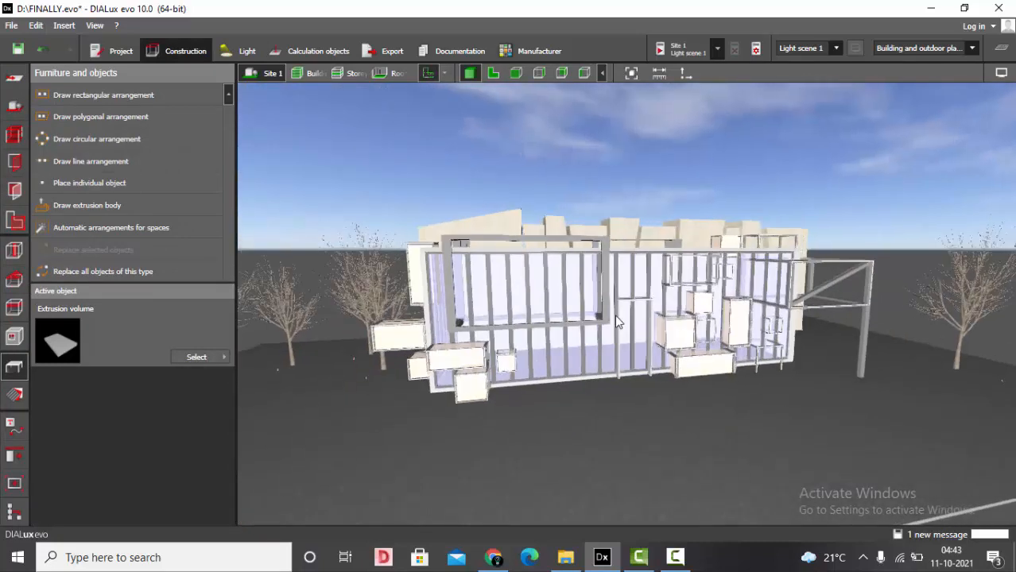
left_click_drag(620, 321, 855, 293)
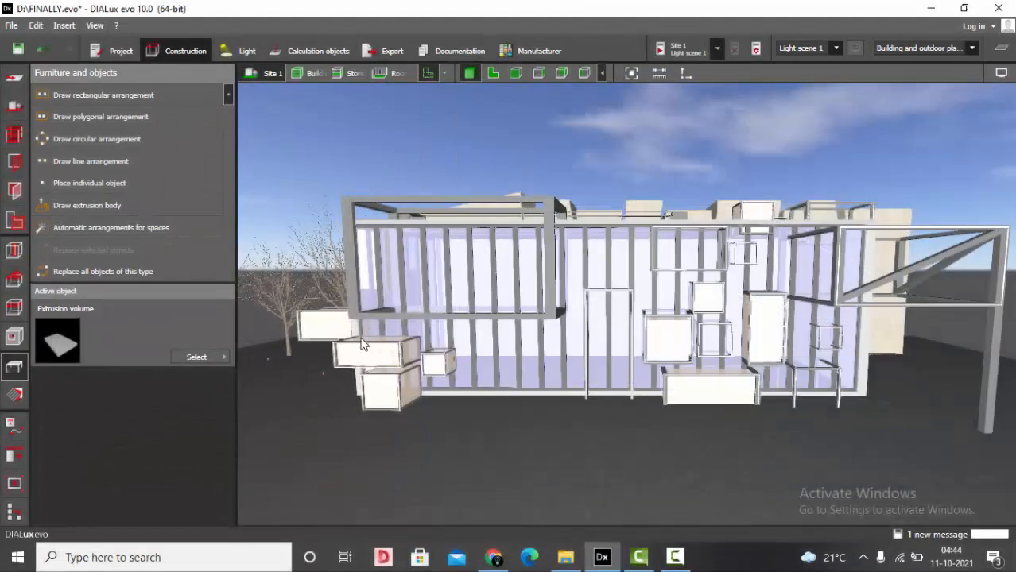
left_click(493, 557)
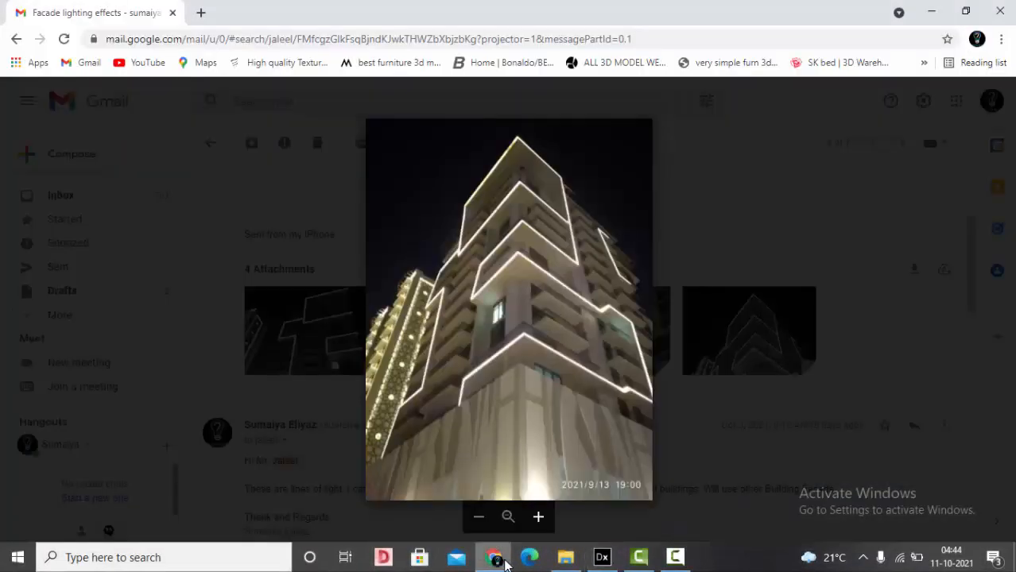
Search 'simes lighting', reach simes.it Products and the Continuous line family with 0.5m, 1m, 1.5m versions
left_click(200, 13)
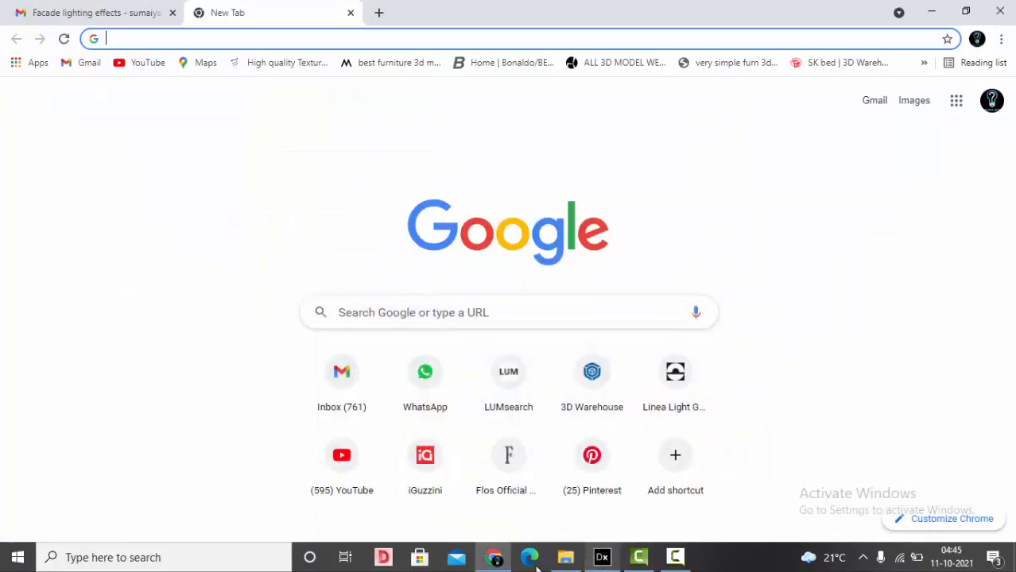
type("simes lighting")
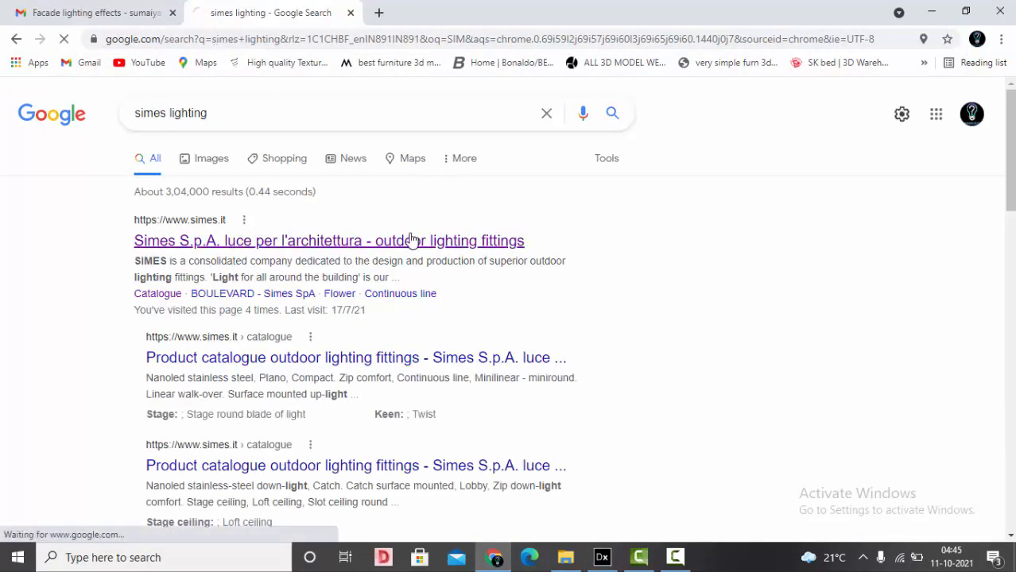
left_click(328, 240)
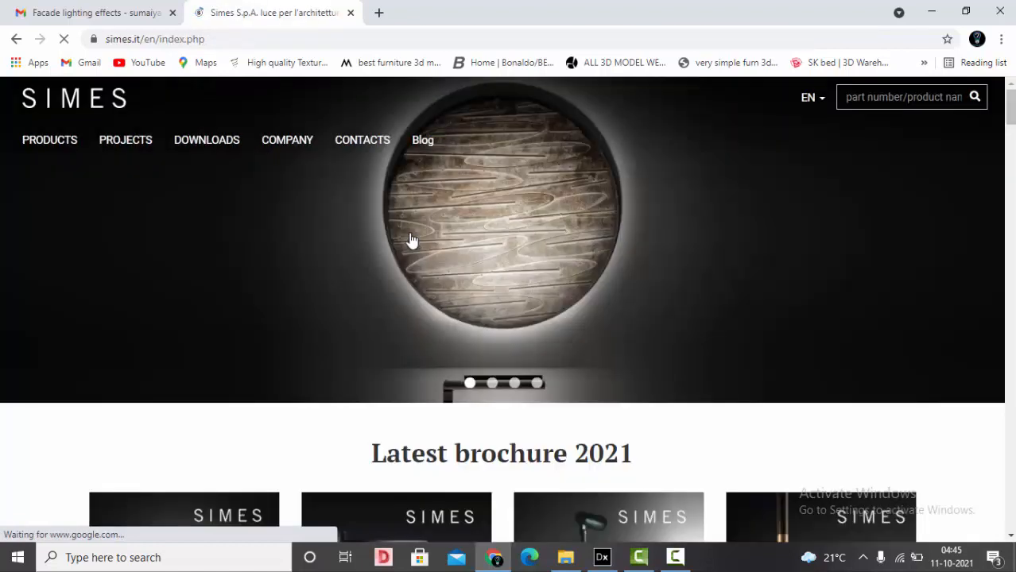
left_click(49, 140)
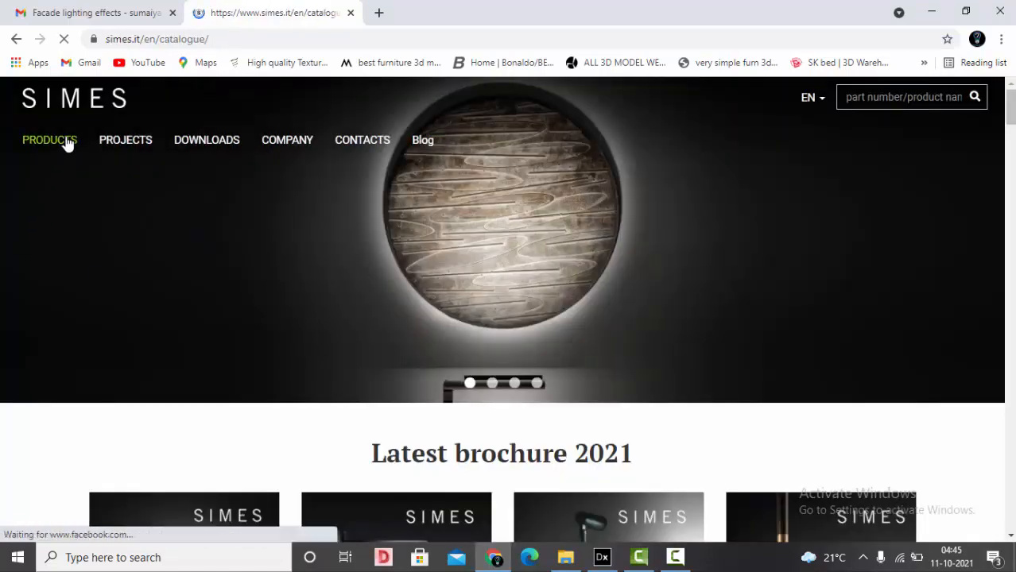
left_click(49, 140)
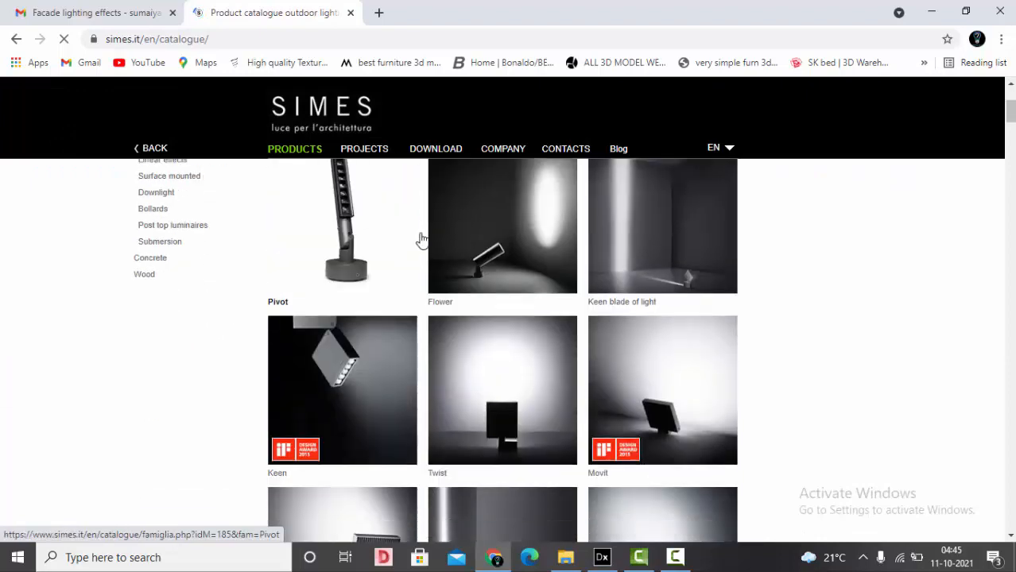
scroll("down", 3)
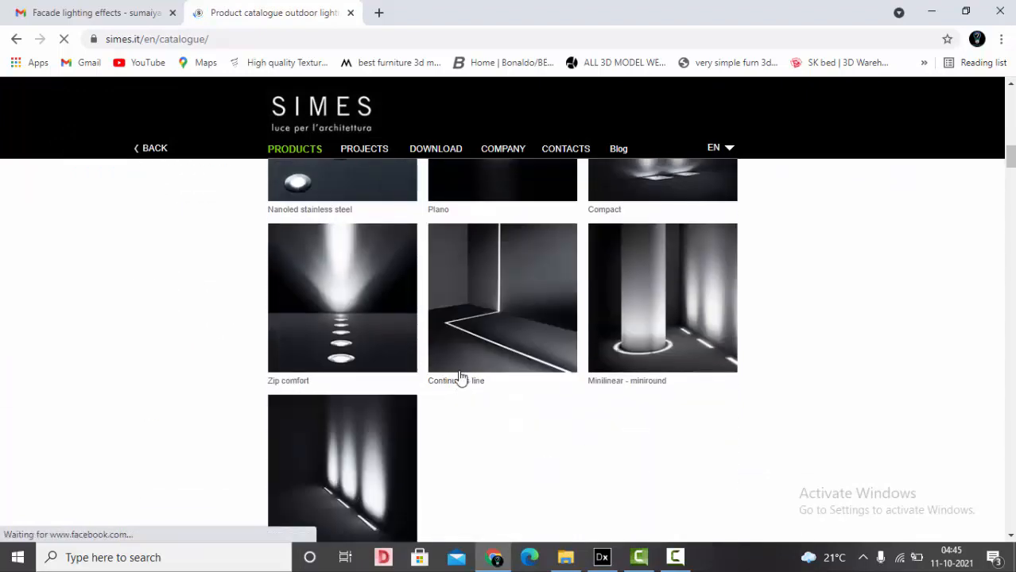
left_click(502, 299)
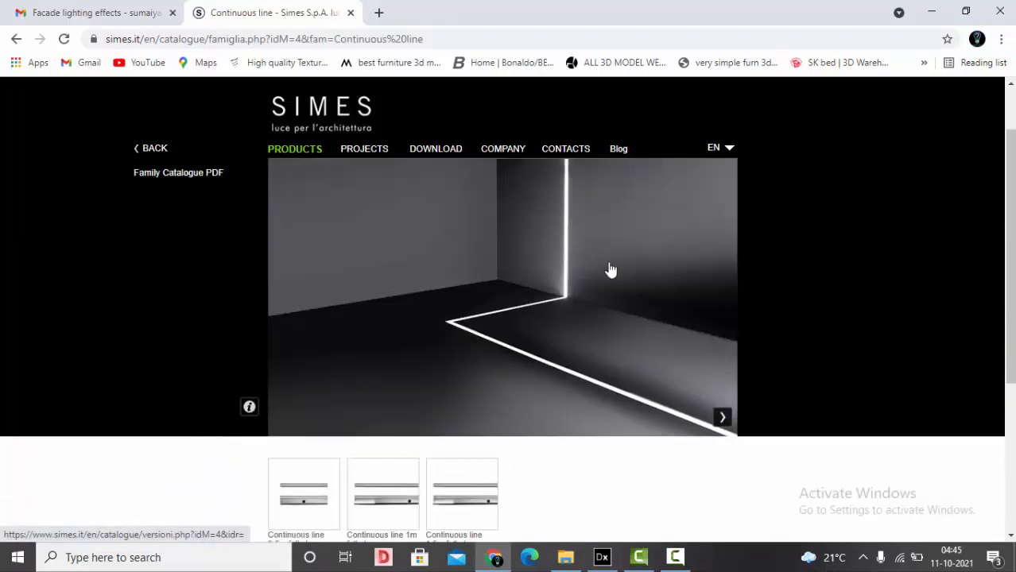
scroll("down", 3)
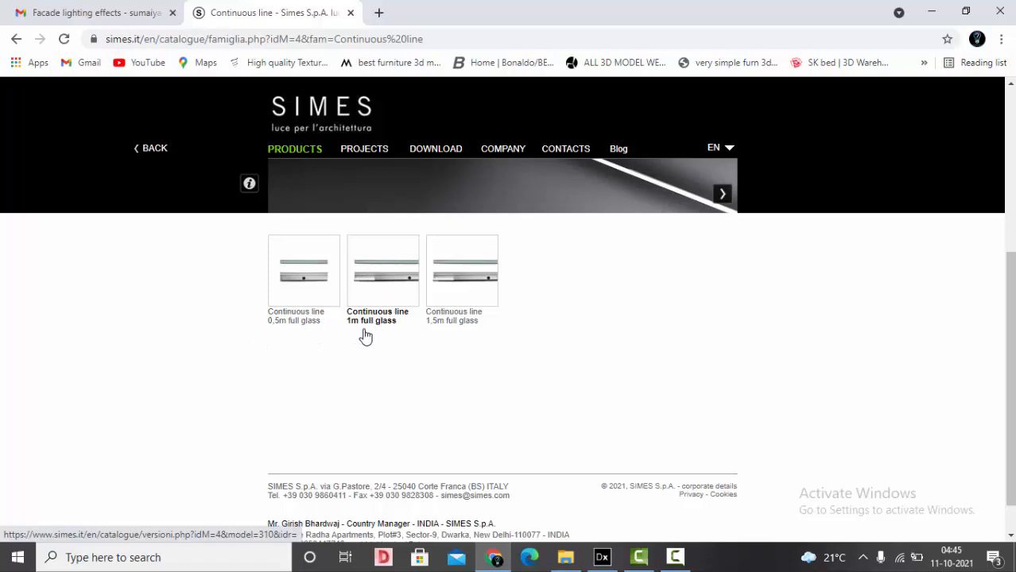
mouse_move(442, 334)
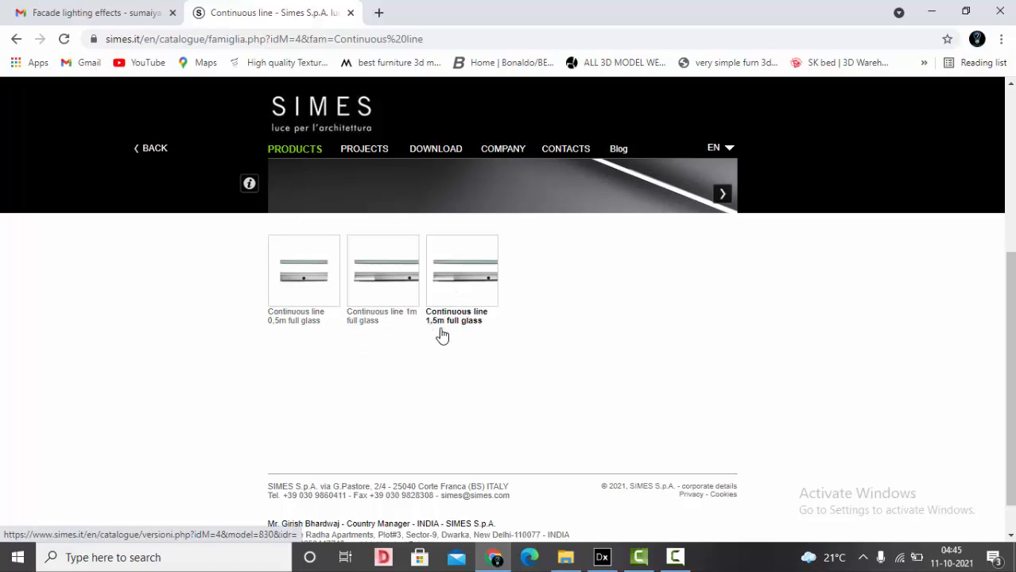
mouse_move(496, 334)
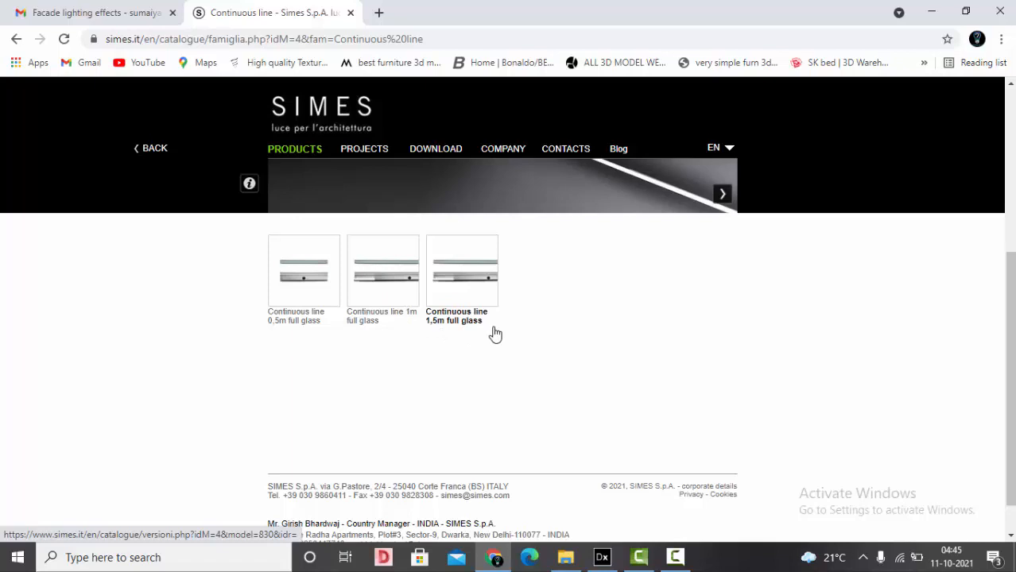
mouse_move(400, 273)
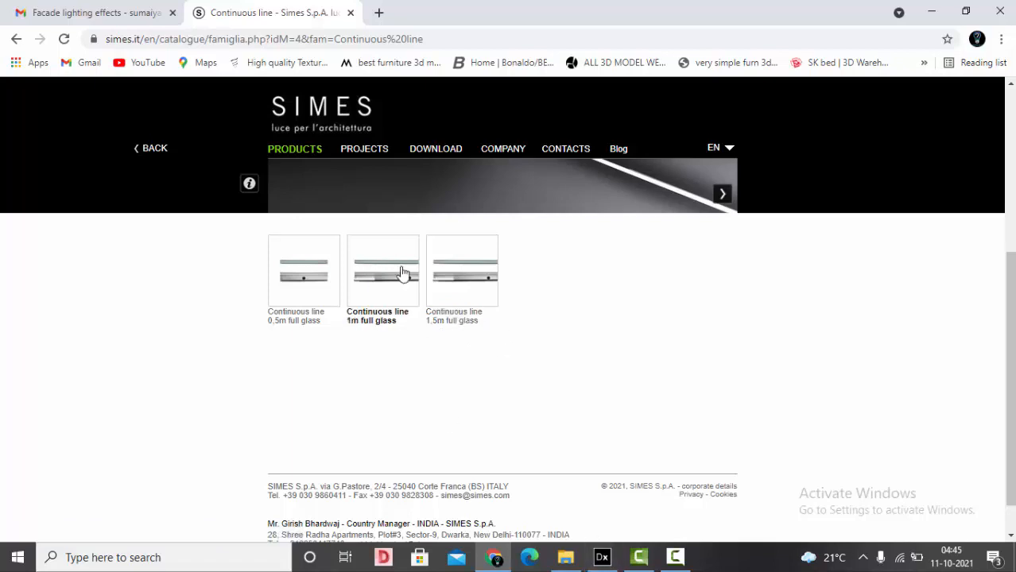
mouse_move(382, 270)
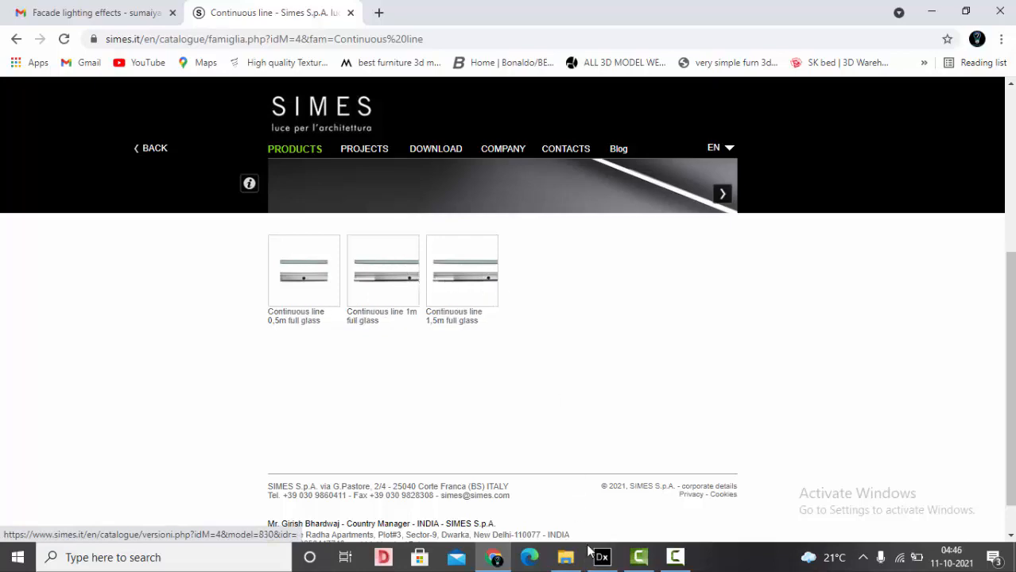
Bring the DIALux project back up to look over the facade frames
left_click(601, 556)
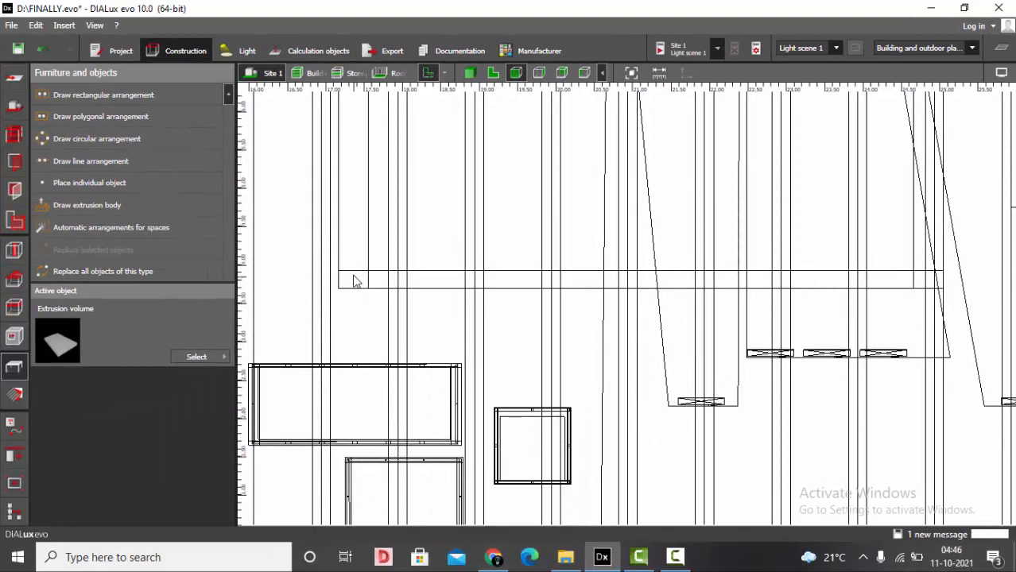
mouse_move(865, 286)
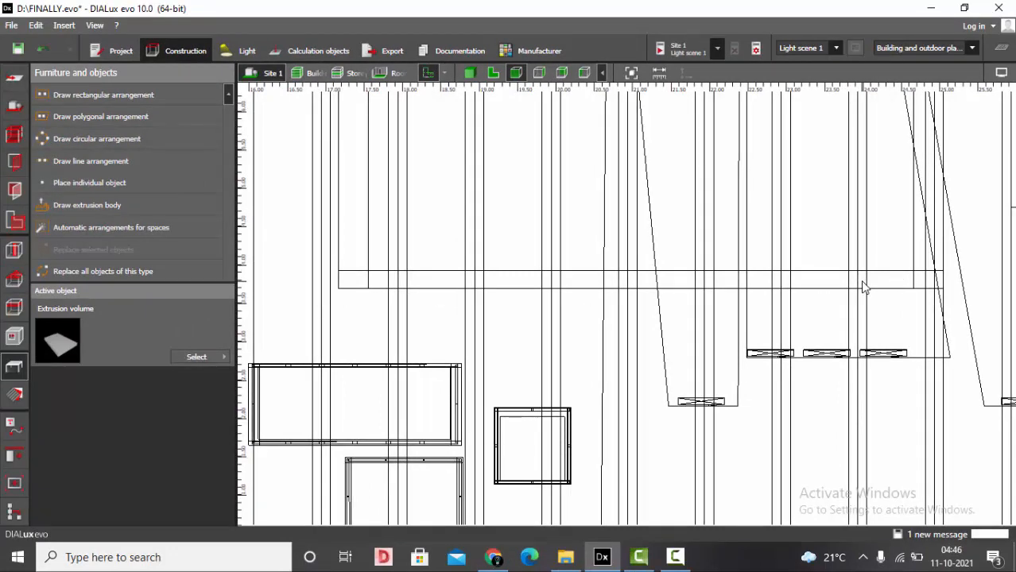
mouse_move(512, 364)
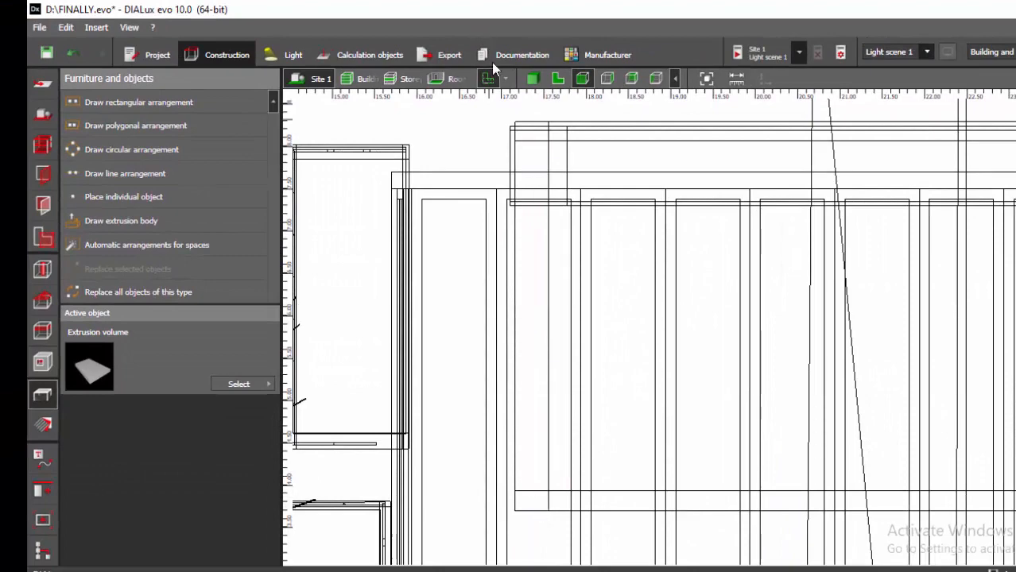
mouse_move(540, 111)
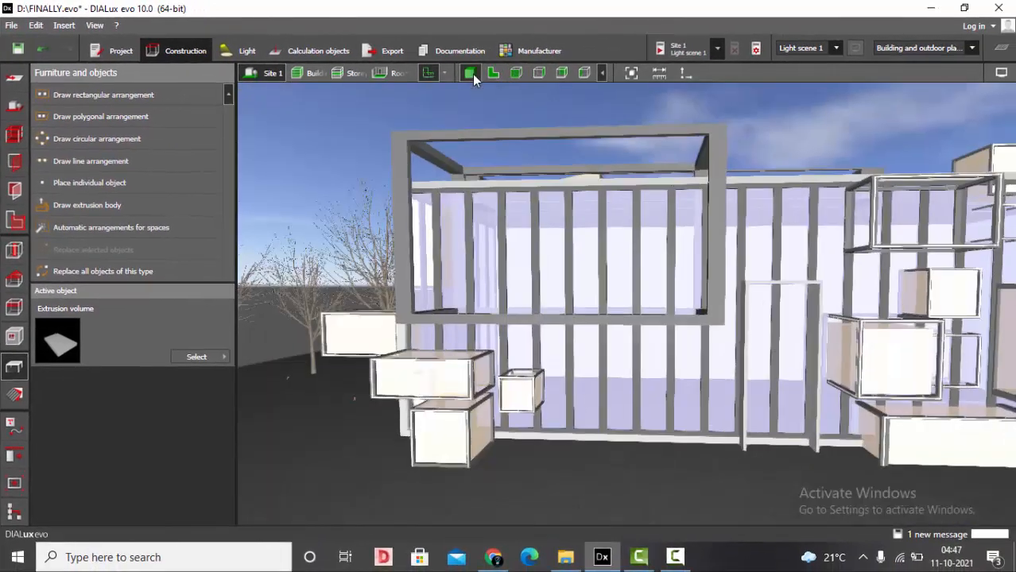
Download the IES file for the S.7011N 4000K Continuous line 1m full glass version
left_click(493, 556)
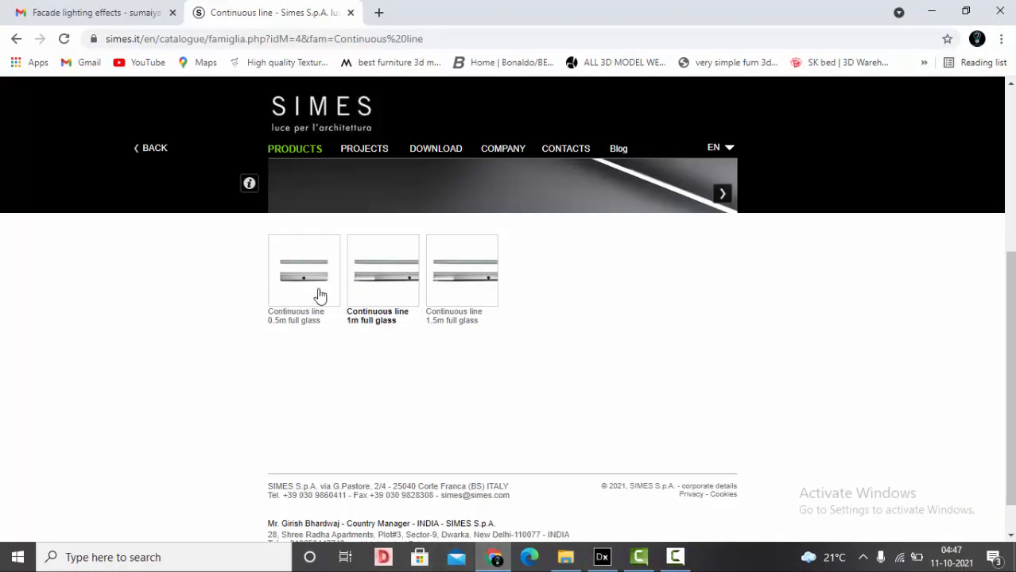
mouse_move(385, 279)
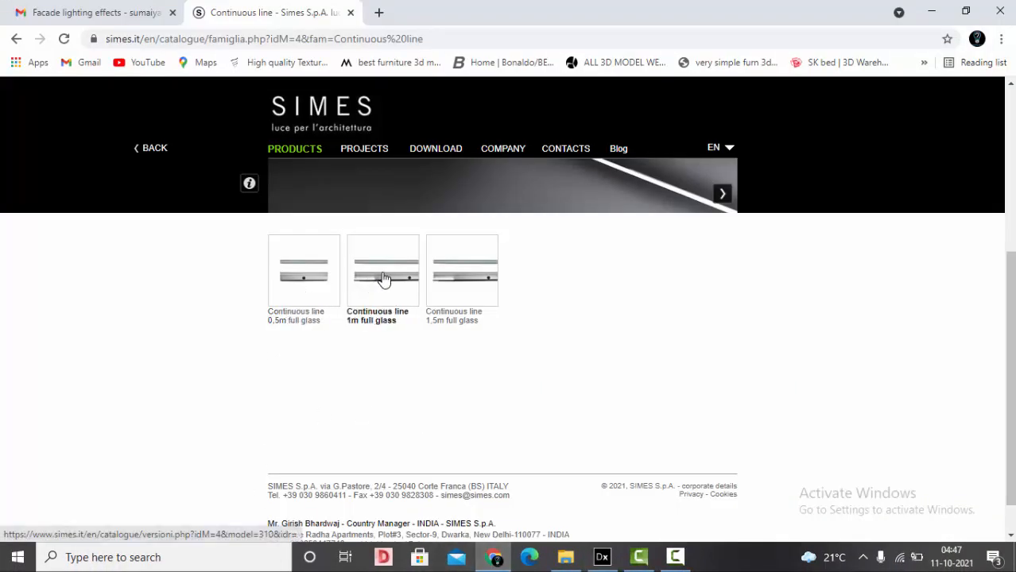
left_click(383, 270)
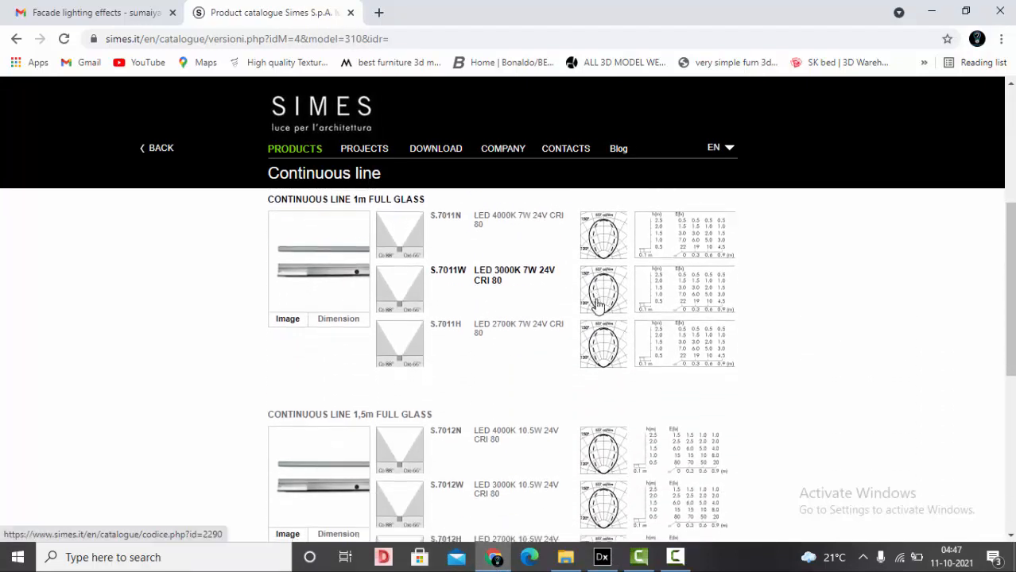
mouse_move(543, 389)
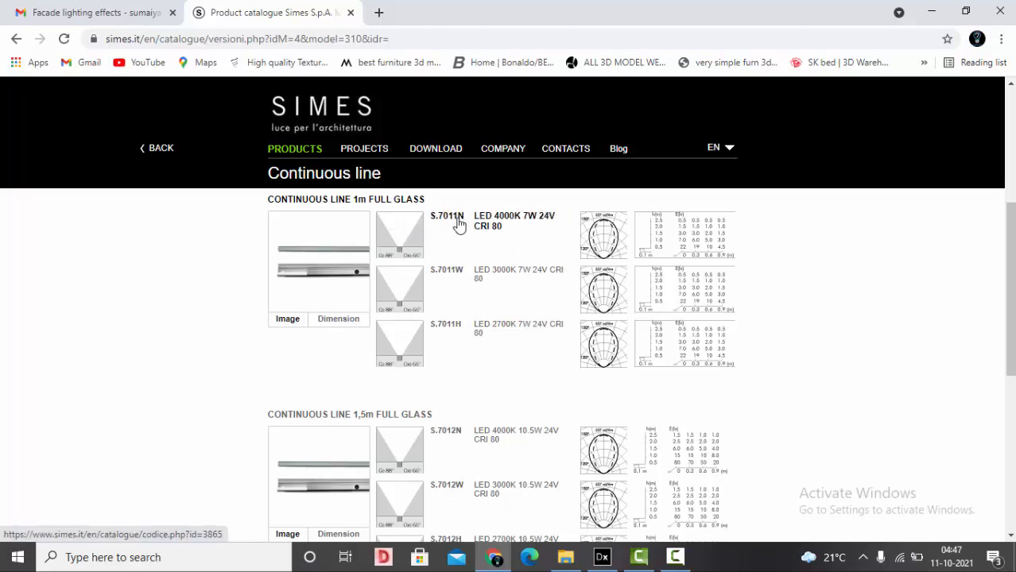
left_click(447, 219)
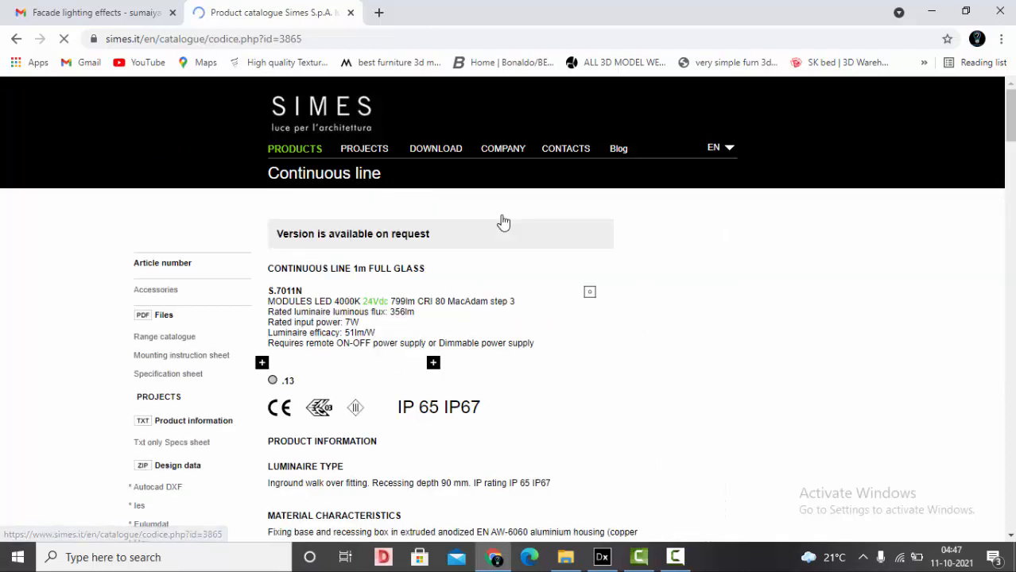
scroll("down", 3)
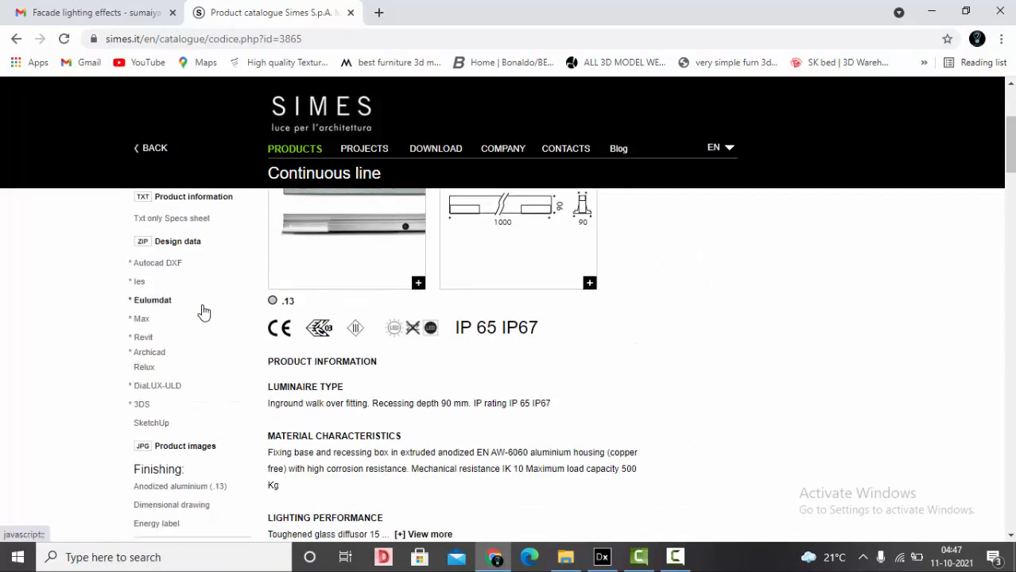
scroll("down", 3)
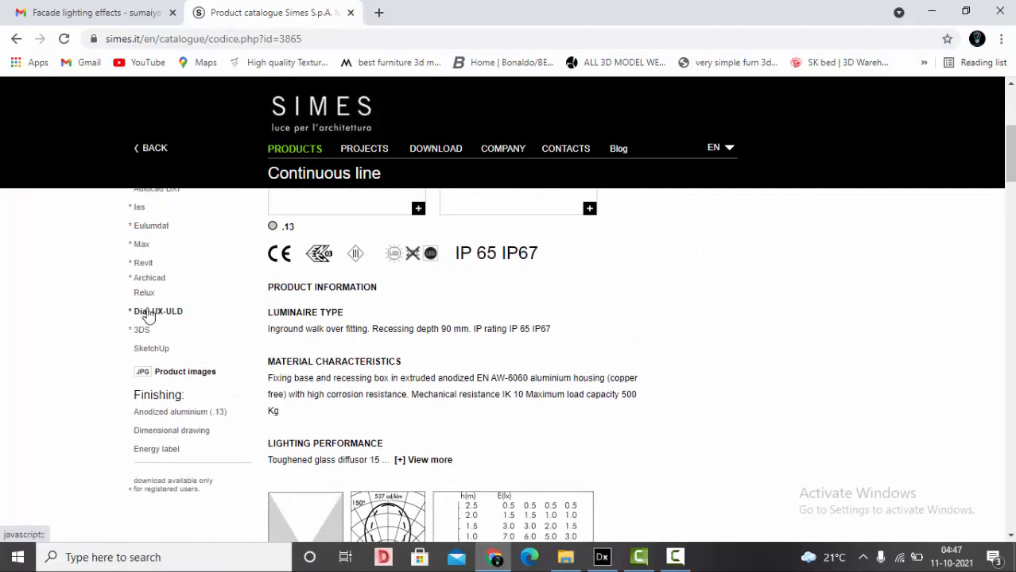
scroll("down", 3)
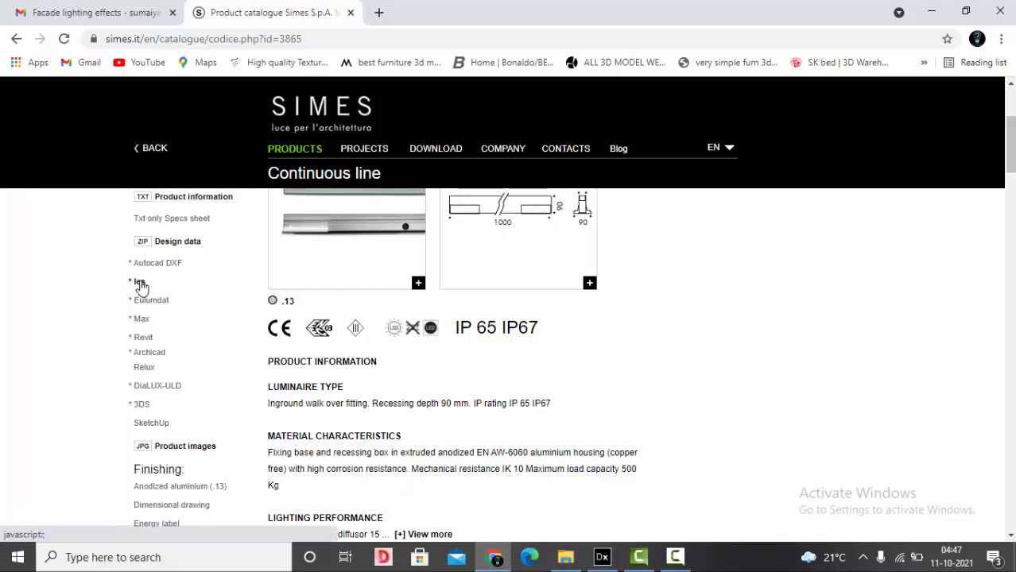
left_click(140, 281)
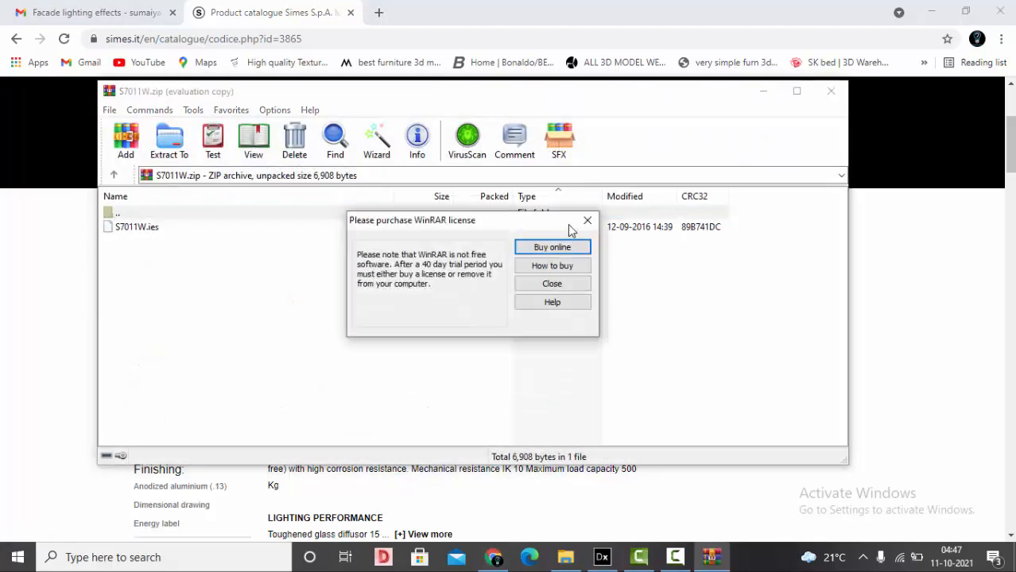
Import S7011W.ies via Import luminaire file and continue past the wizard welcome page
left_click(600, 556)
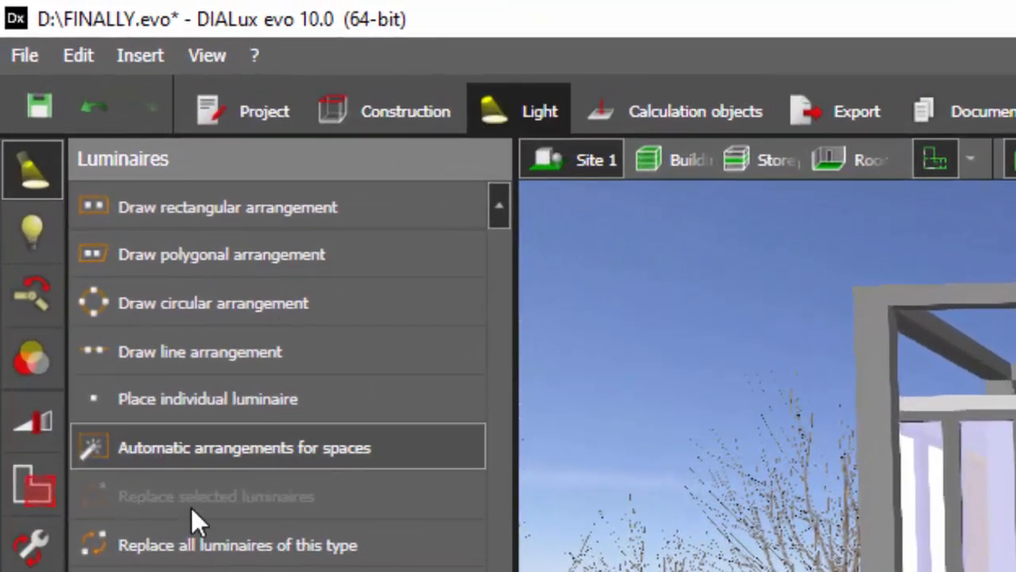
left_click(239, 545)
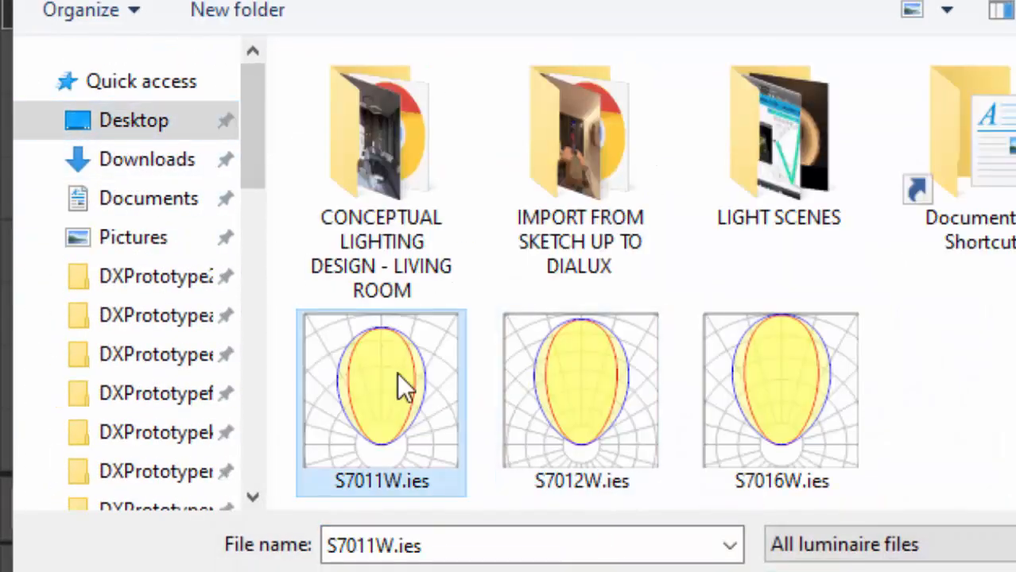
double_click(381, 389)
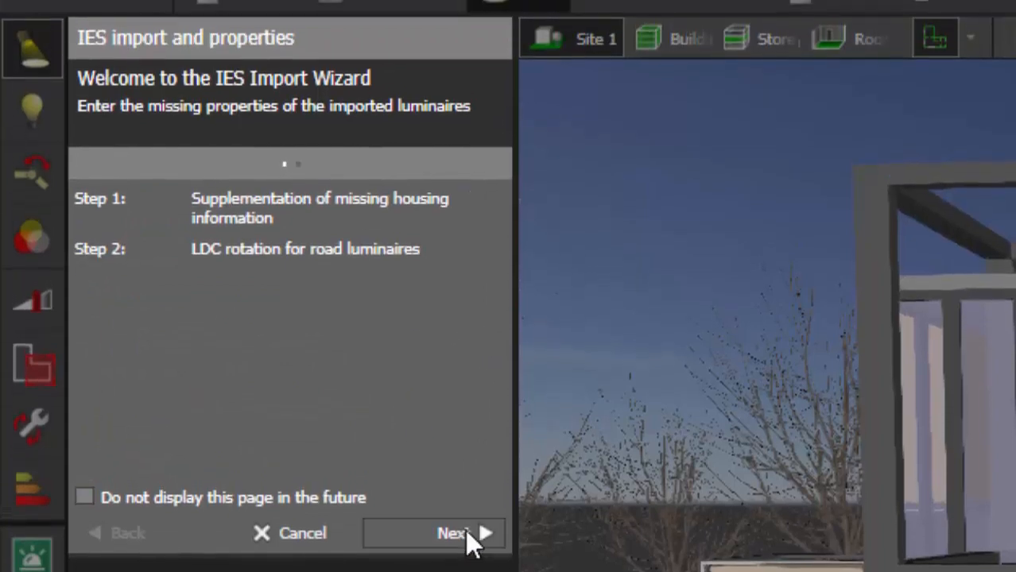
left_click(453, 533)
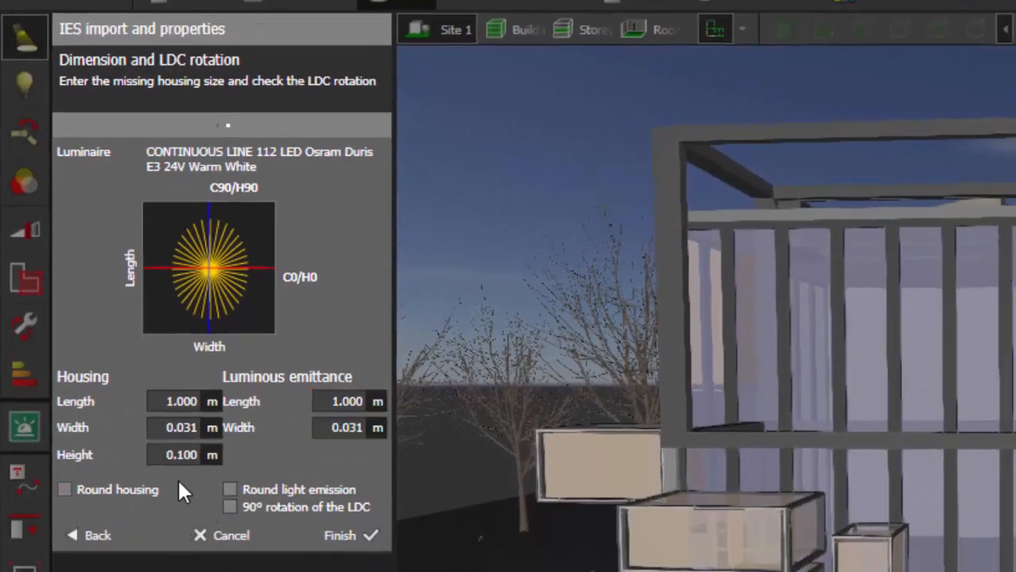
mouse_move(197, 226)
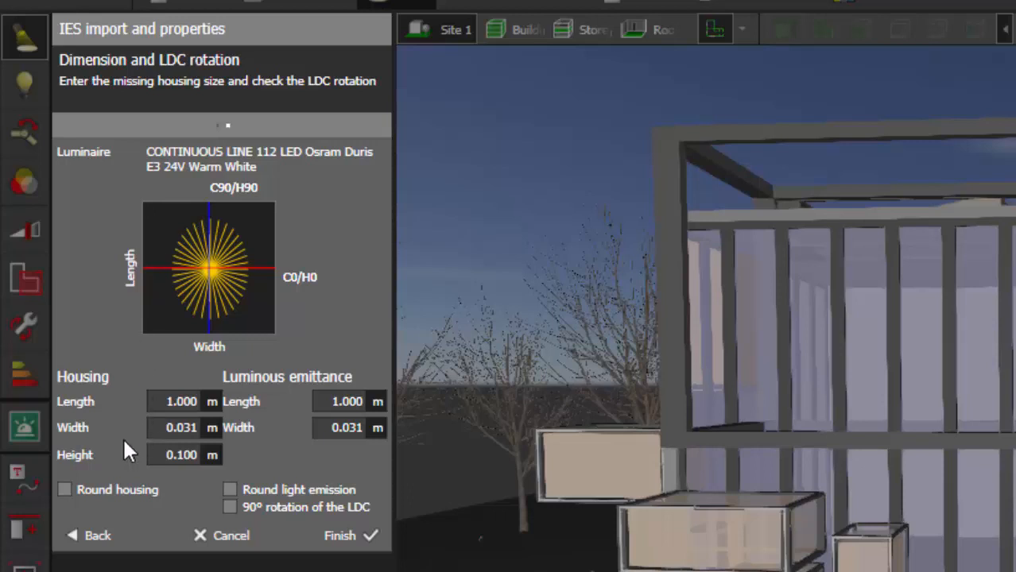
Set the luminaire housing height to 0.020 m and finish the import
left_click(183, 428)
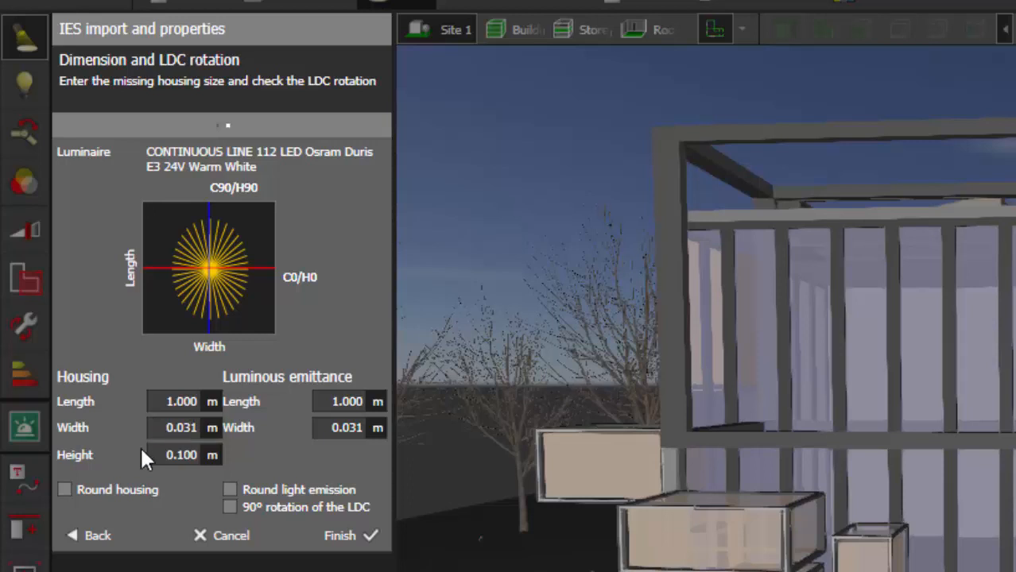
left_click(181, 455)
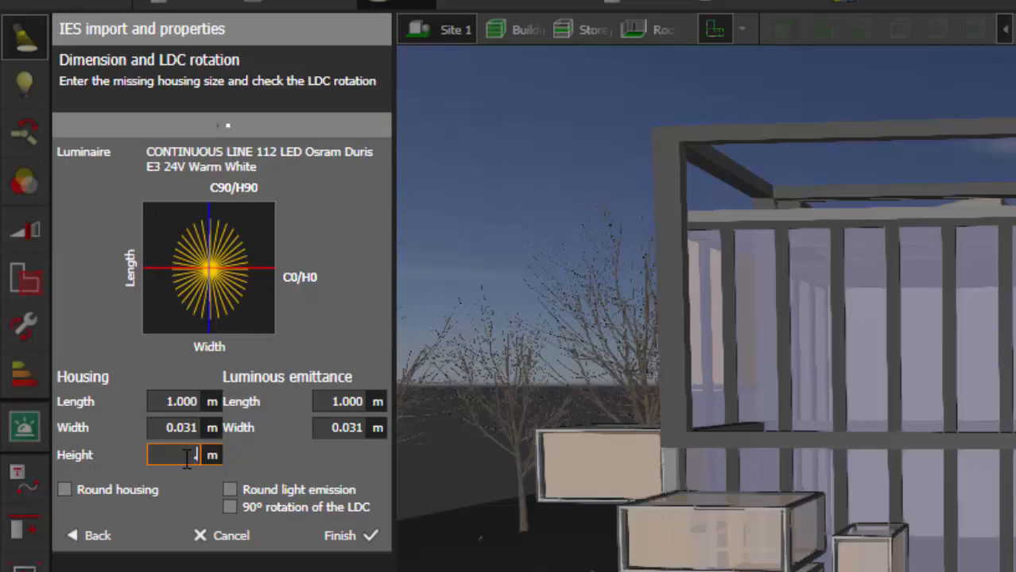
type("0.020")
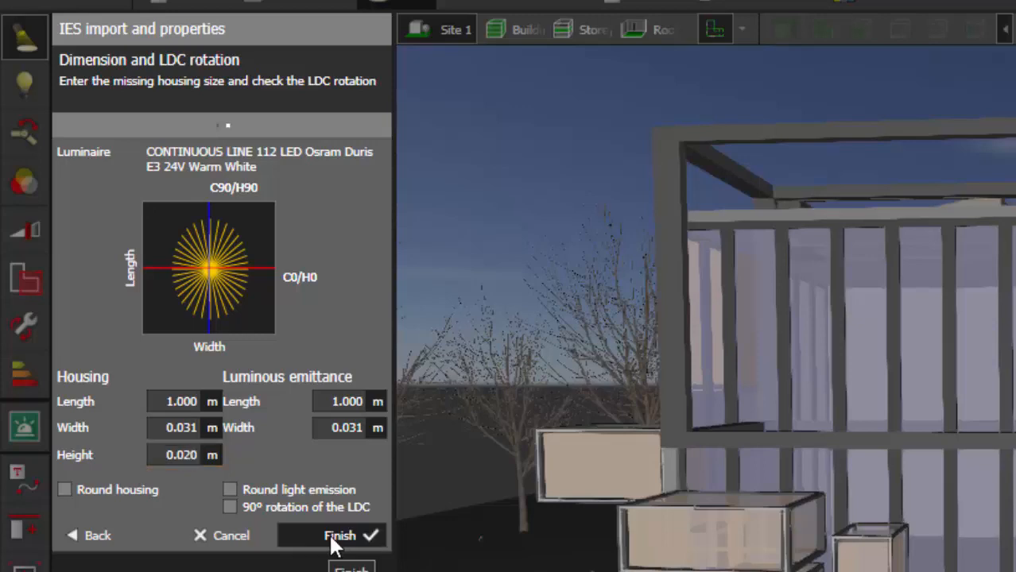
left_click(340, 534)
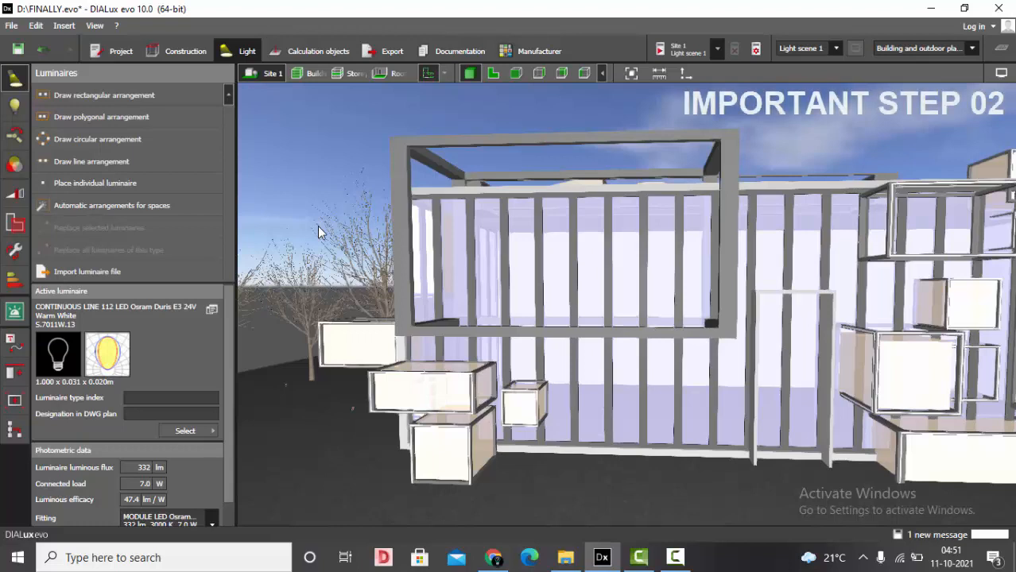
mouse_move(515, 73)
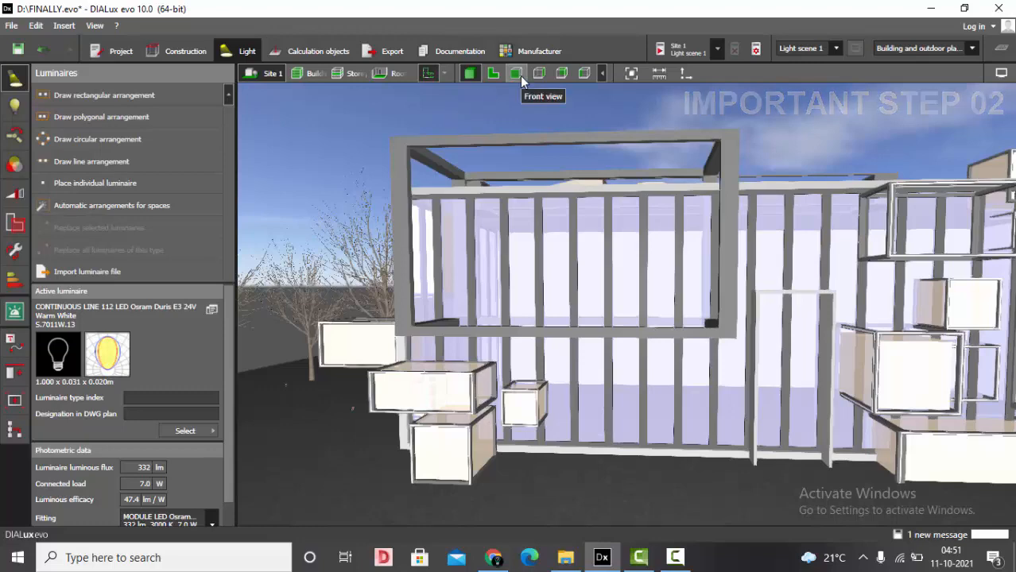
mouse_move(464, 124)
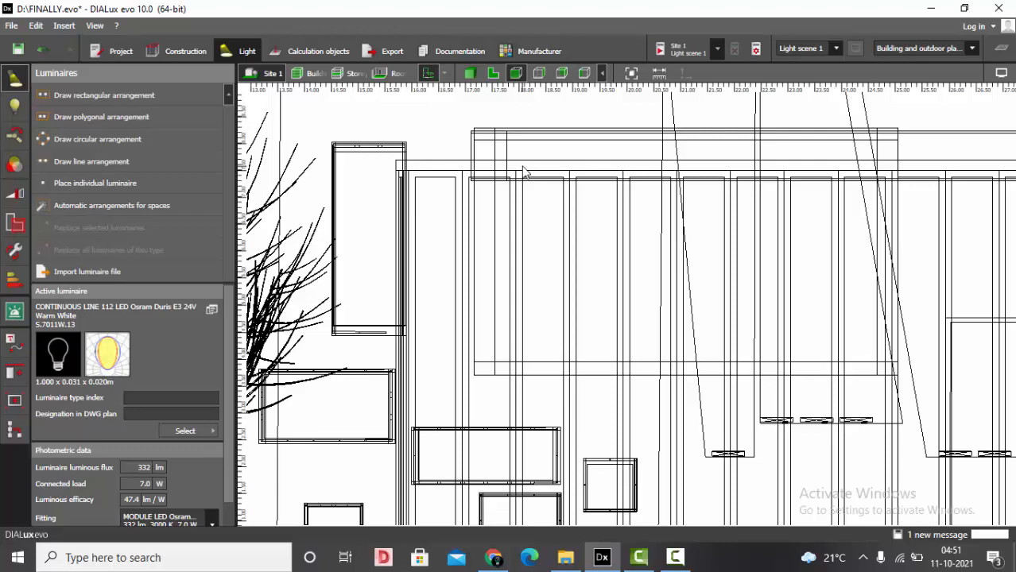
mouse_move(467, 112)
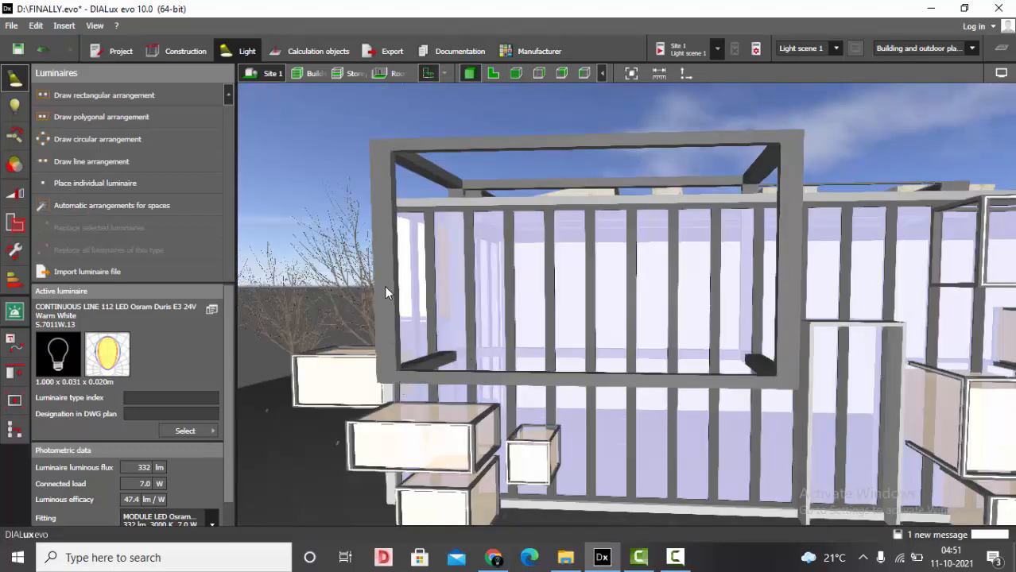
mouse_move(569, 260)
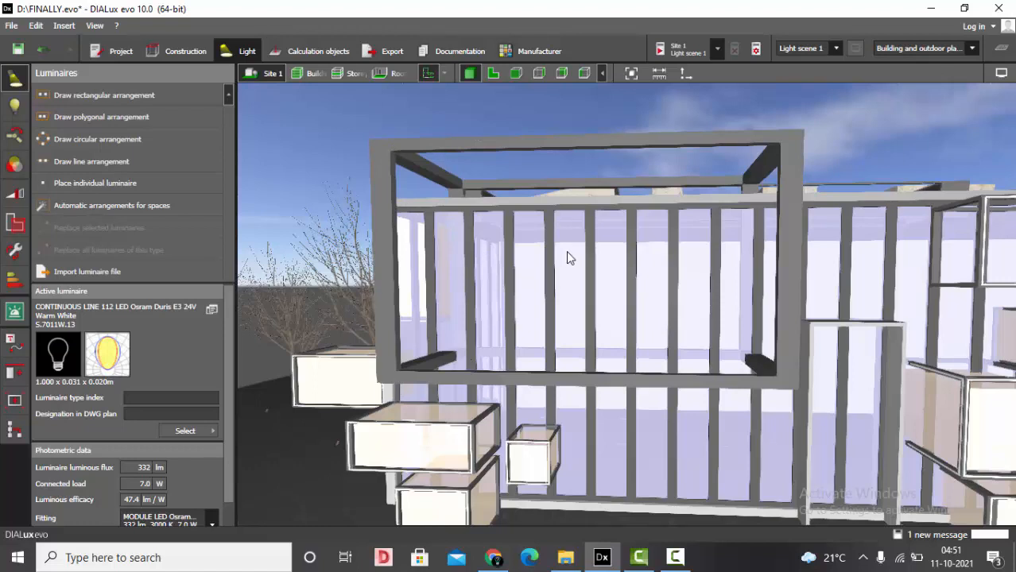
Switch from the 3D perspective to the front elevation of the glazed facade
left_click(515, 73)
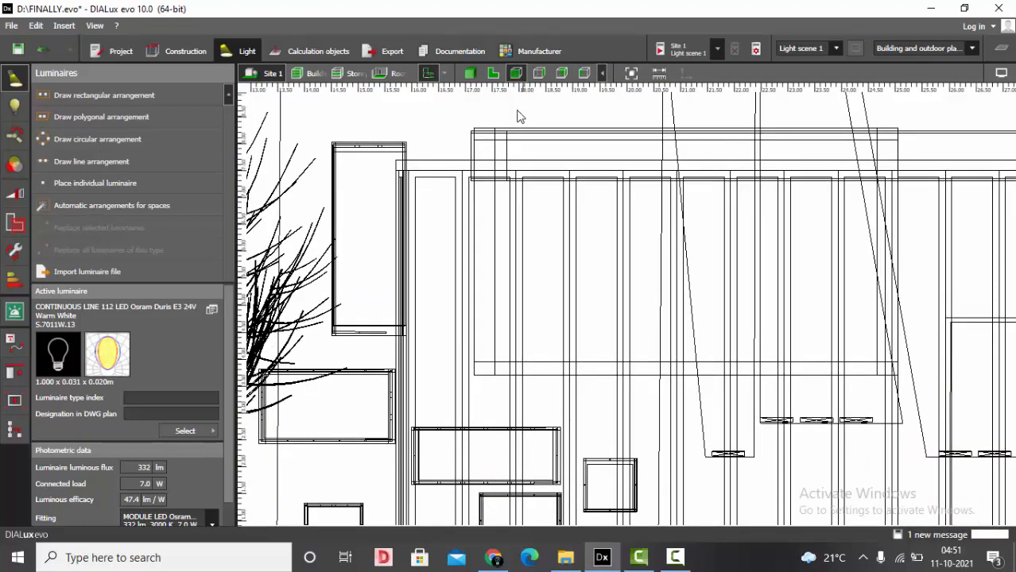
Draw a line arrangement of eight Continuous Line luminaires up the left facade post
left_click(91, 162)
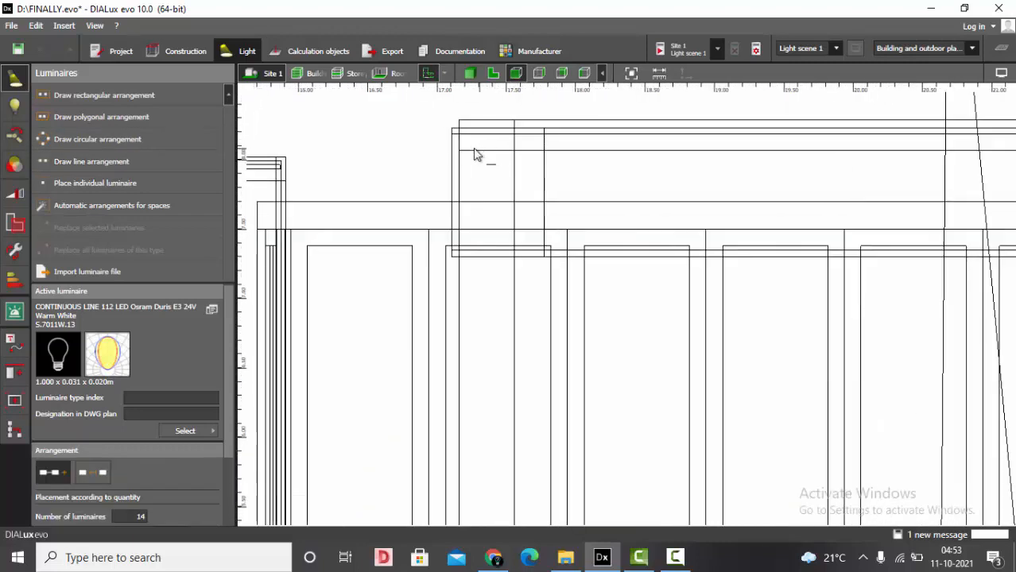
mouse_move(489, 135)
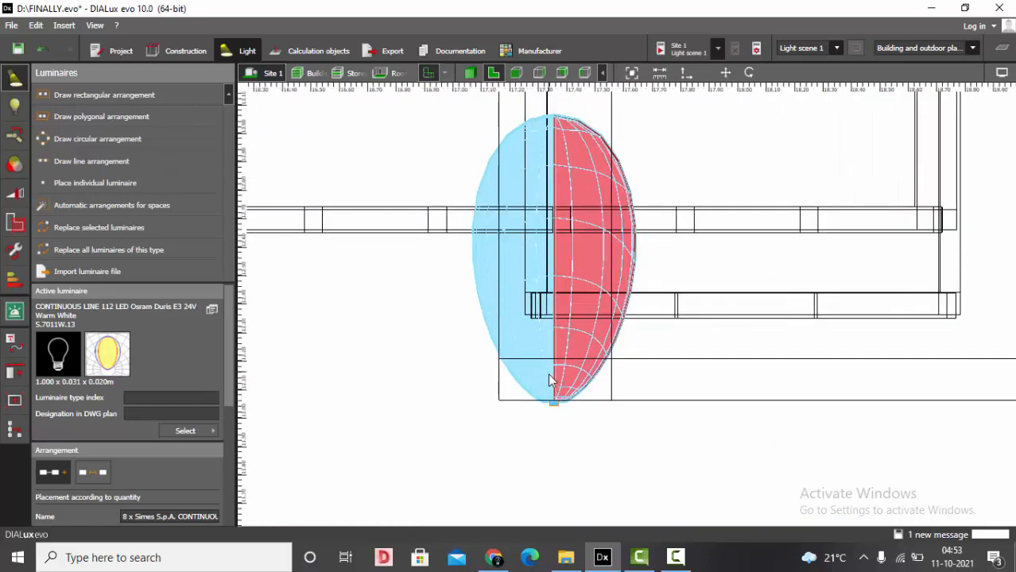
mouse_move(651, 305)
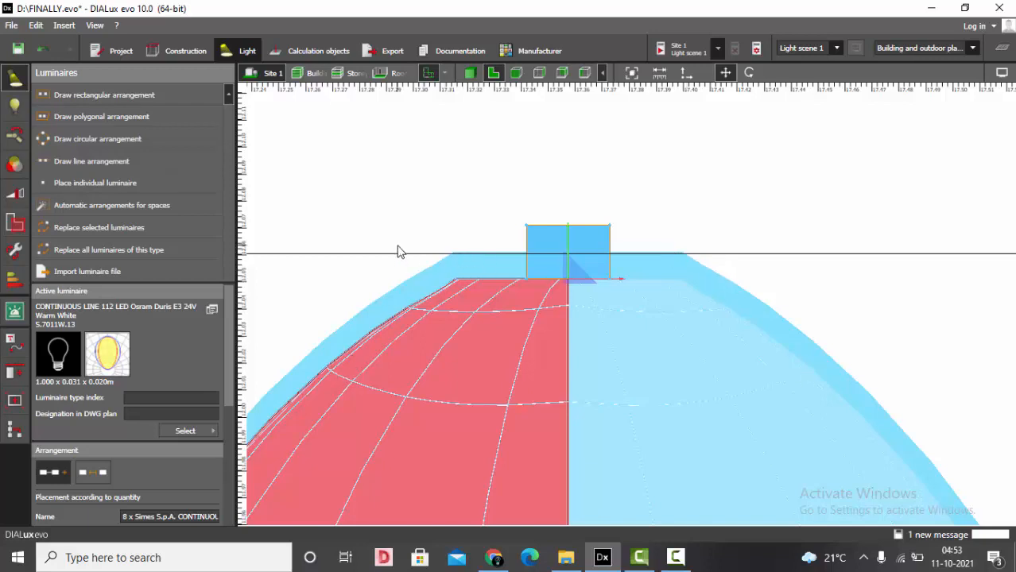
mouse_move(442, 213)
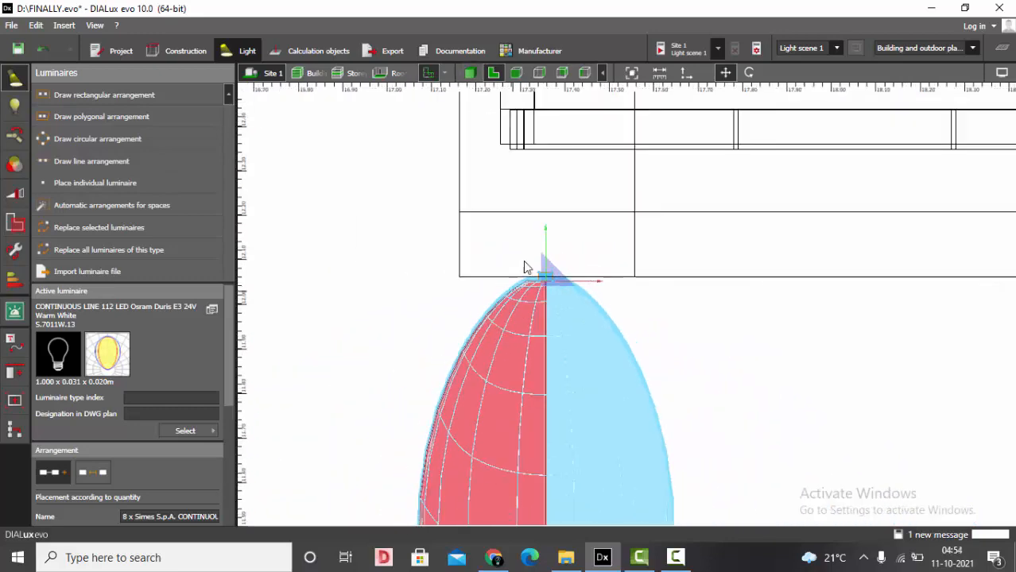
left_click(468, 73)
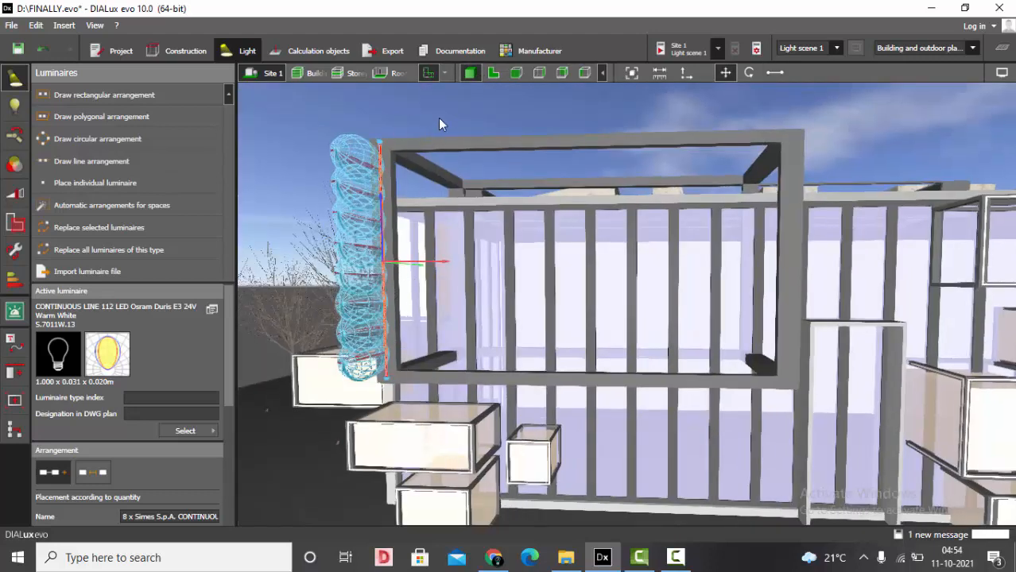
Draw two more luminaire lines along a vertical and a horizontal frame edge in front view
left_click(515, 73)
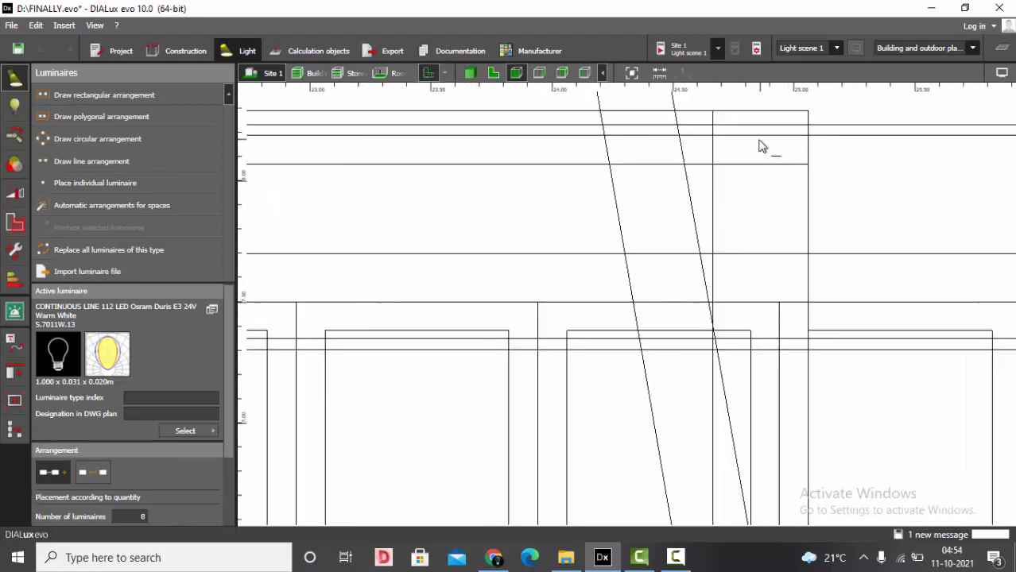
left_click_drag(759, 140, 760, 421)
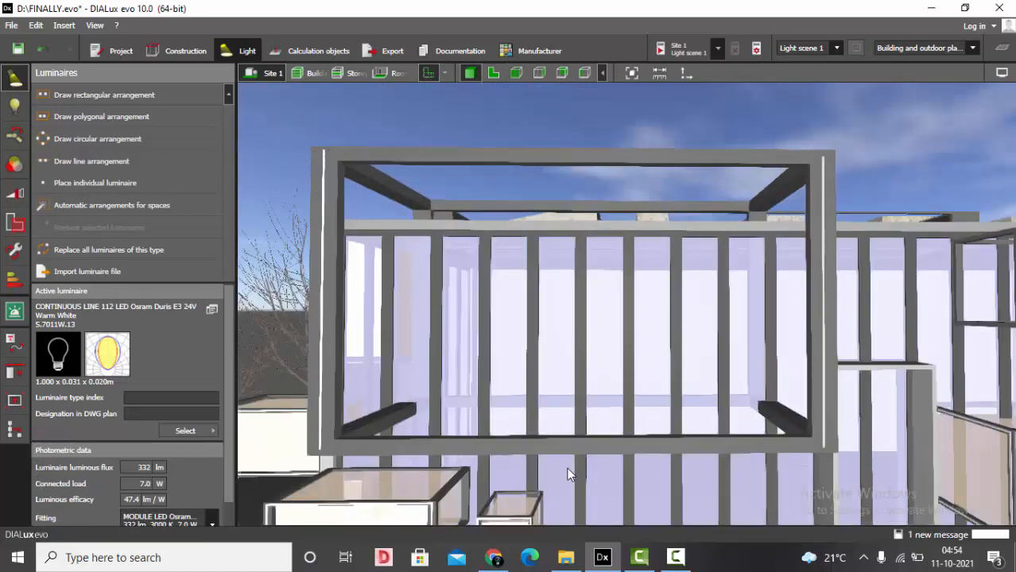
left_click(515, 73)
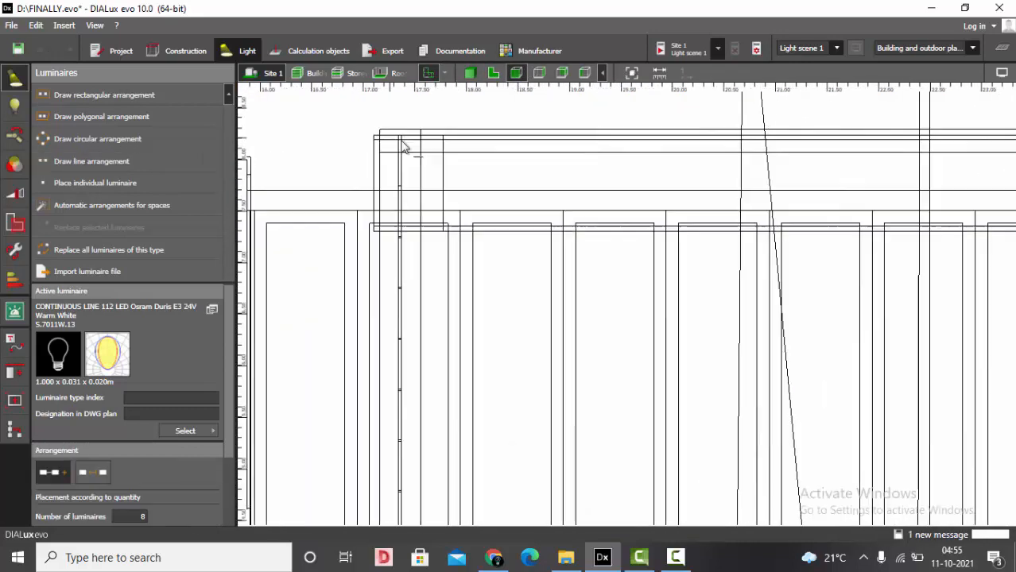
left_click_drag(401, 143, 807, 174)
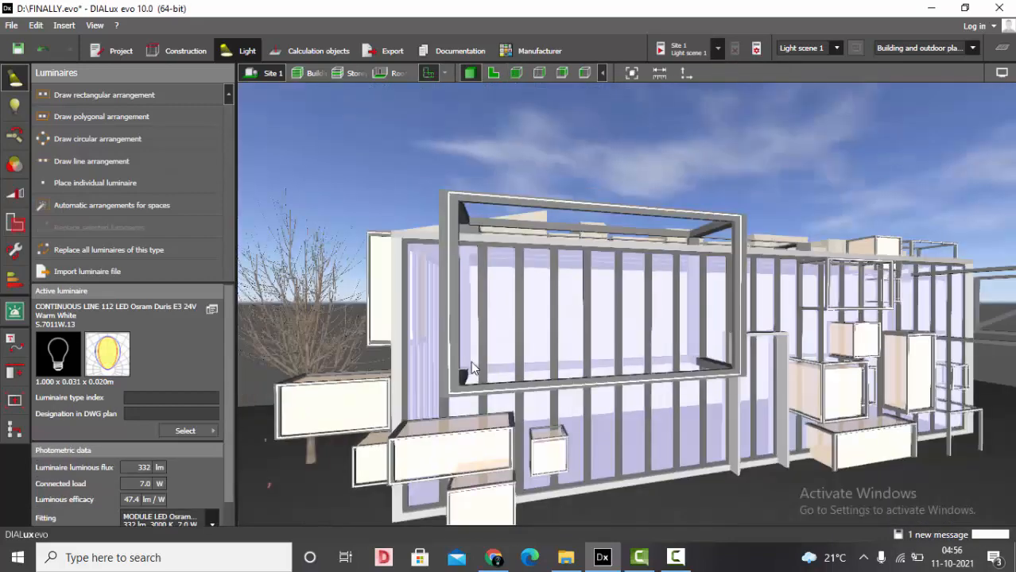
Save FINALLY.evo with Ctrl+S and switch to calculation objects mode
key("ctrl+s")
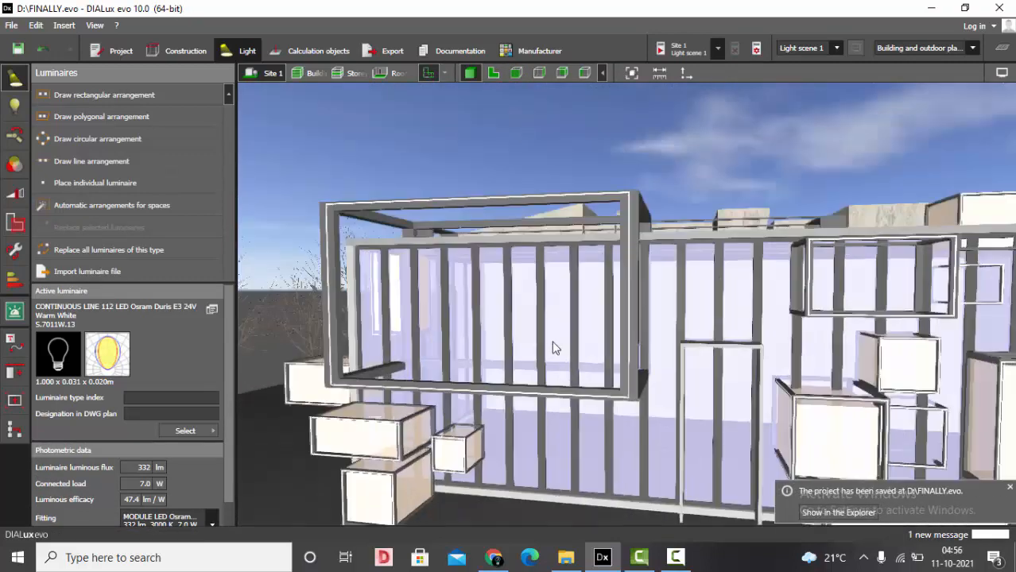
left_click(185, 50)
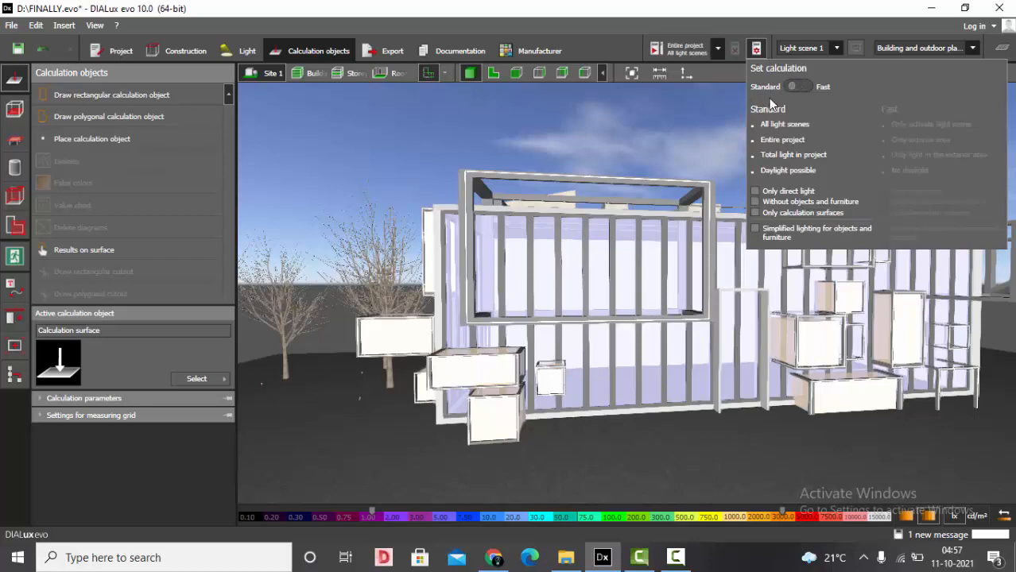
Run the calculation for all light scenes, view the lit facade front-on, and go to Export
left_click(685, 72)
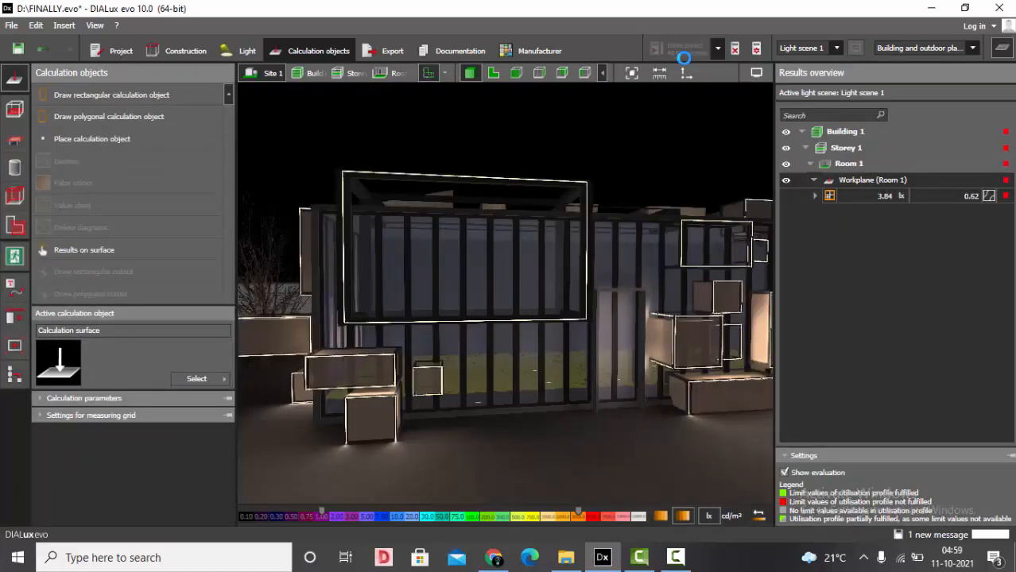
left_click(934, 89)
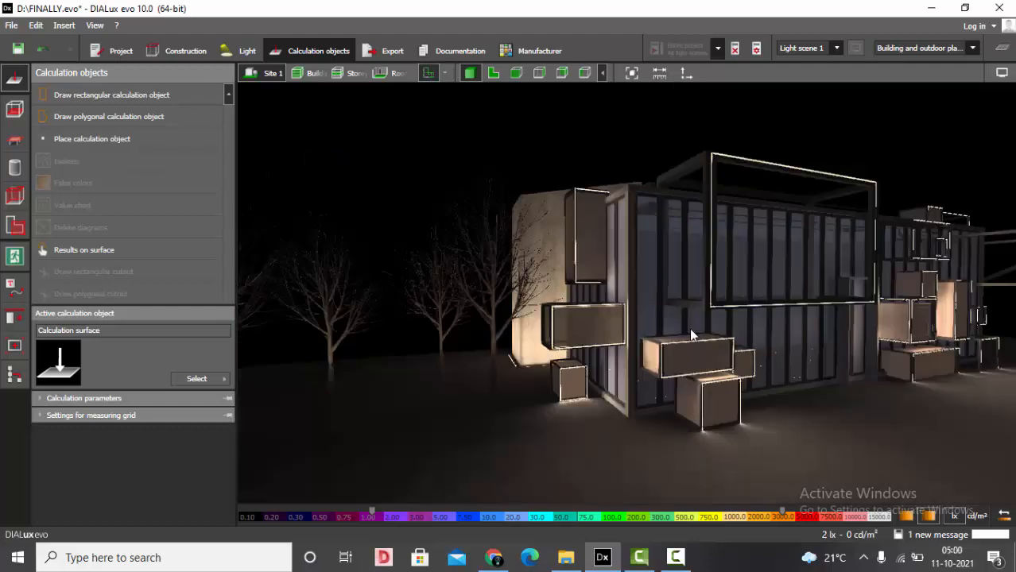
left_click_drag(691, 333, 766, 103)
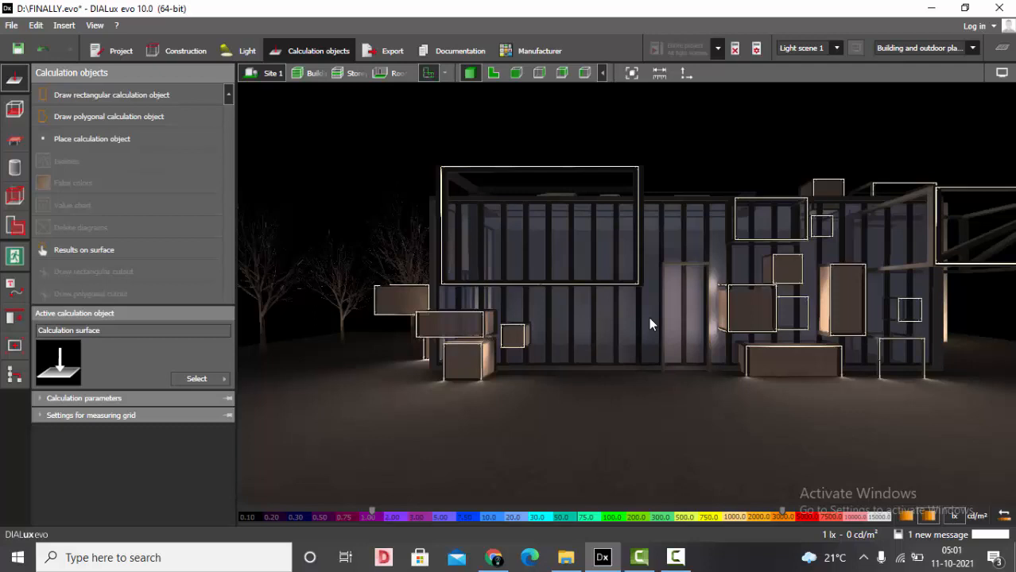
left_click(391, 49)
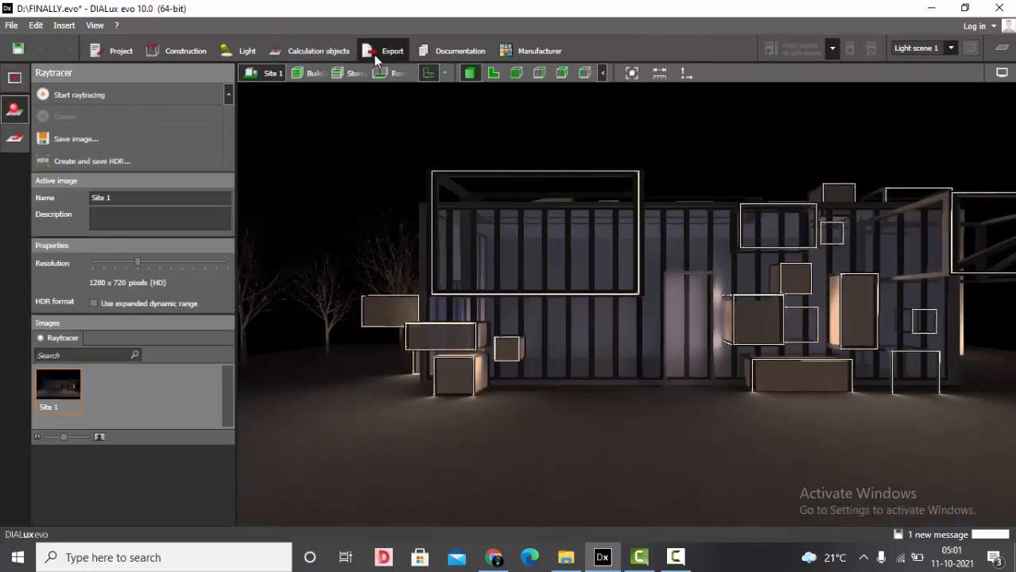
Settle the scene brightness at a moderate level in the white balance settings
left_click(15, 110)
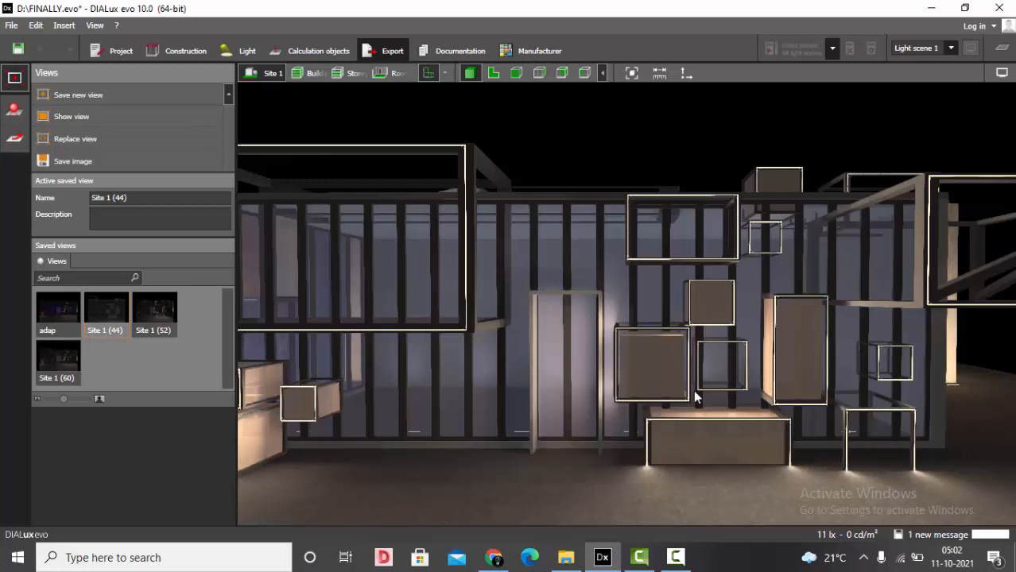
left_click(1002, 74)
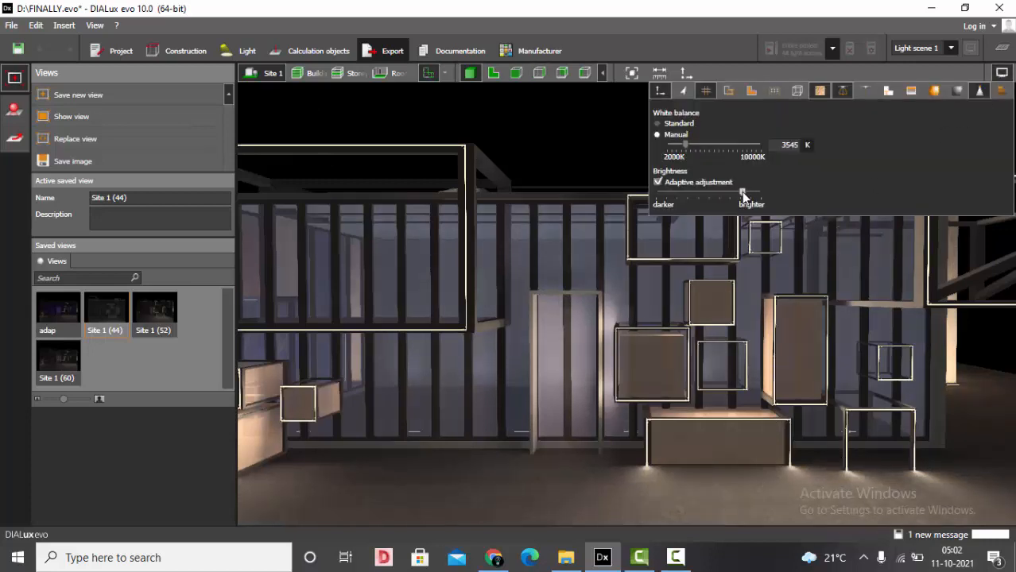
left_click_drag(744, 194, 718, 194)
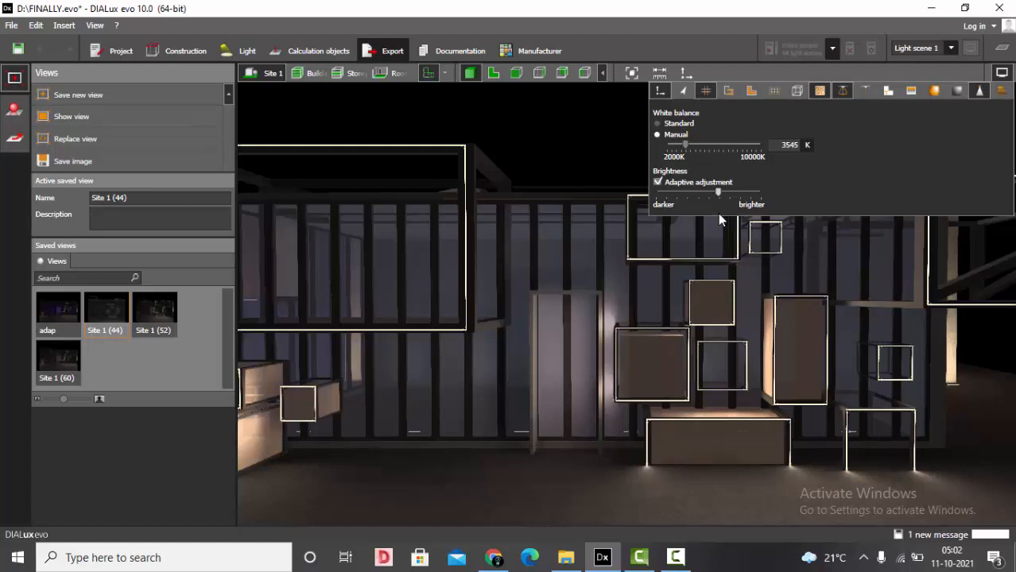
mouse_move(730, 203)
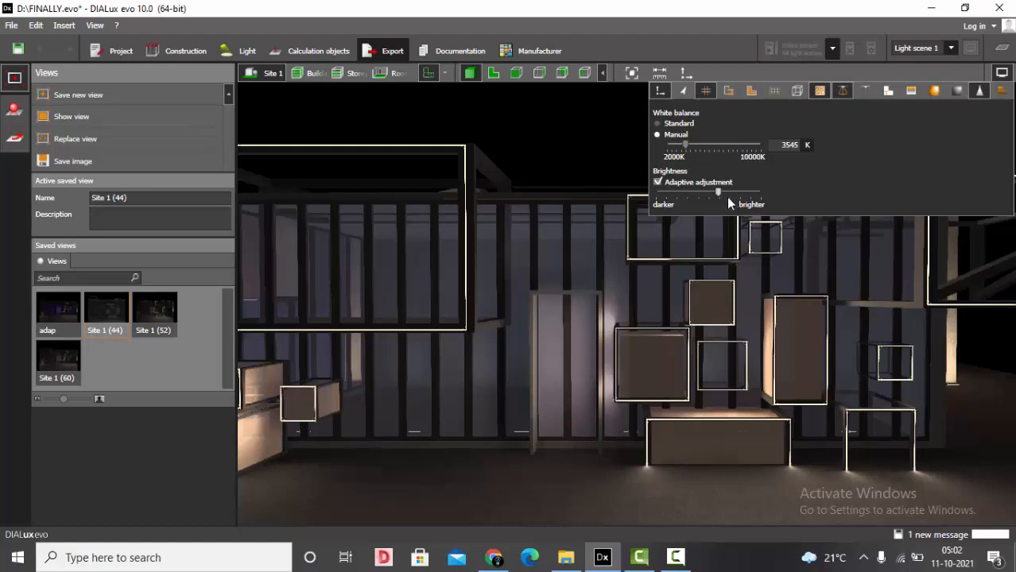
left_click_drag(718, 194, 759, 194)
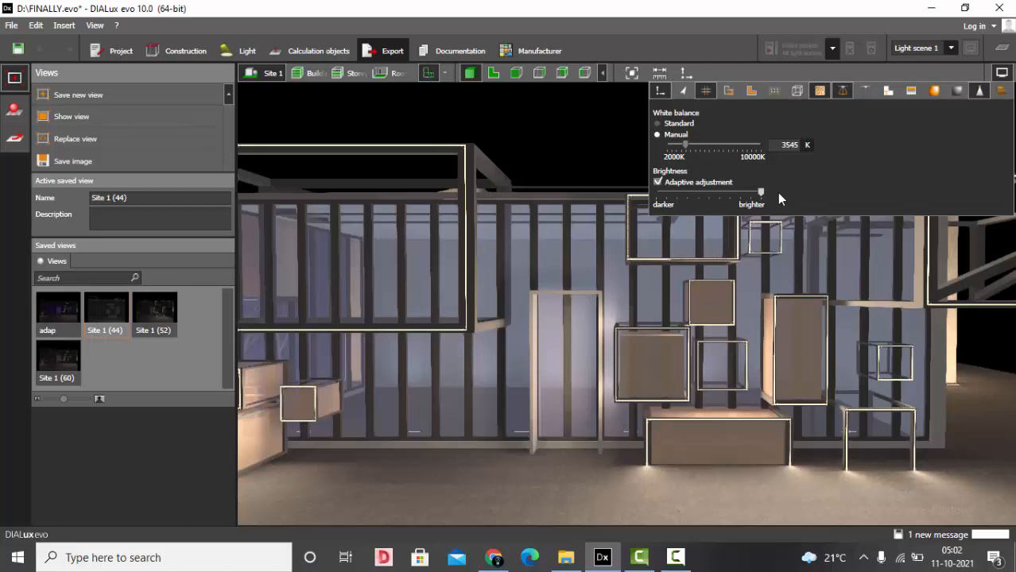
left_click_drag(760, 191, 721, 190)
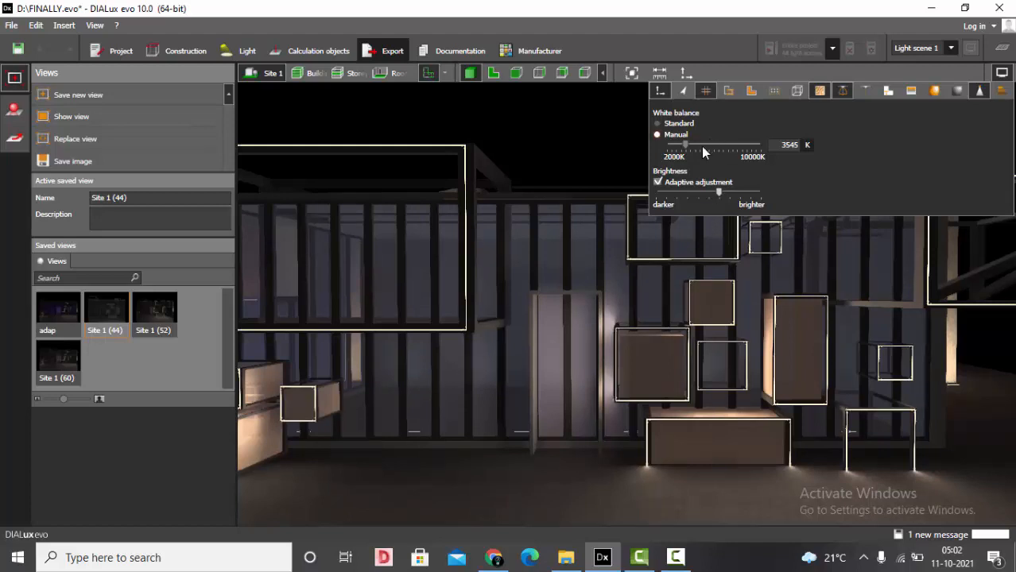
mouse_move(686, 143)
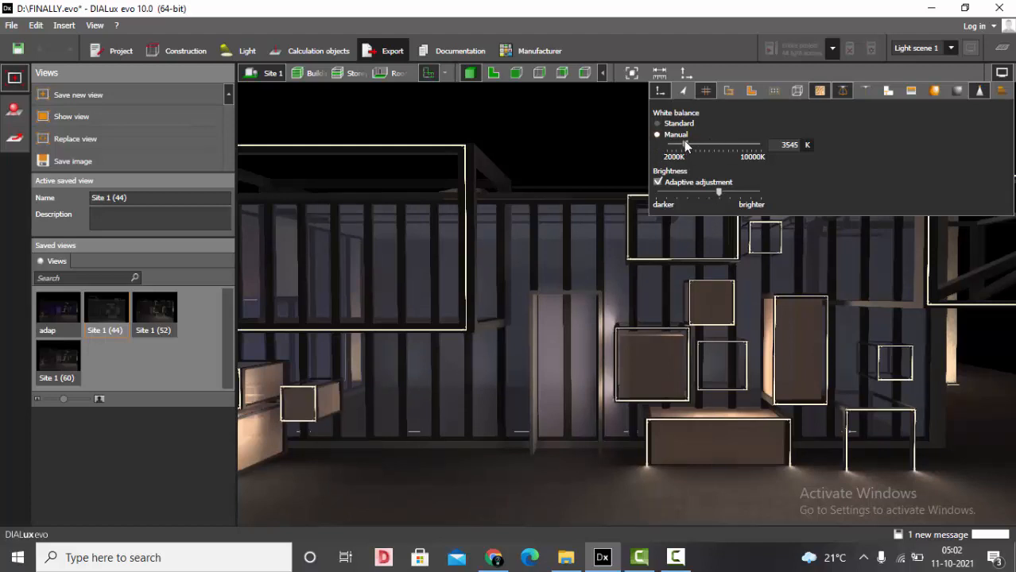
Warm up the manual white balance to a lower Kelvin colour temperature
left_click_drag(681, 146, 715, 146)
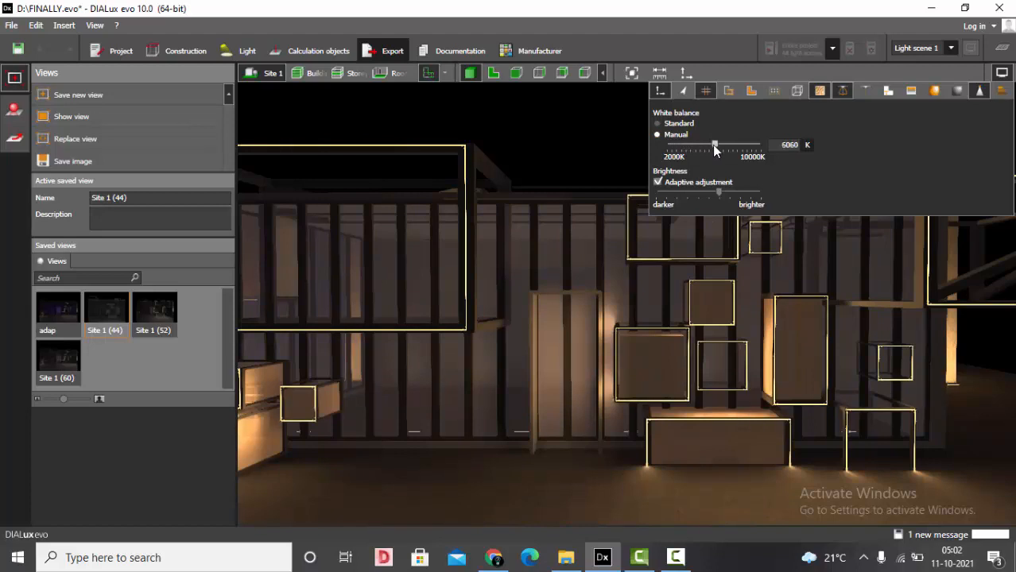
left_click_drag(712, 147, 698, 146)
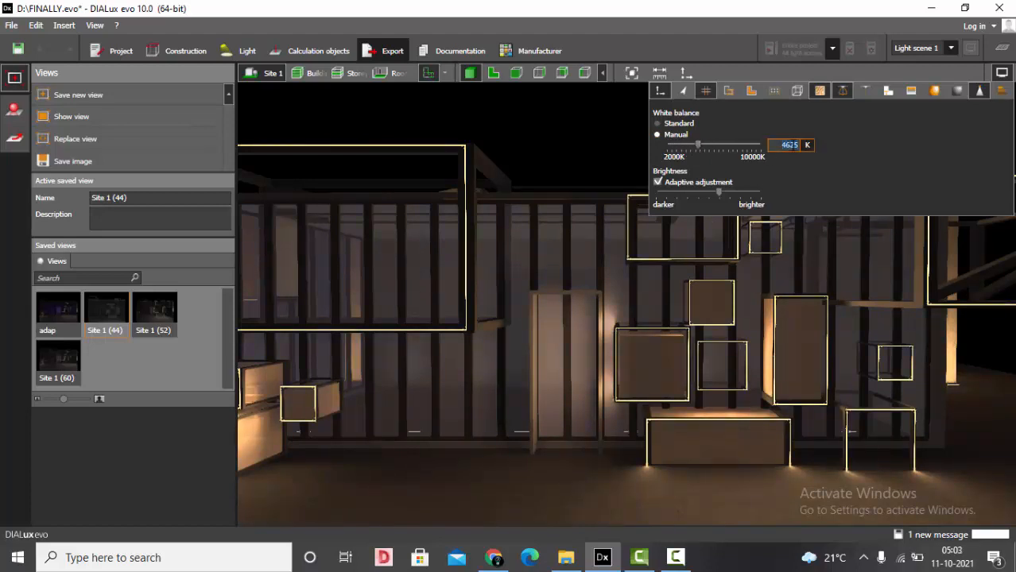
left_click_drag(698, 145, 698, 144)
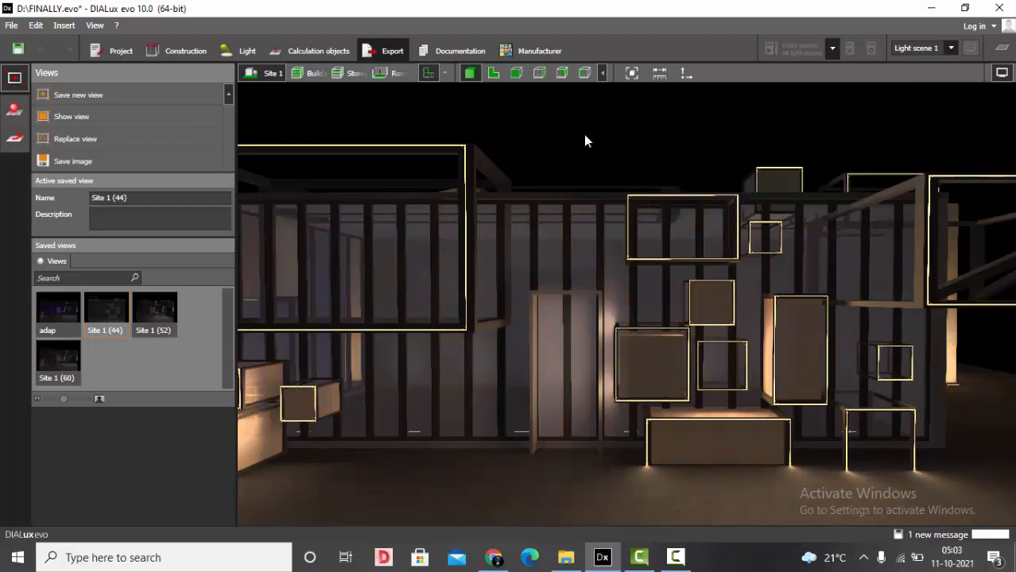
Save the warm night facade view as VIEW 01 and bring up the raytracer
left_click(78, 96)
type("VIEW 01")
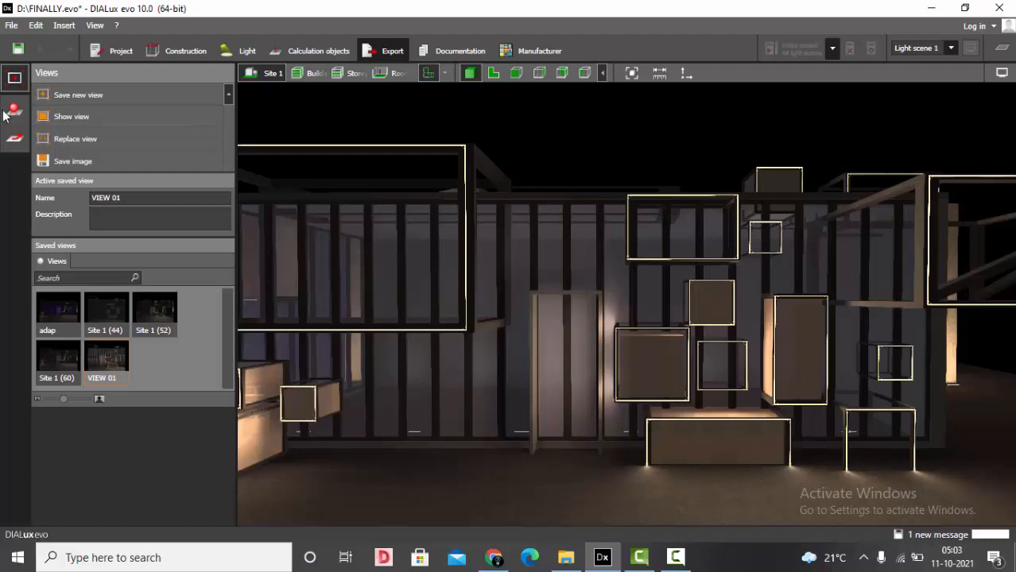
left_click(14, 109)
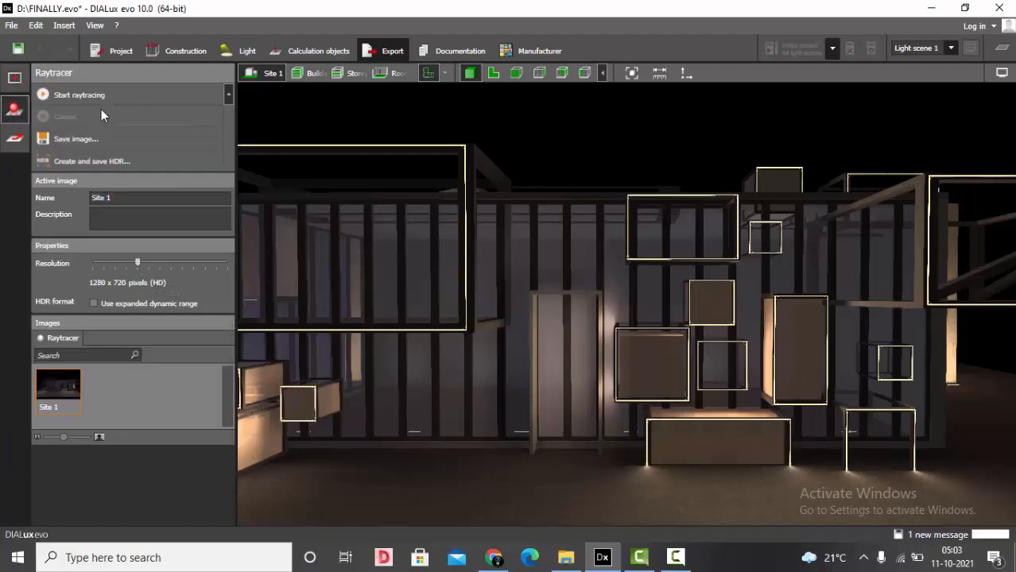
Raytrace the current facade view at 1280×720, inspect the image and close it
left_click(77, 96)
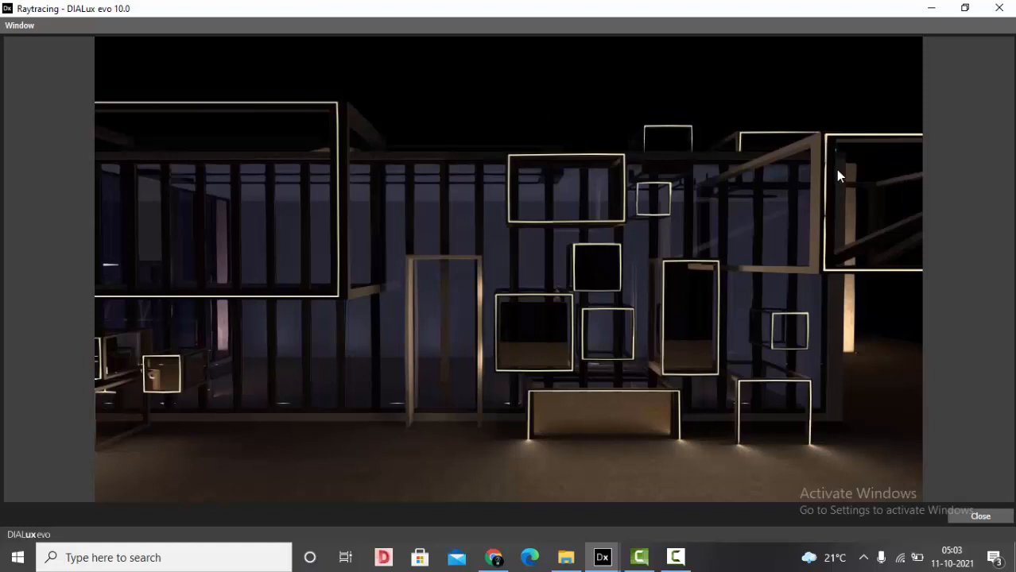
mouse_move(317, 283)
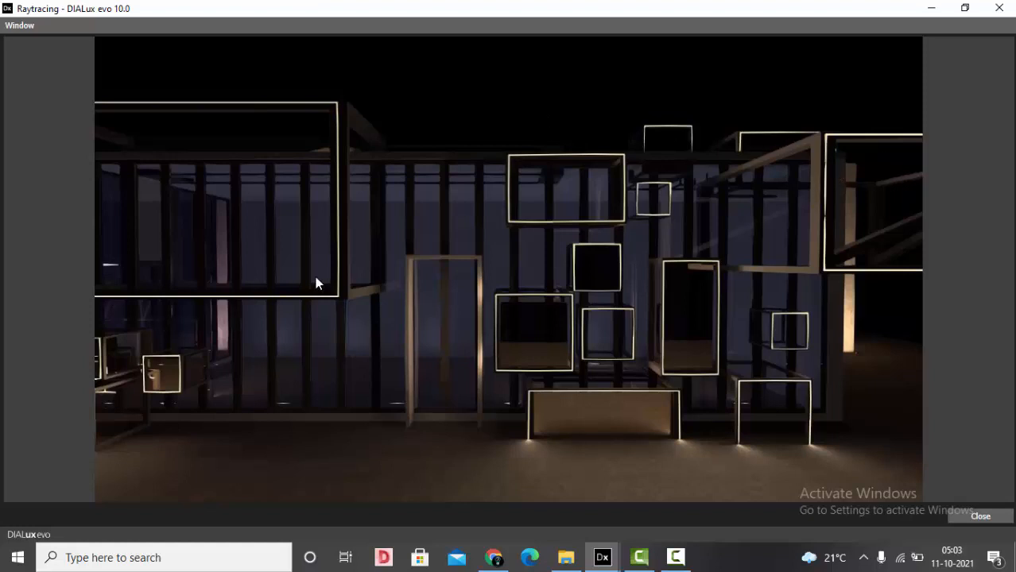
mouse_move(335, 144)
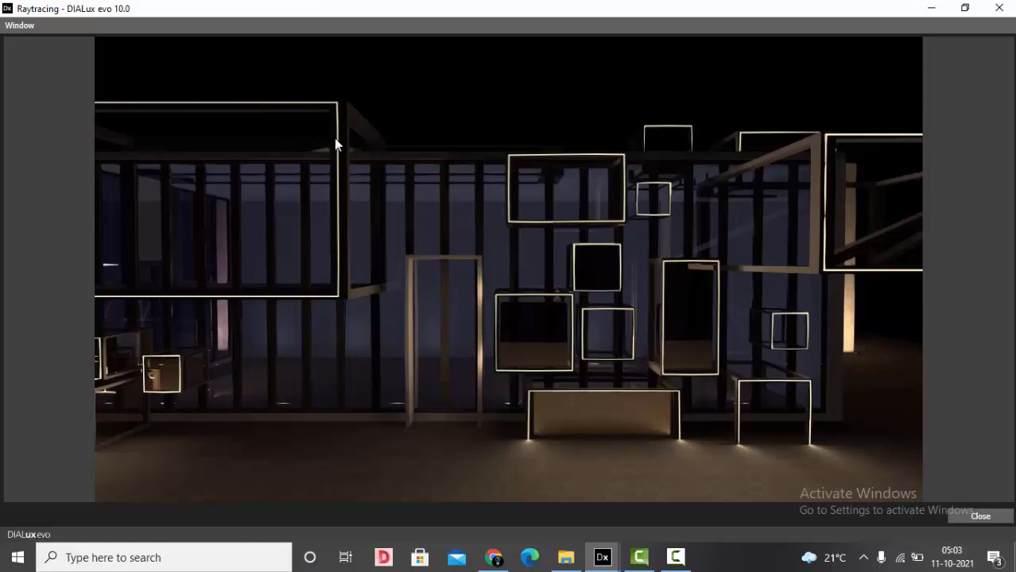
mouse_move(346, 306)
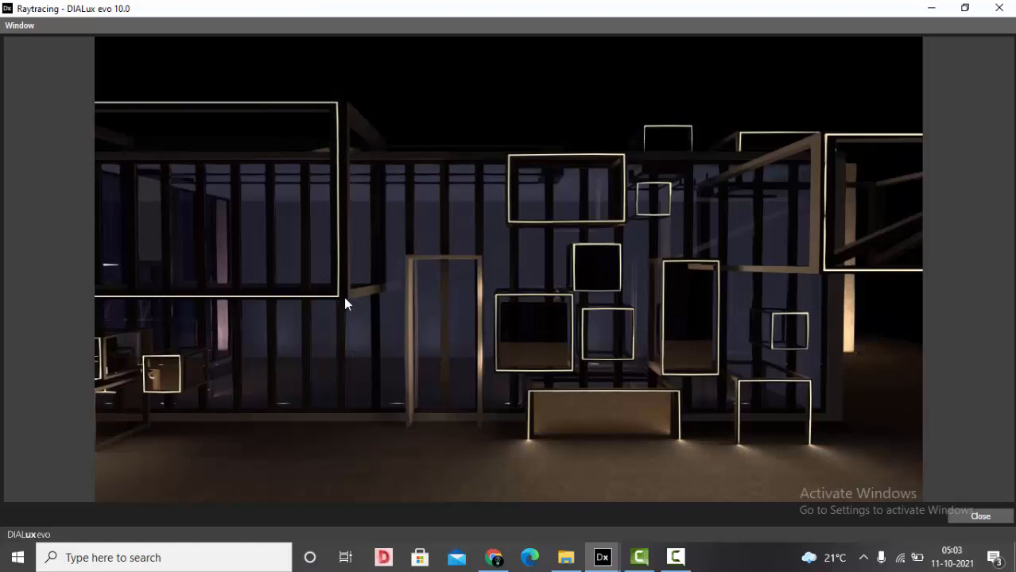
mouse_move(375, 130)
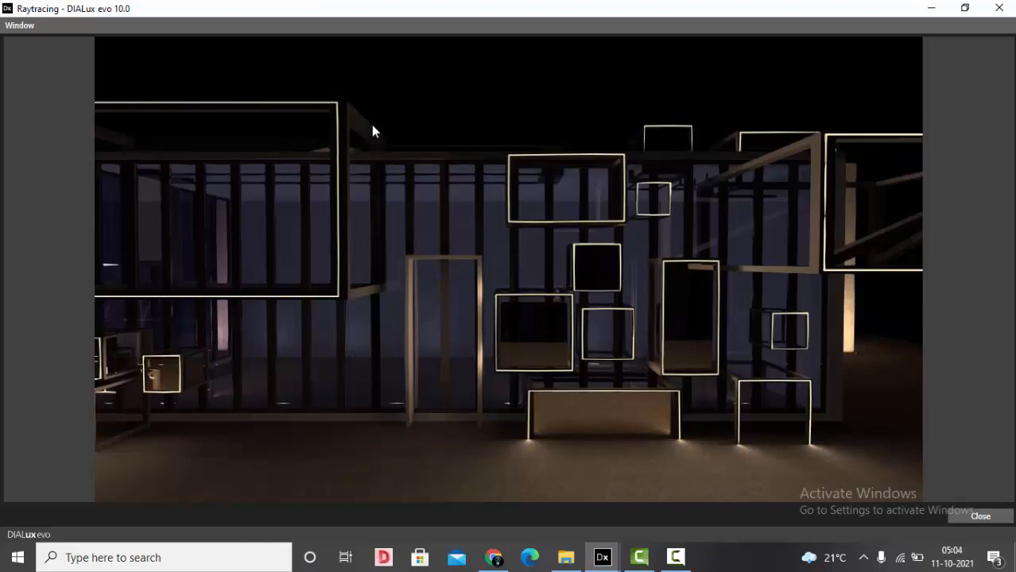
mouse_move(390, 219)
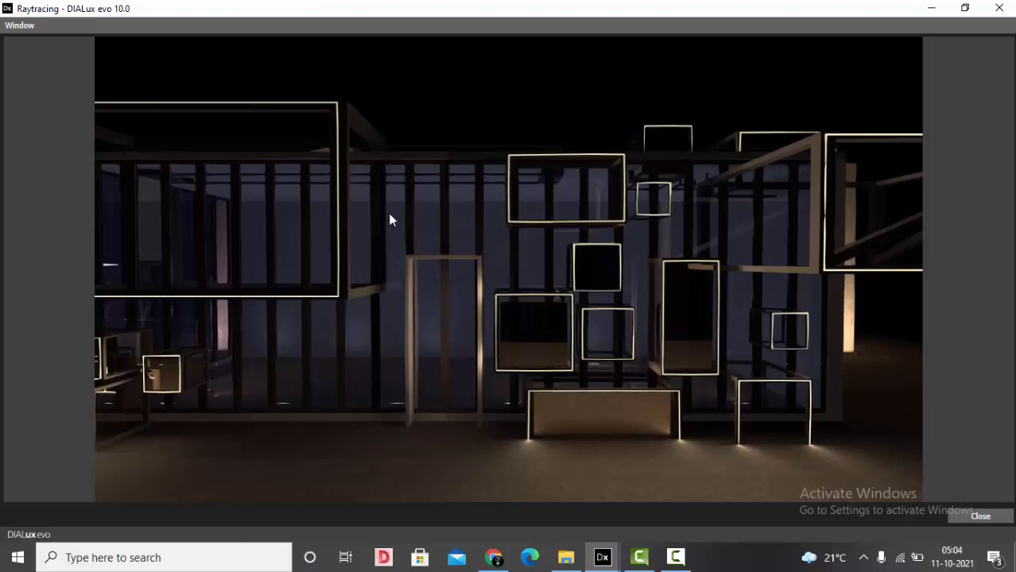
mouse_move(485, 292)
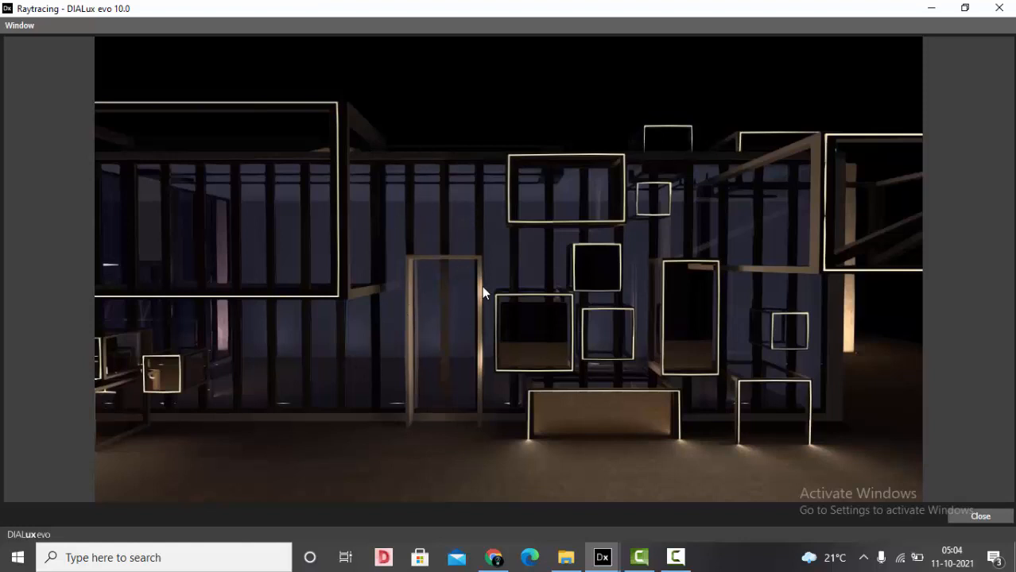
mouse_move(668, 258)
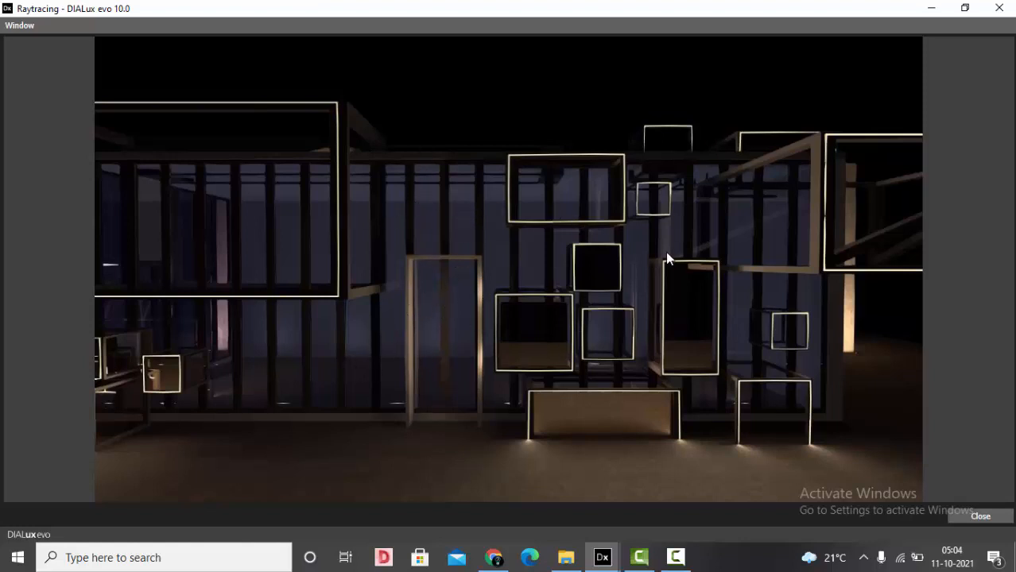
mouse_move(559, 264)
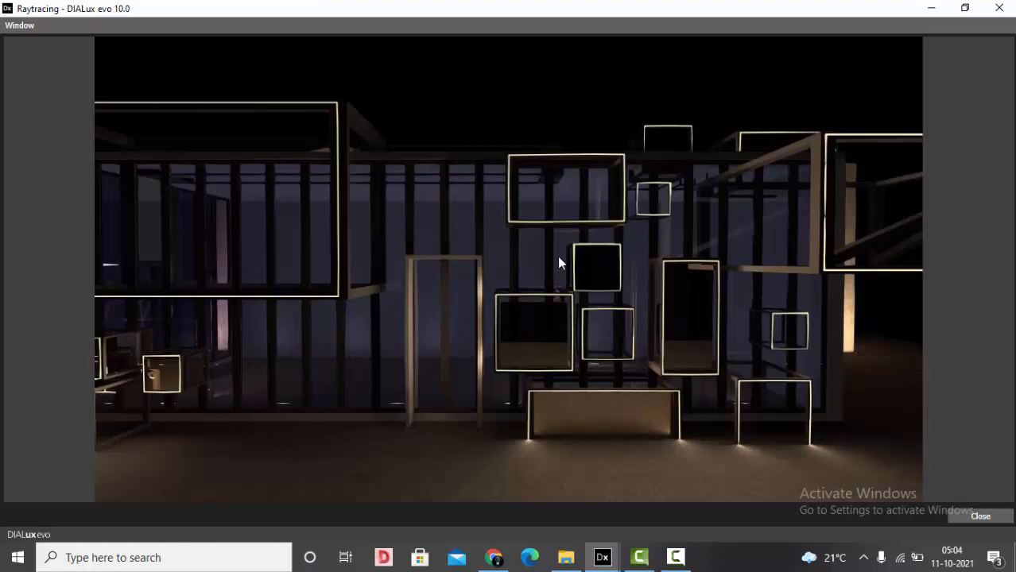
mouse_move(516, 269)
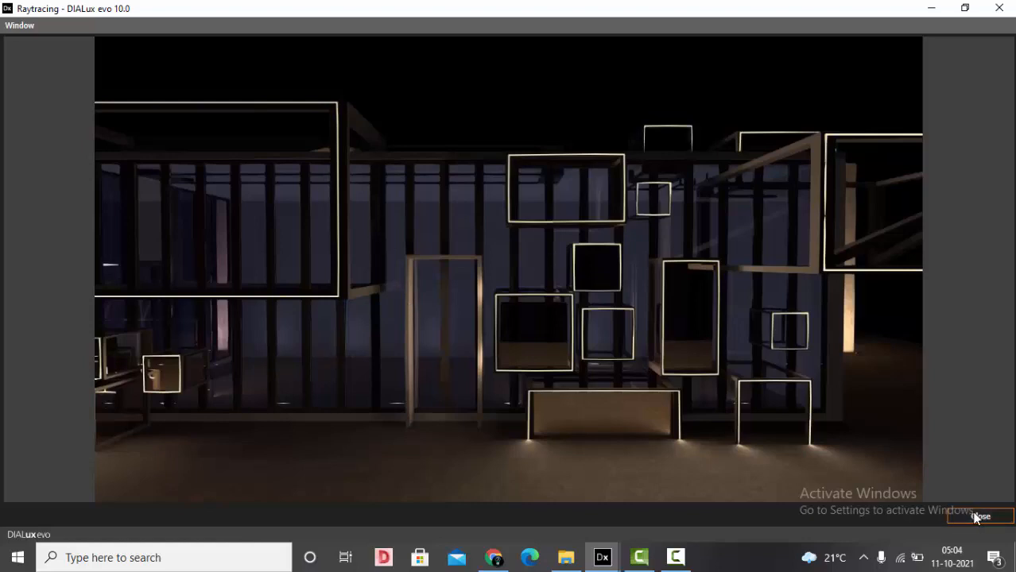
left_click(979, 517)
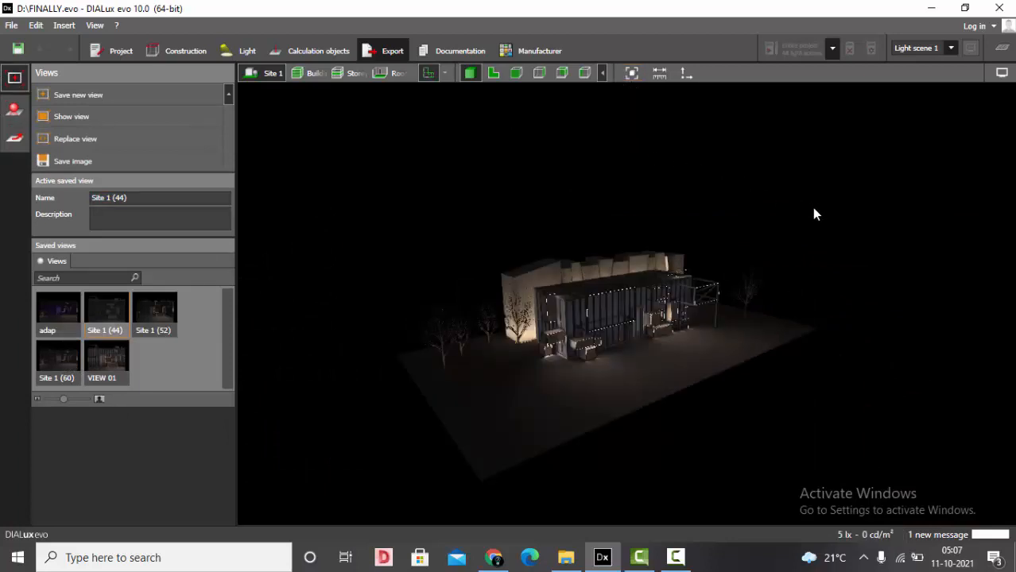
Move from the aerial overview to a frontal eye-level view of the full facade
left_click_drag(814, 214, 766, 210)
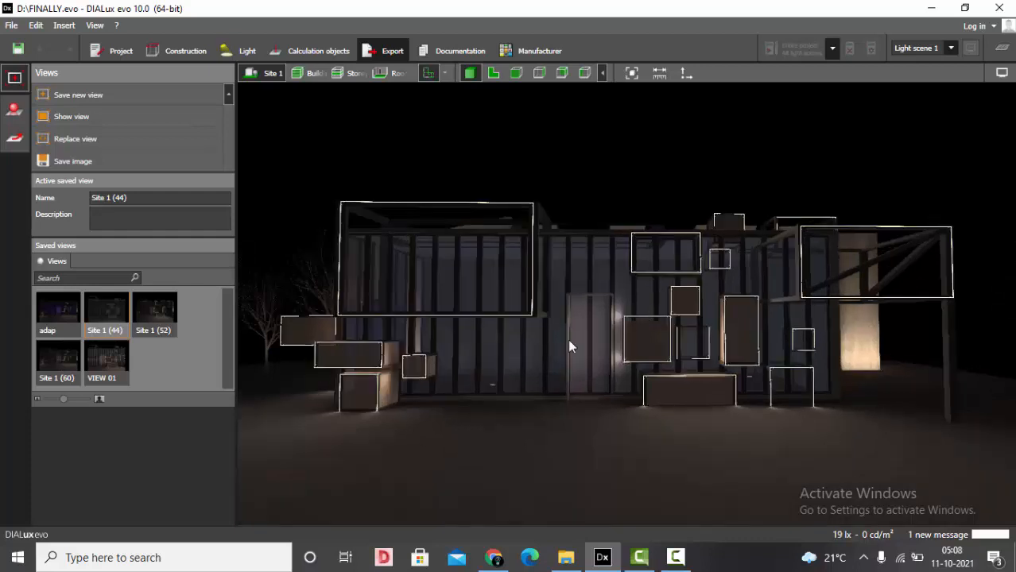
mouse_move(724, 223)
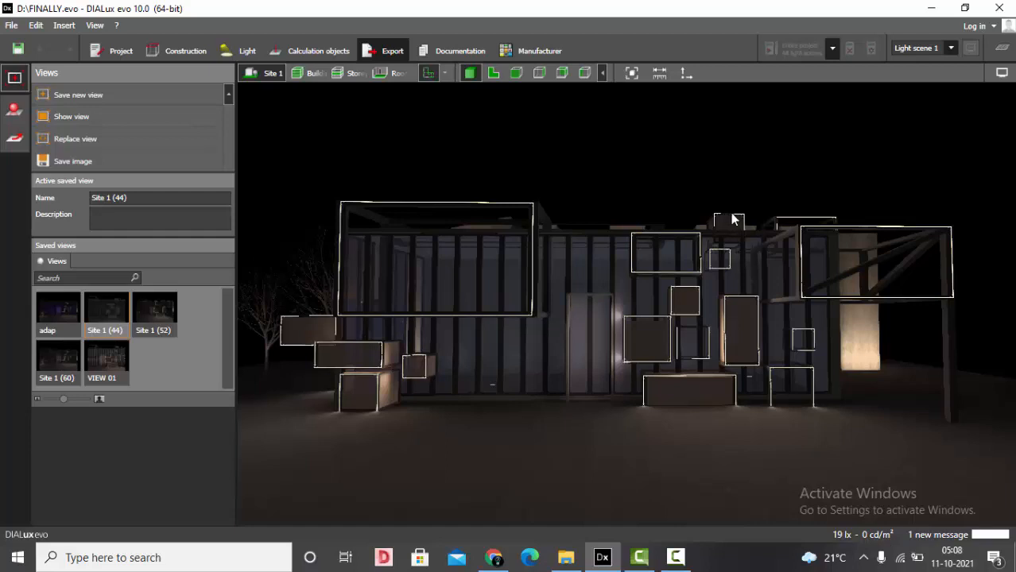
mouse_move(693, 356)
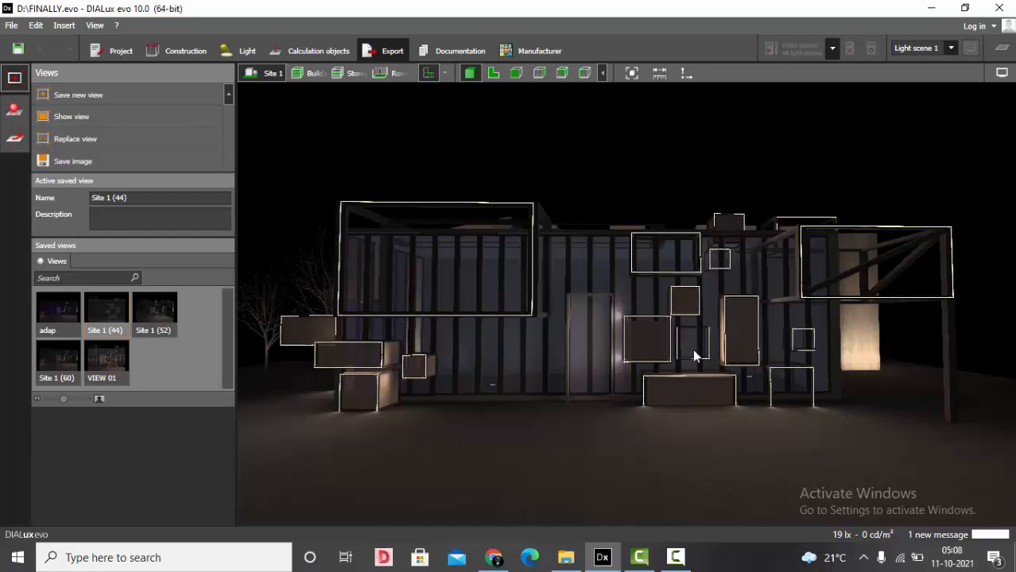
mouse_move(680, 310)
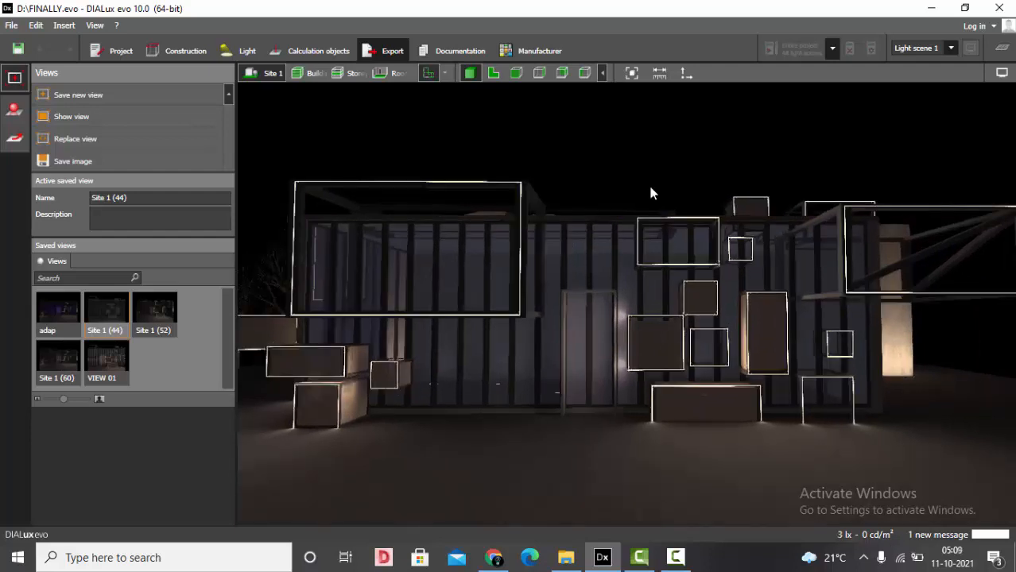
mouse_move(989, 445)
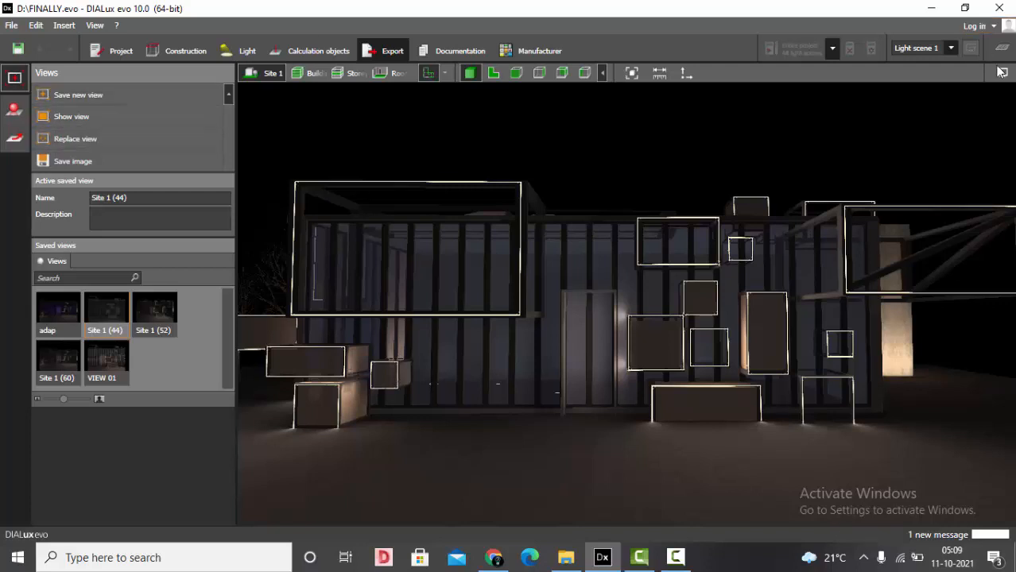
left_click(1002, 73)
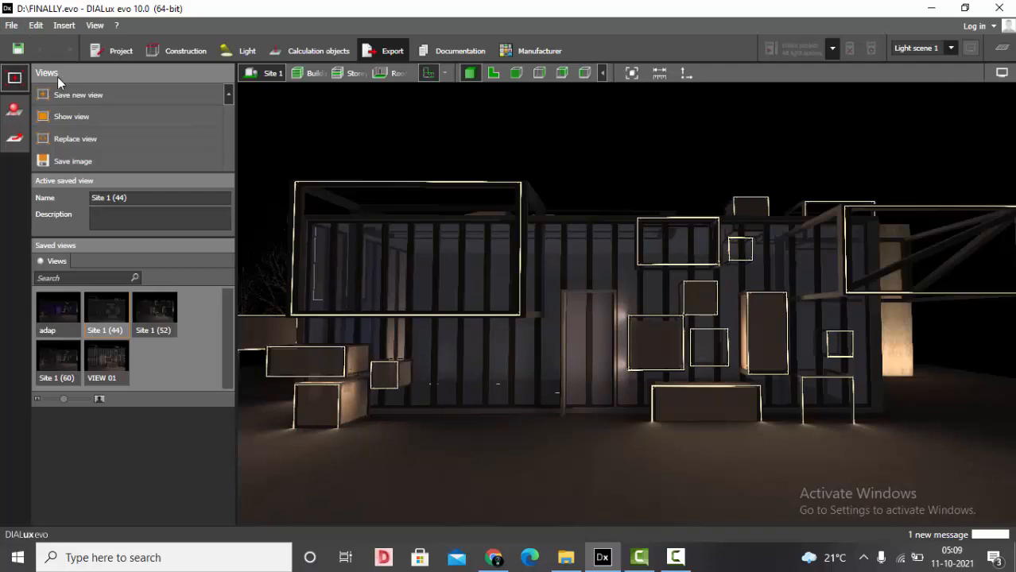
Save the close front-on facade view as VIEW 02
left_click(78, 95)
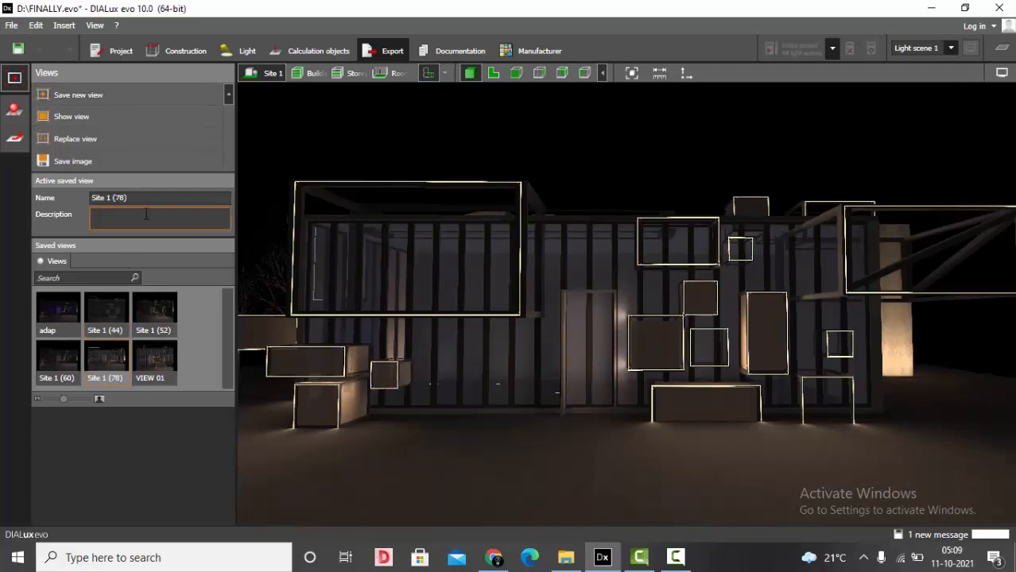
type("VIEW 02")
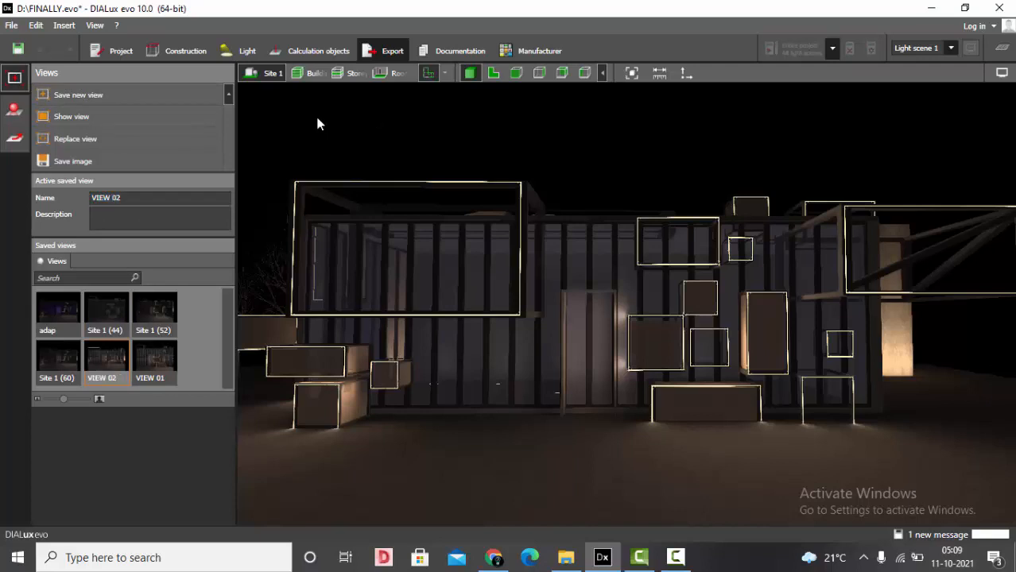
mouse_move(14, 109)
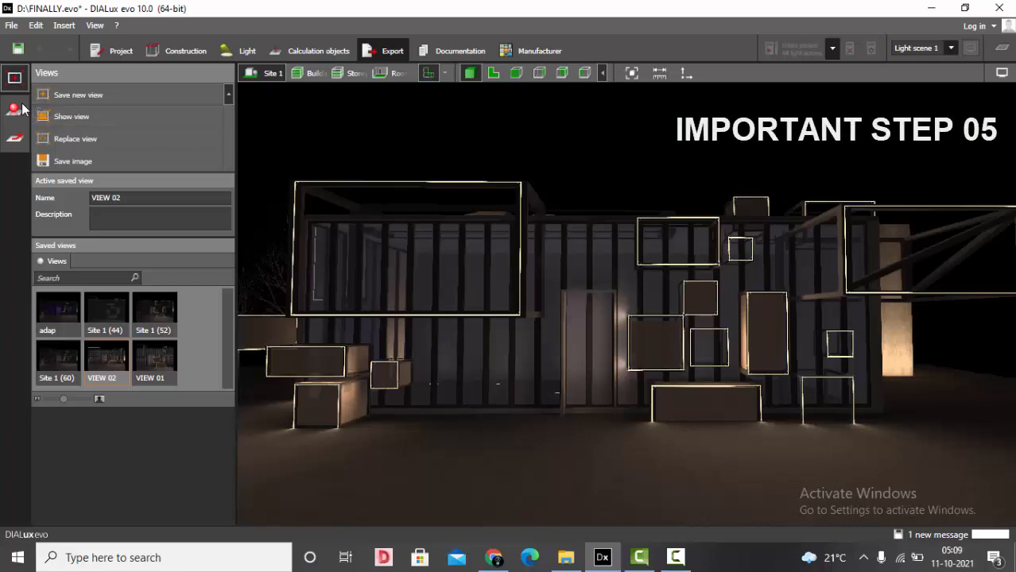
Raise the raytracer resolution slider to 3440 × 1440 UWQHD
left_click(14, 108)
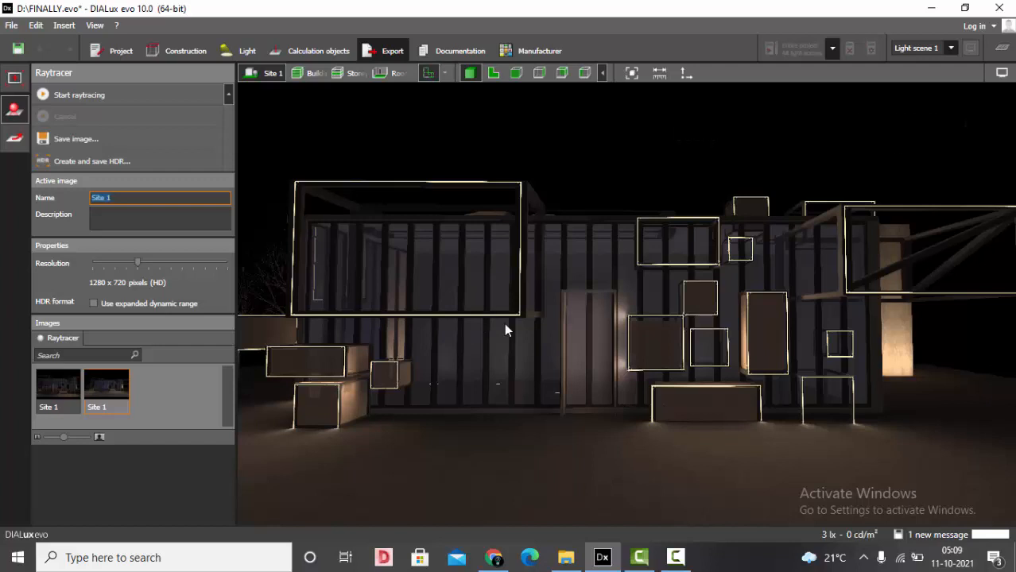
mouse_move(962, 244)
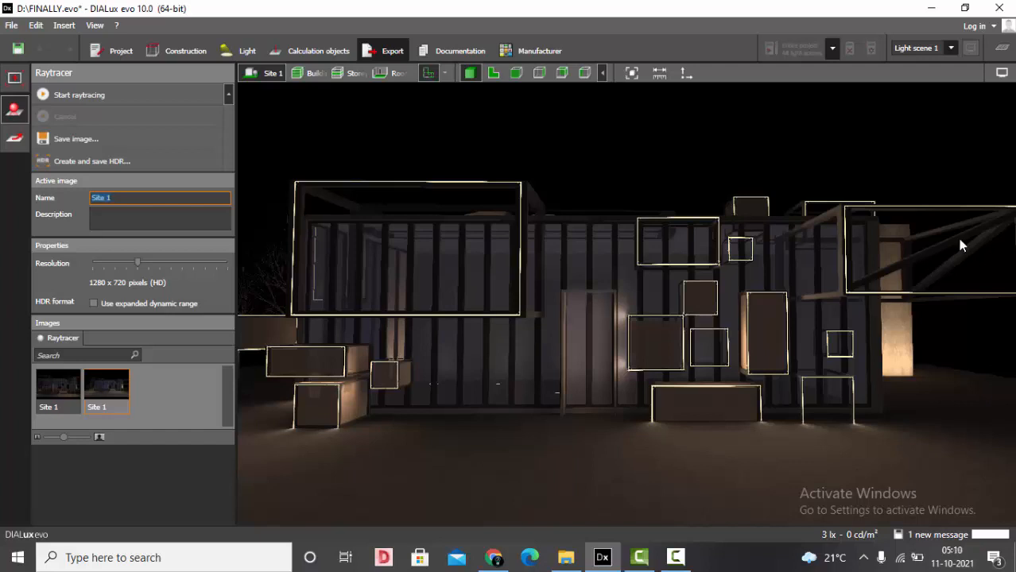
mouse_move(976, 378)
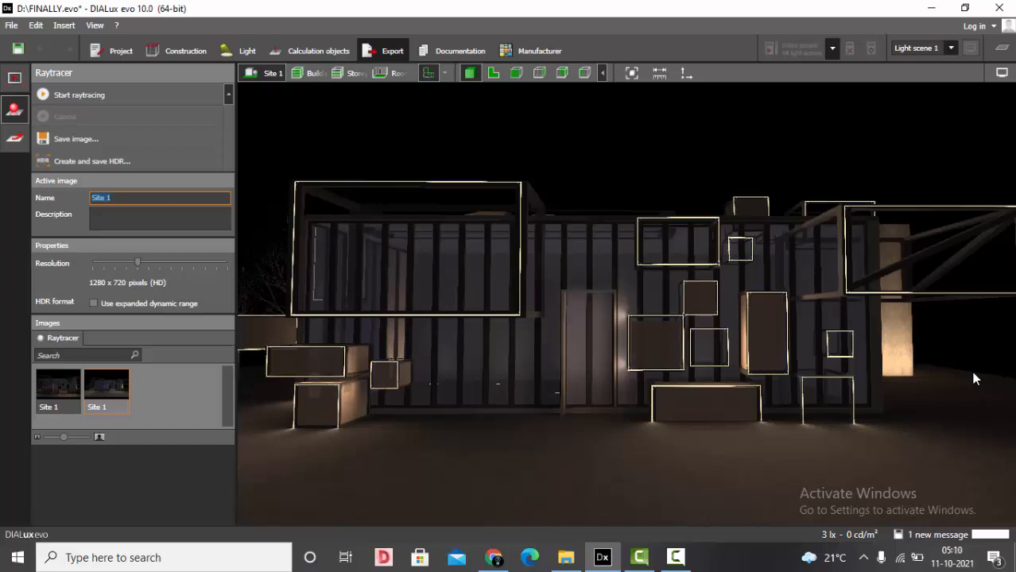
mouse_move(220, 343)
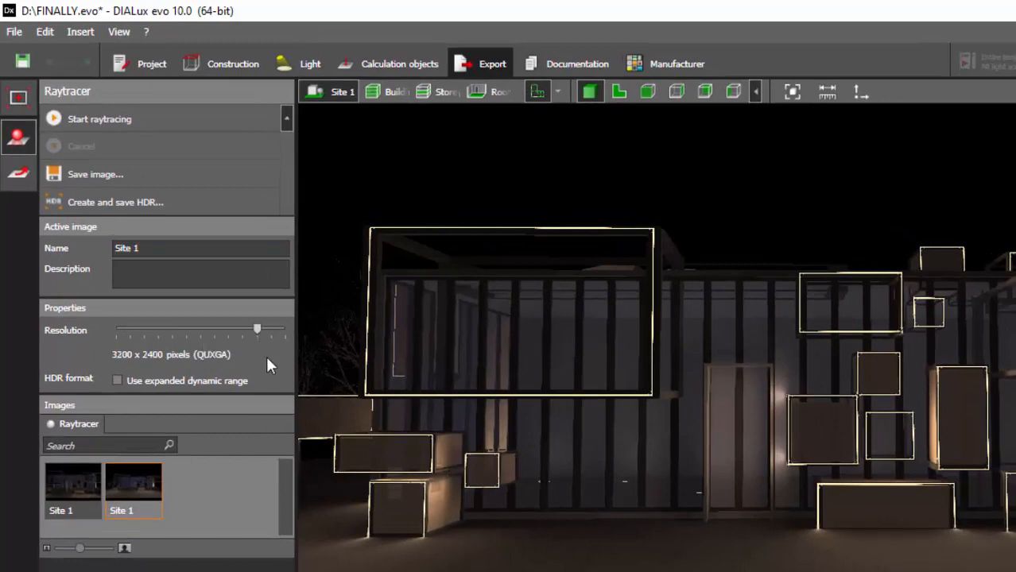
left_click_drag(256, 327, 270, 327)
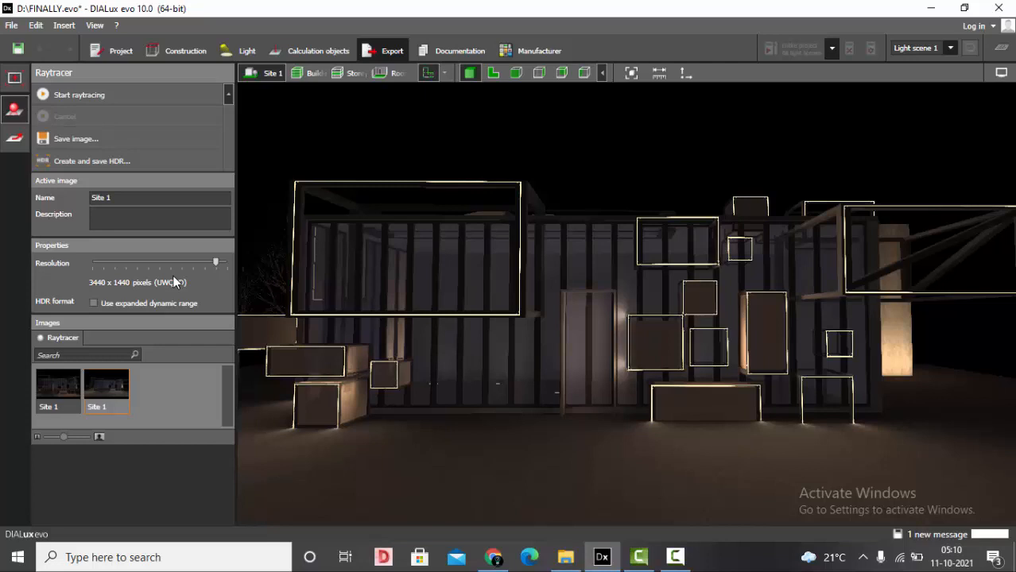
mouse_move(436, 312)
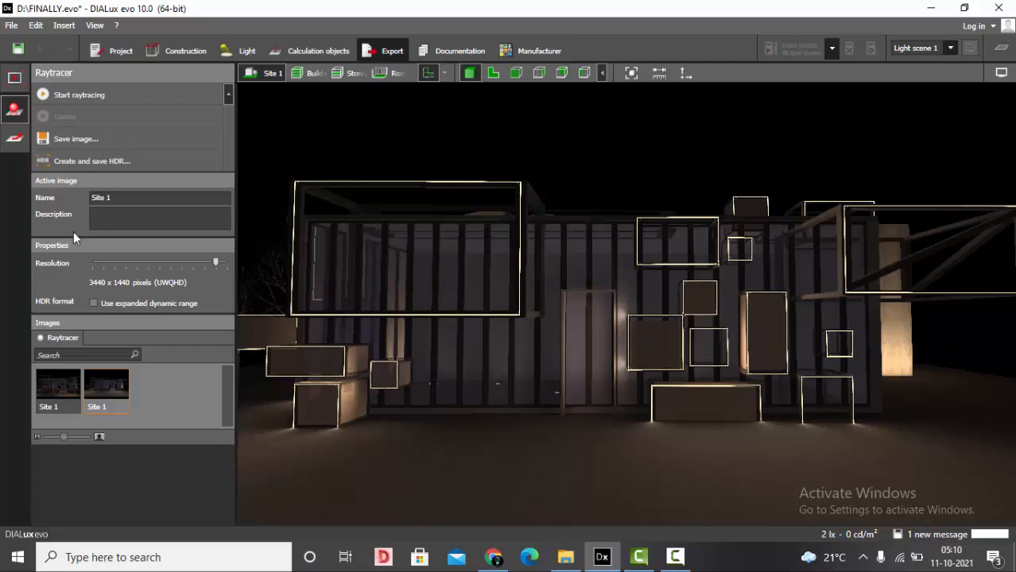
mouse_move(78, 95)
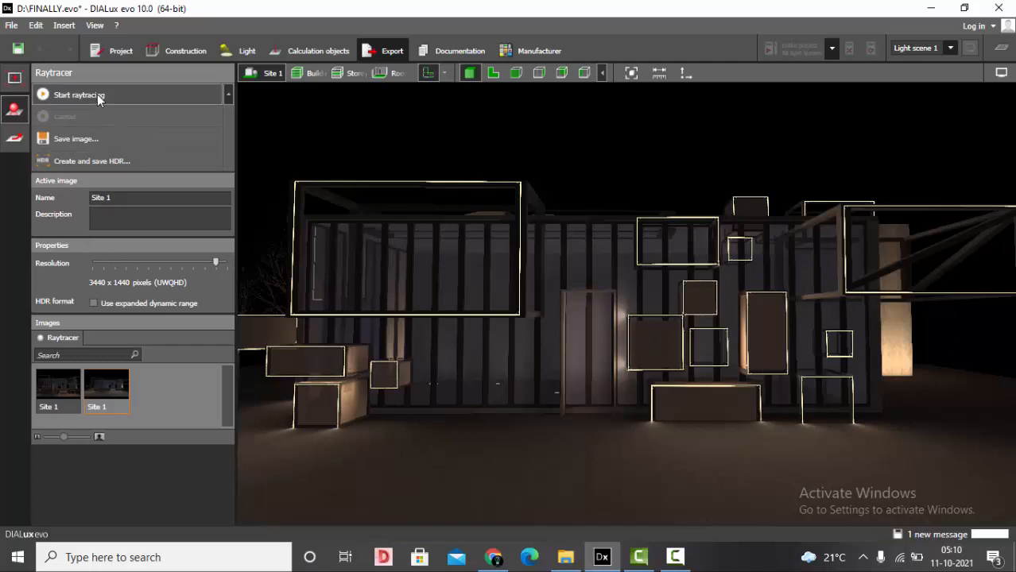
Start the UWQHD raytrace and maximise the Raytracing window to watch it
left_click(78, 95)
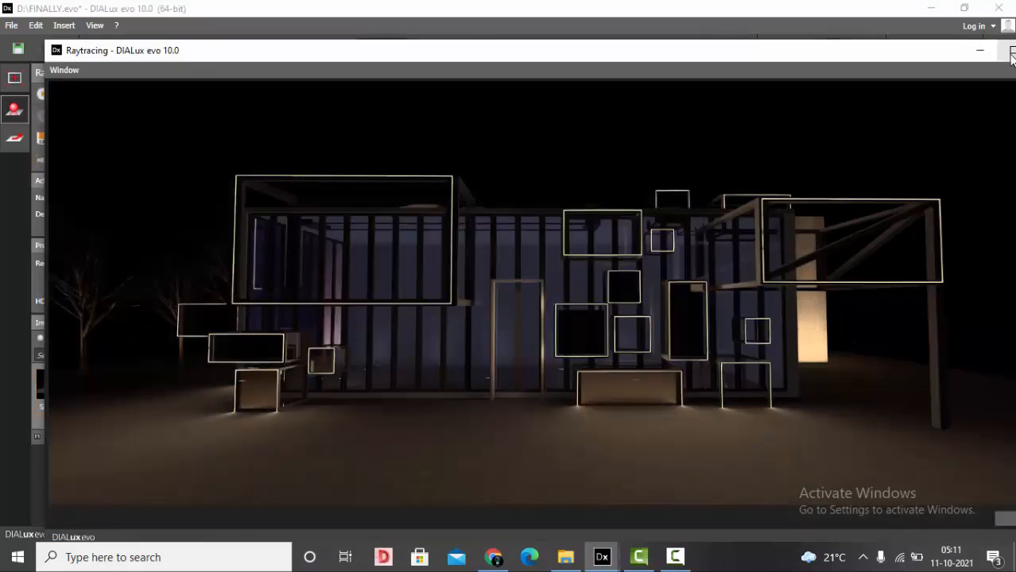
left_click(1011, 49)
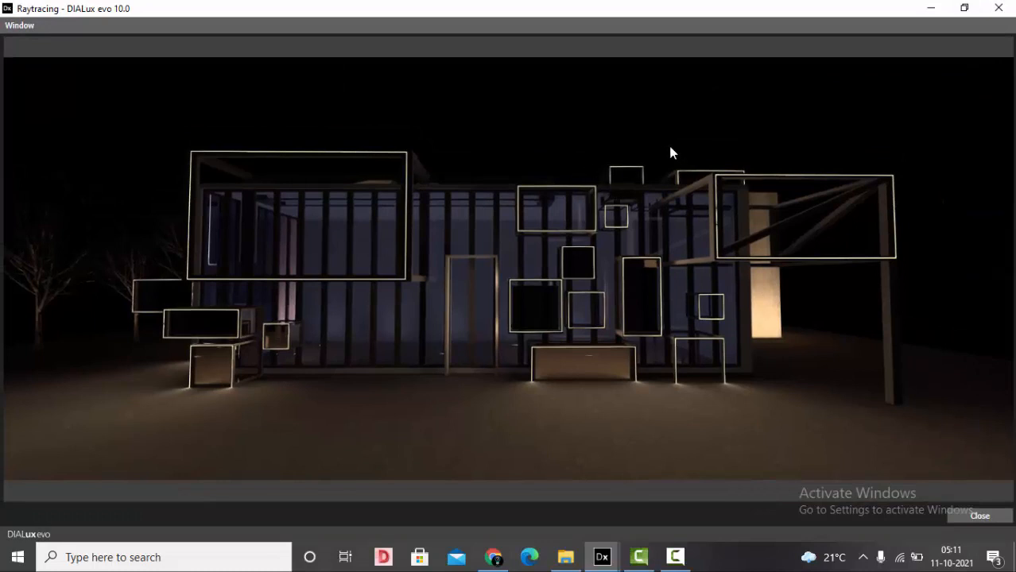
mouse_move(937, 410)
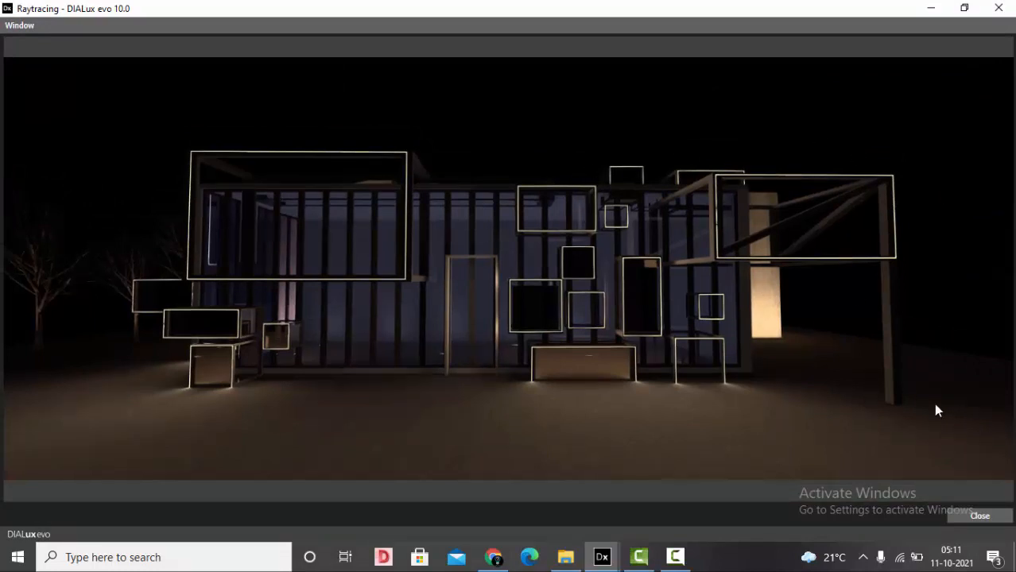
mouse_move(931, 397)
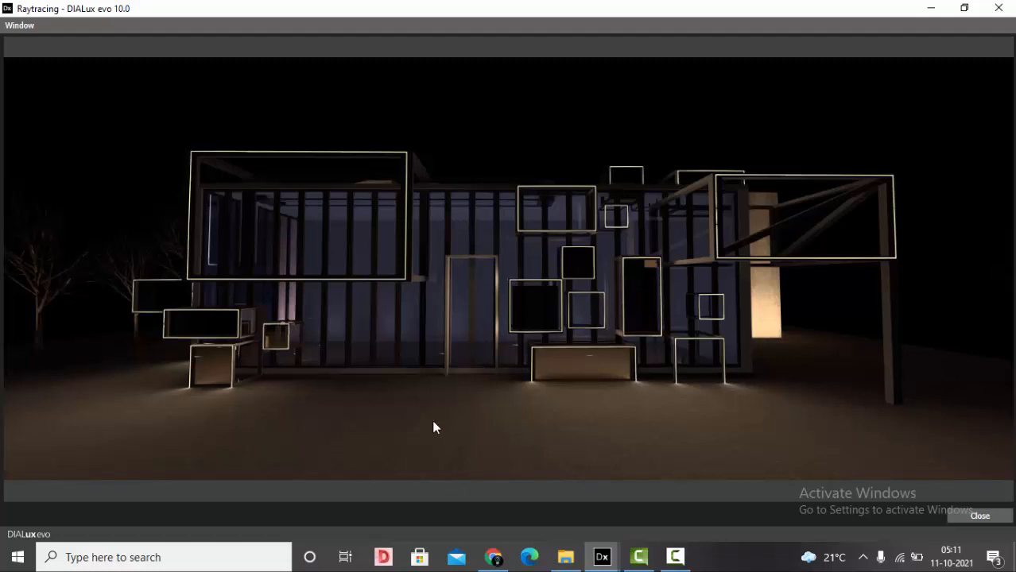
mouse_move(769, 406)
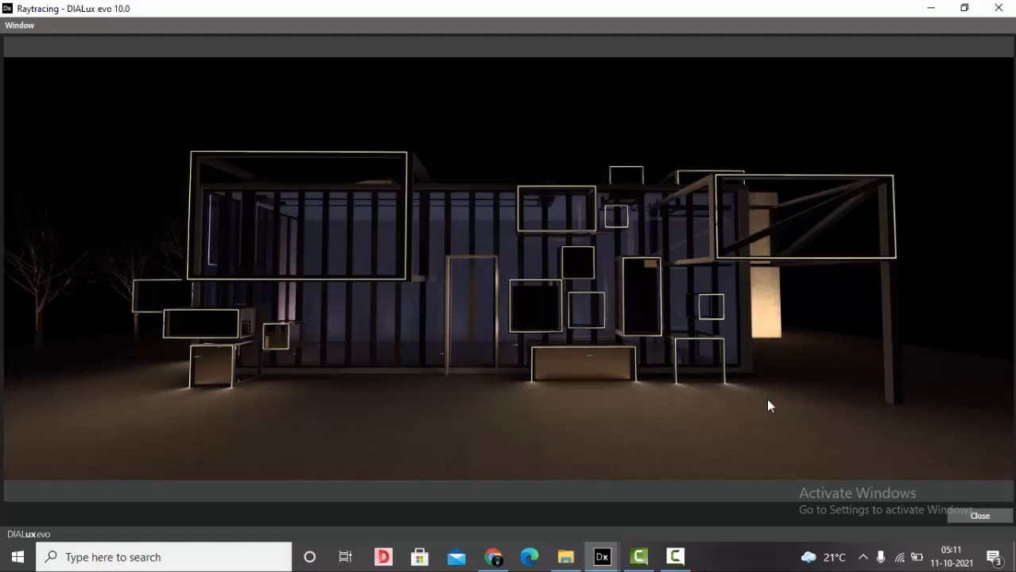
mouse_move(86, 309)
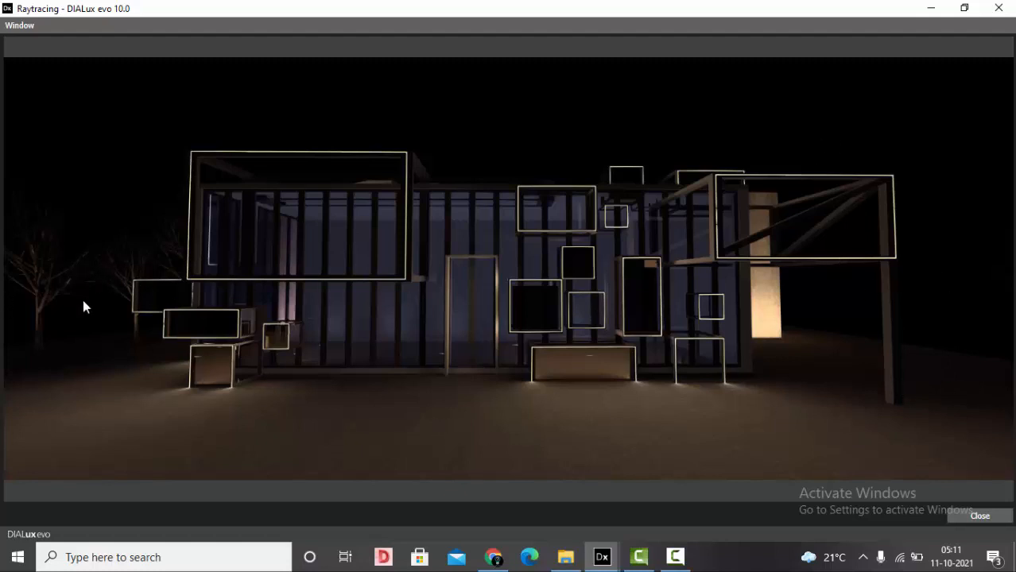
mouse_move(86, 277)
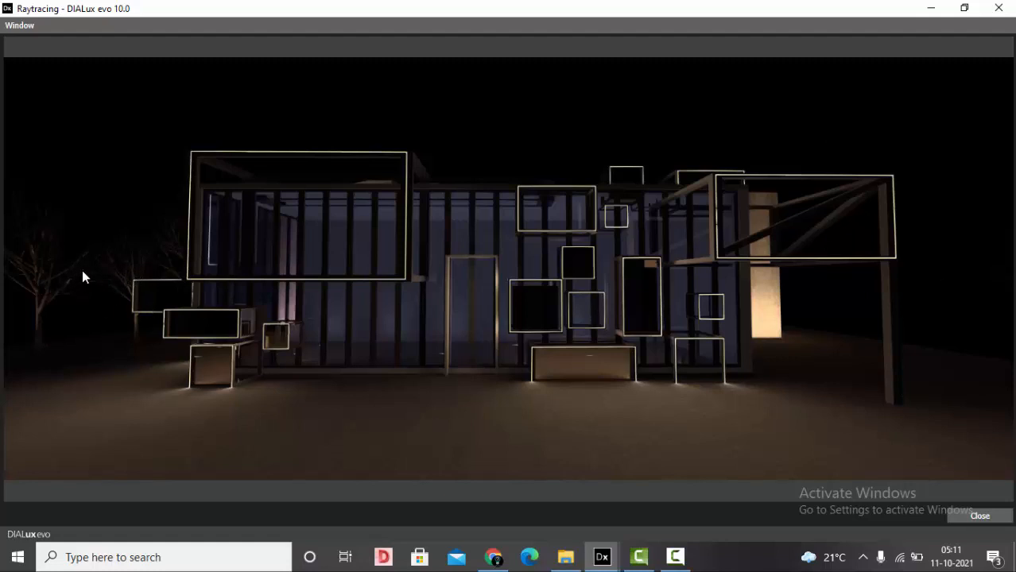
mouse_move(468, 242)
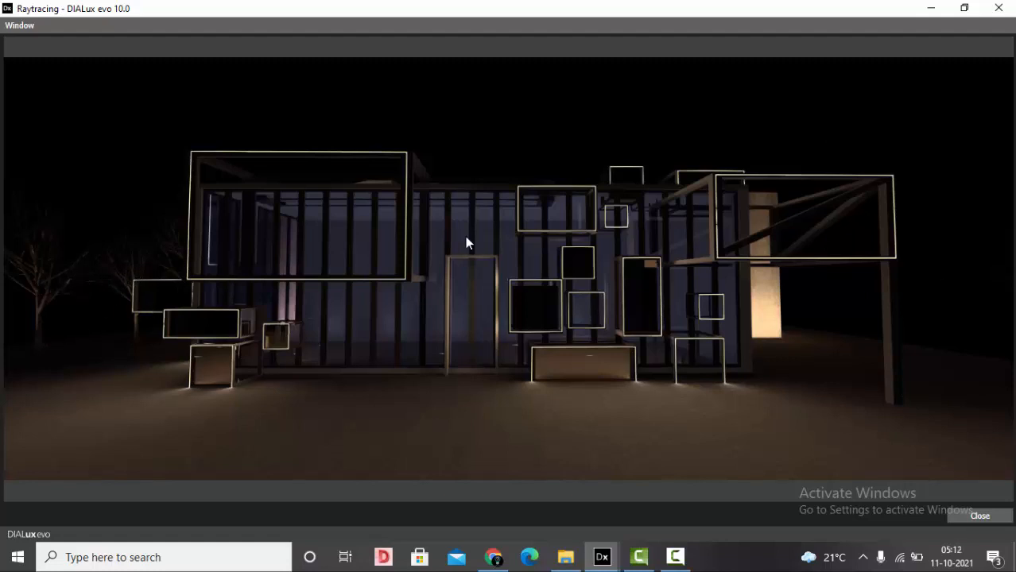
mouse_move(865, 120)
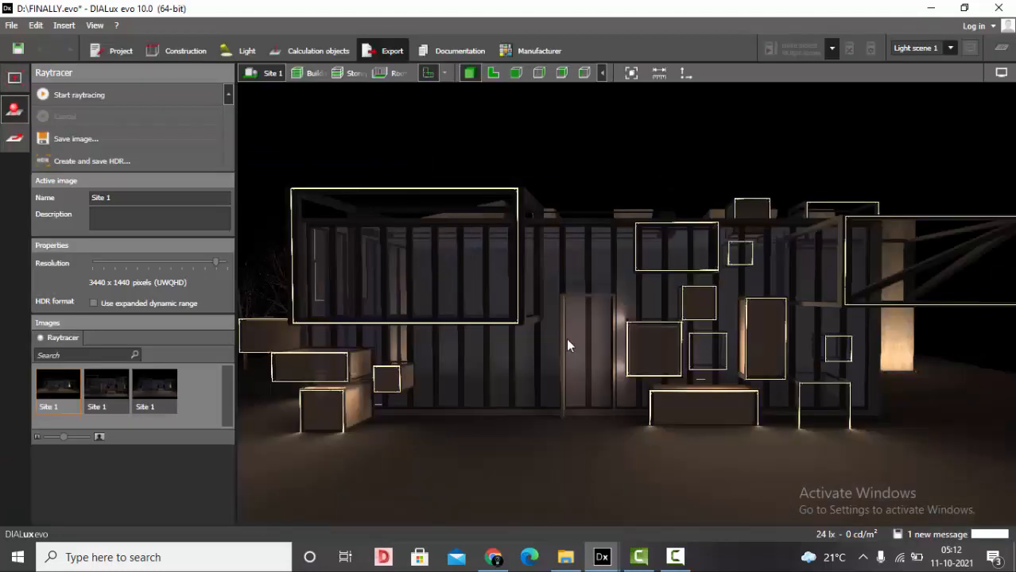
mouse_move(596, 362)
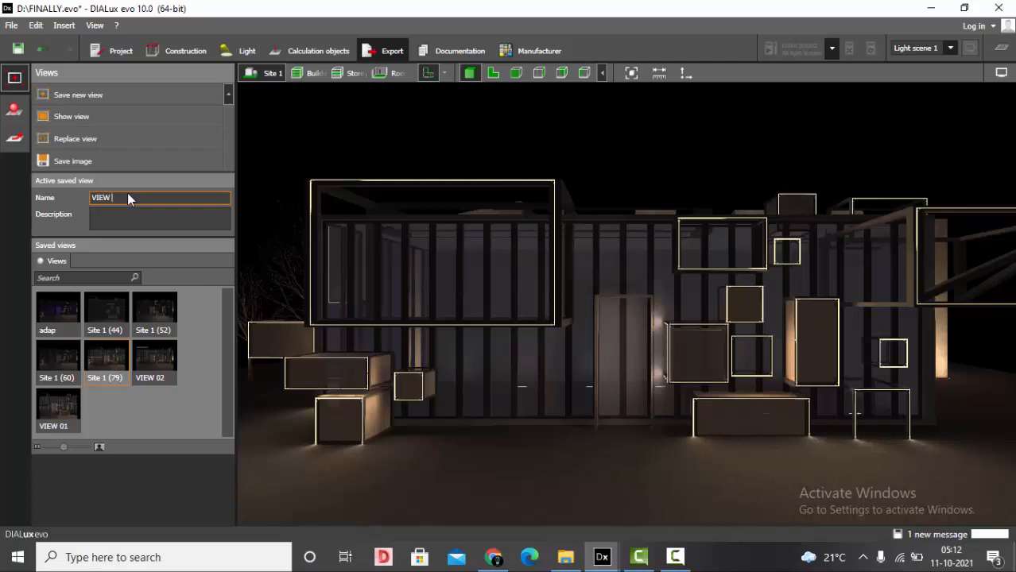
Name the new saved view VIEW 03 and return to the raytracer settings
type("VIEW 03")
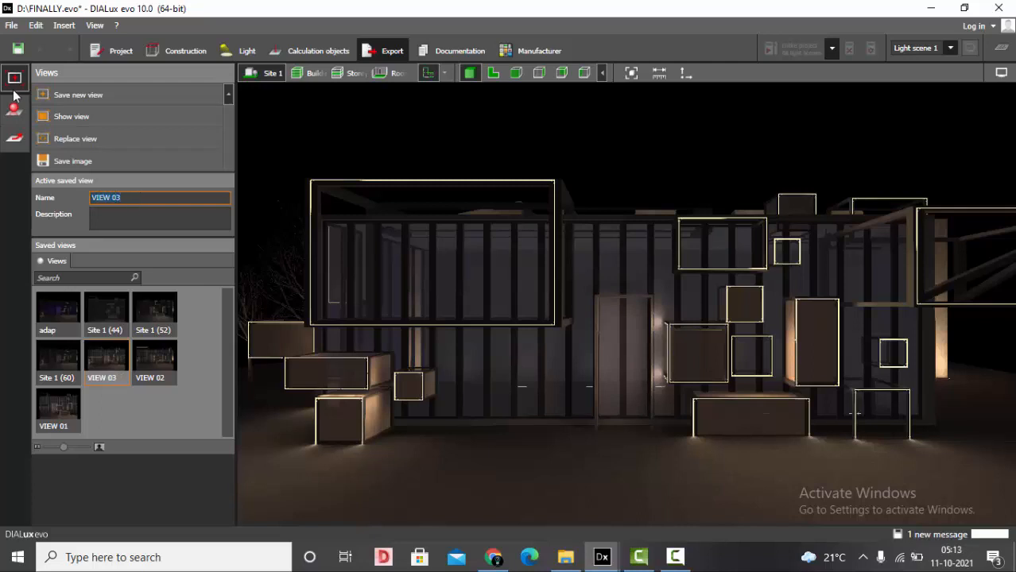
left_click(15, 109)
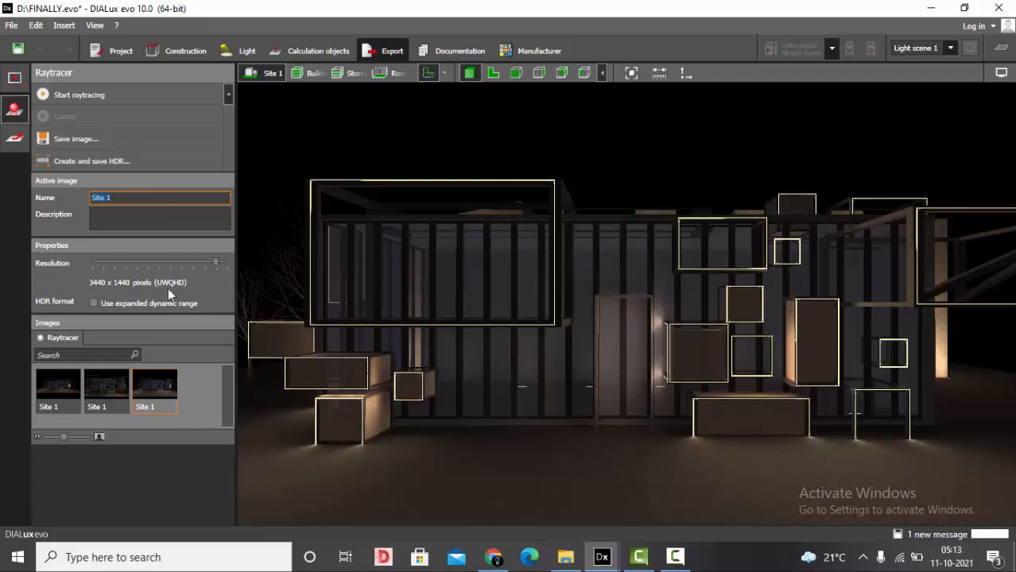
mouse_move(99, 95)
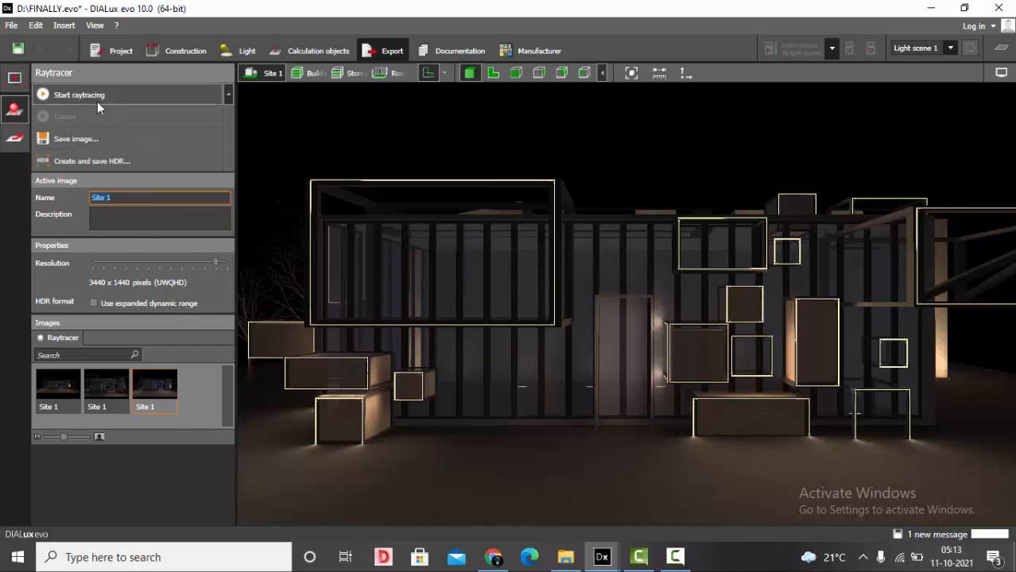
Raytrace the saved VIEW 03 night facade view at UWQHD resolution
left_click(78, 96)
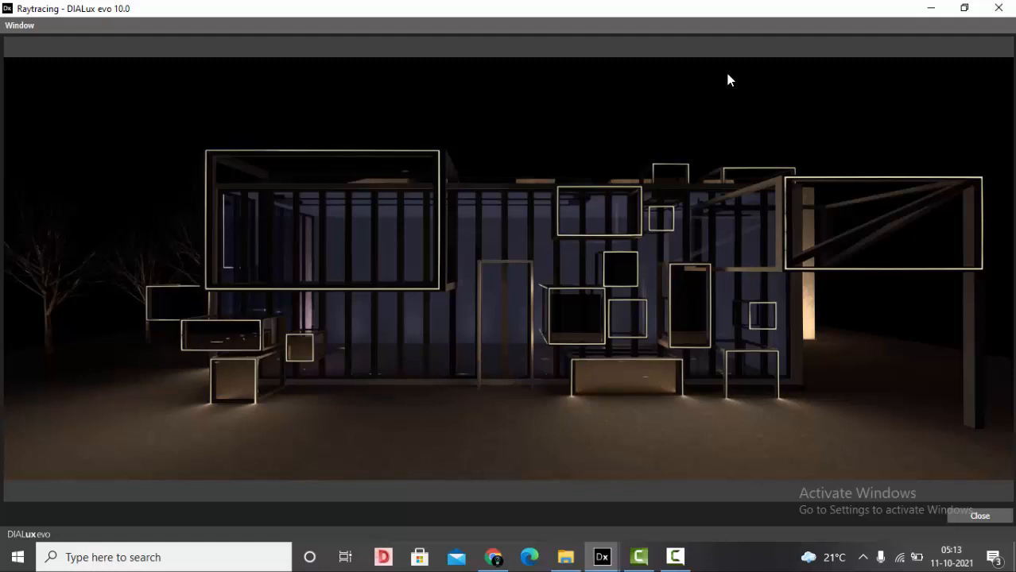
mouse_move(730, 153)
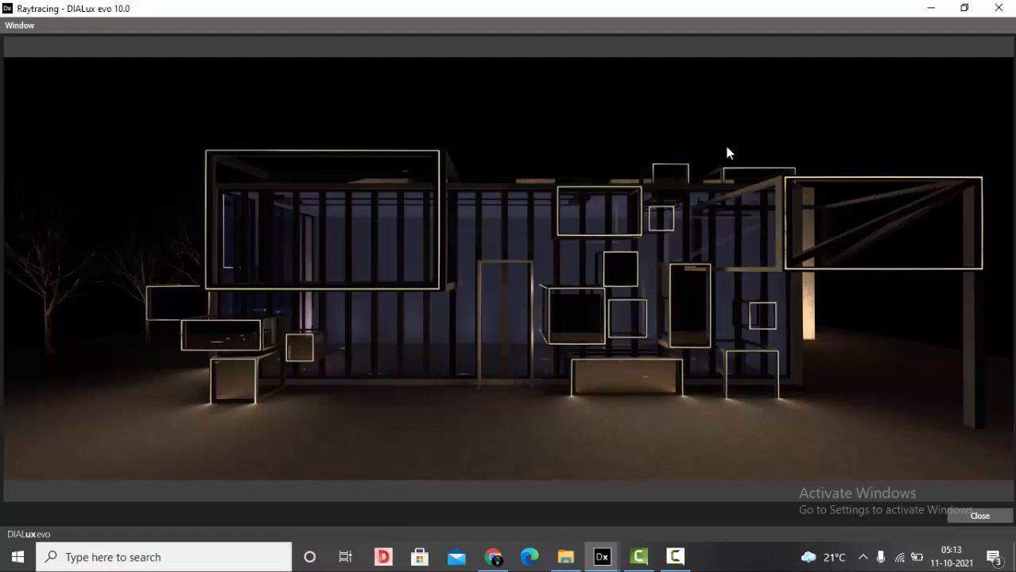
mouse_move(760, 223)
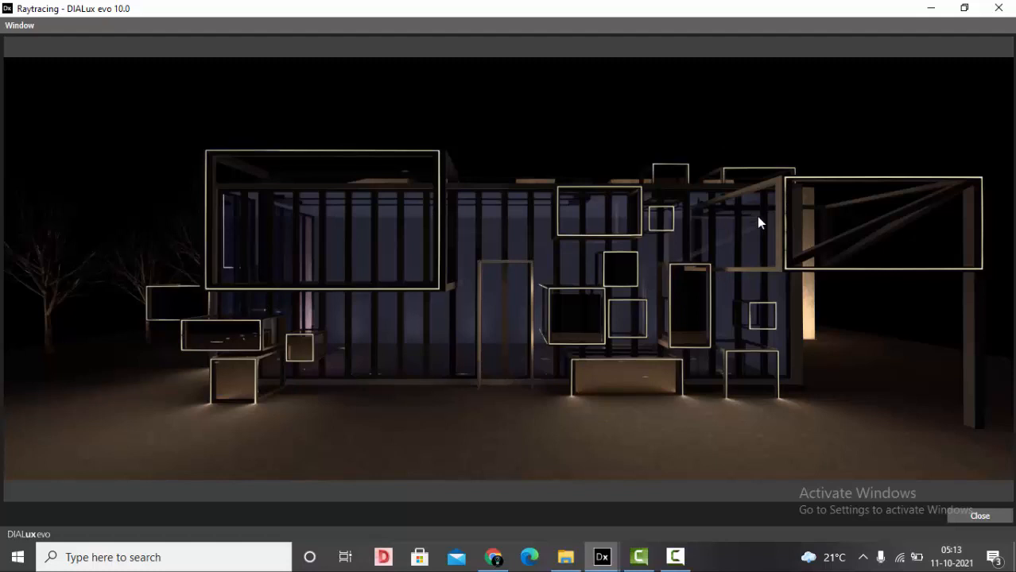
mouse_move(680, 320)
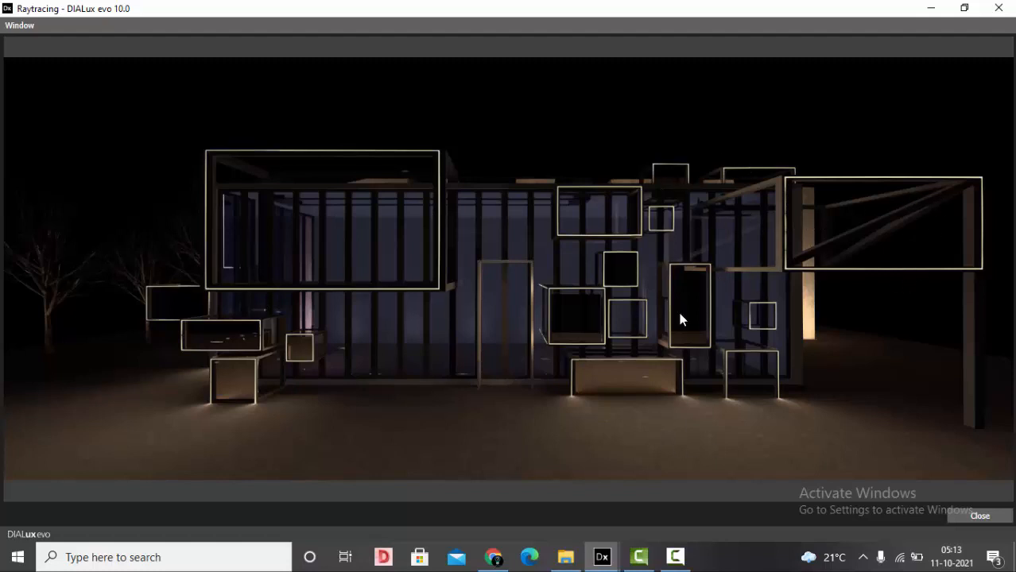
mouse_move(255, 294)
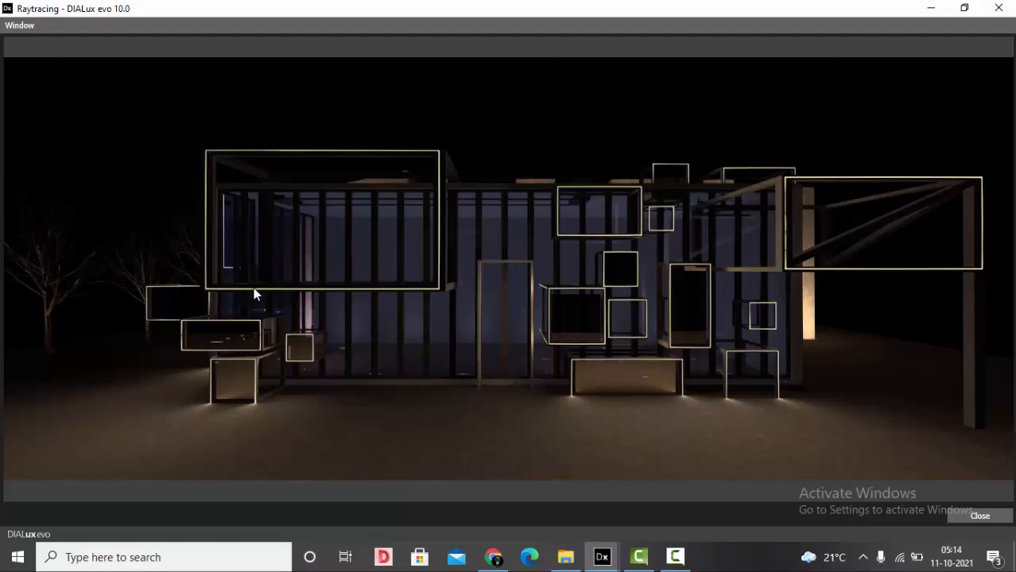
mouse_move(954, 290)
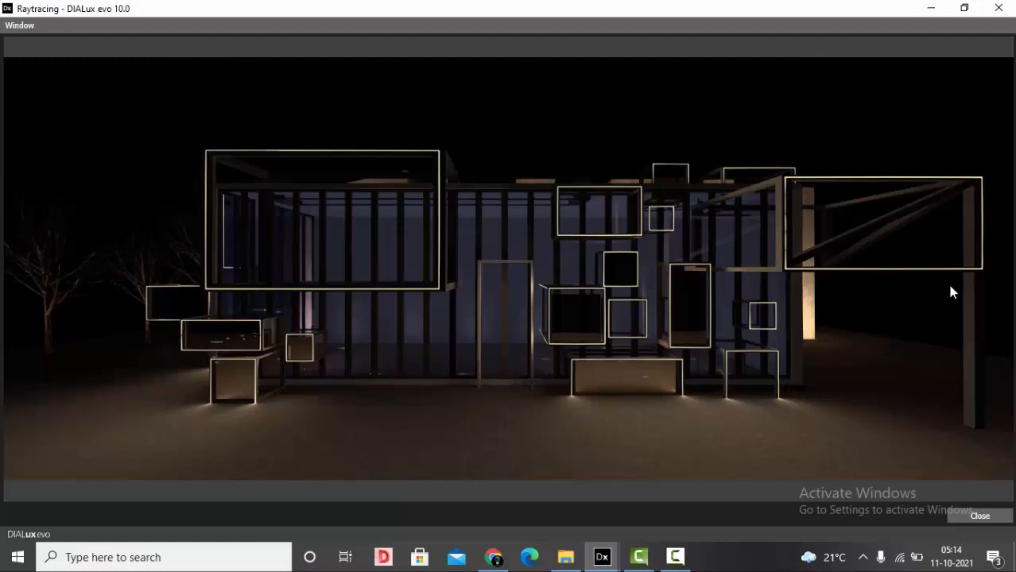
mouse_move(945, 249)
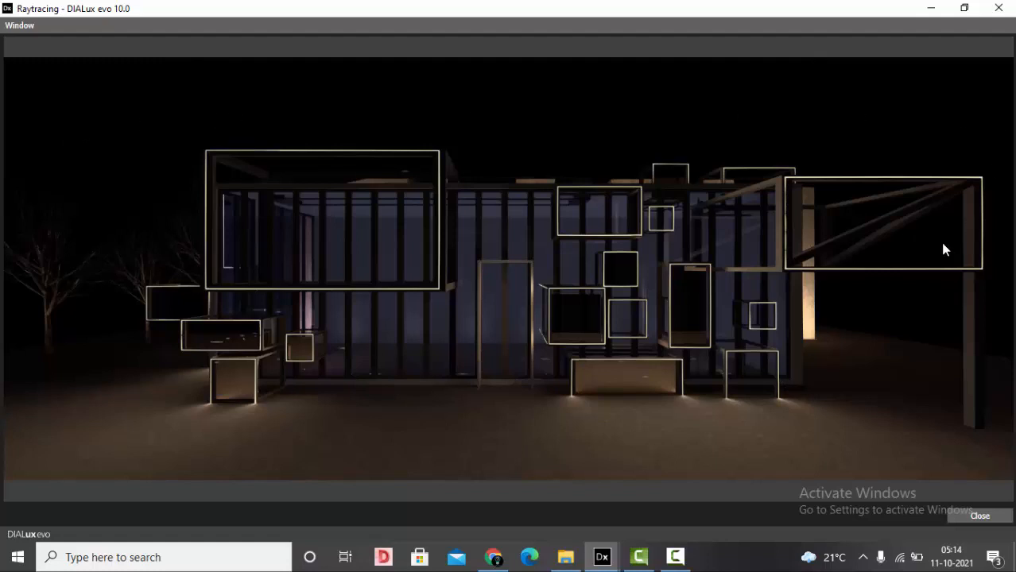
mouse_move(998, 8)
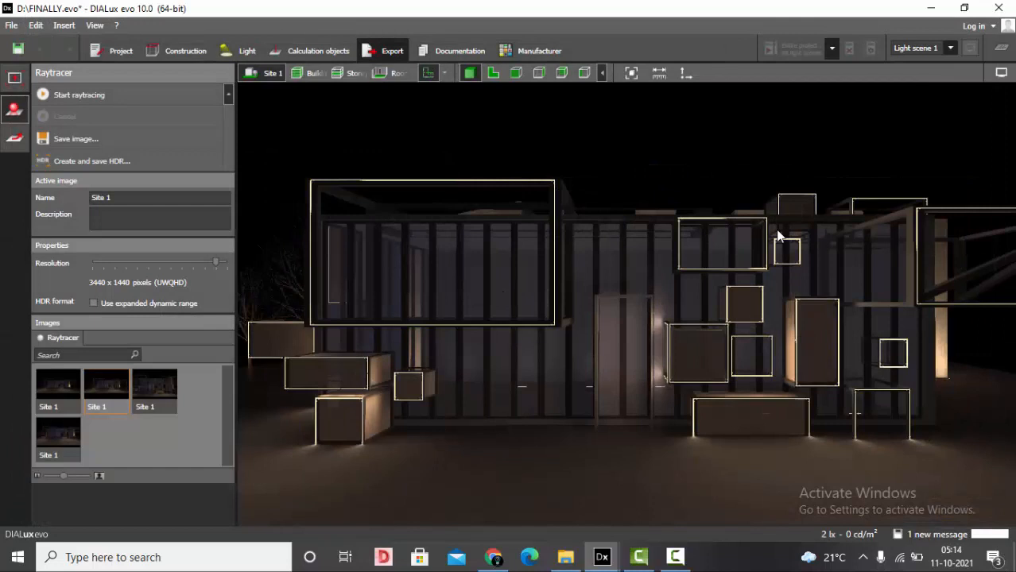
mouse_move(539, 309)
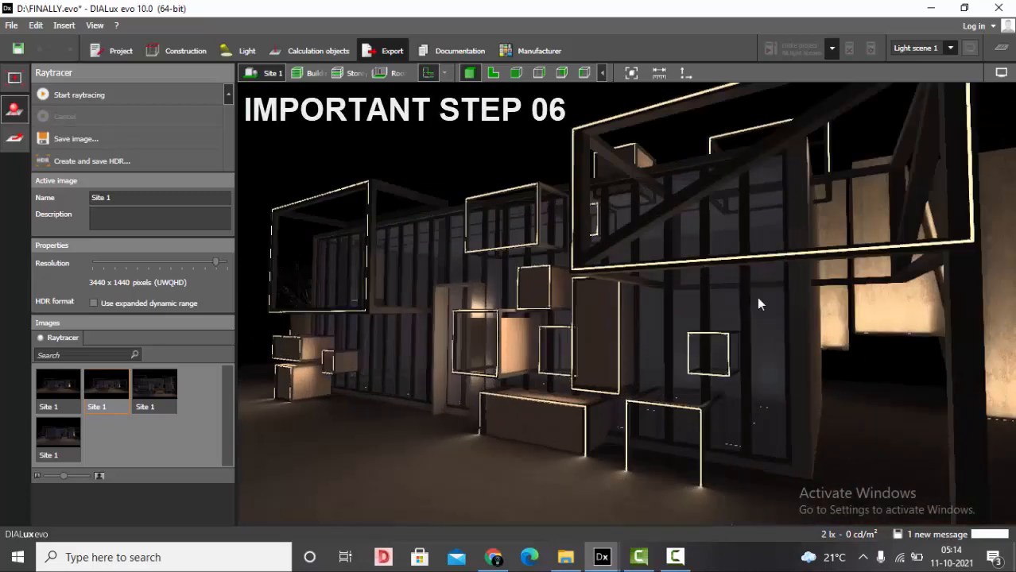
mouse_move(528, 261)
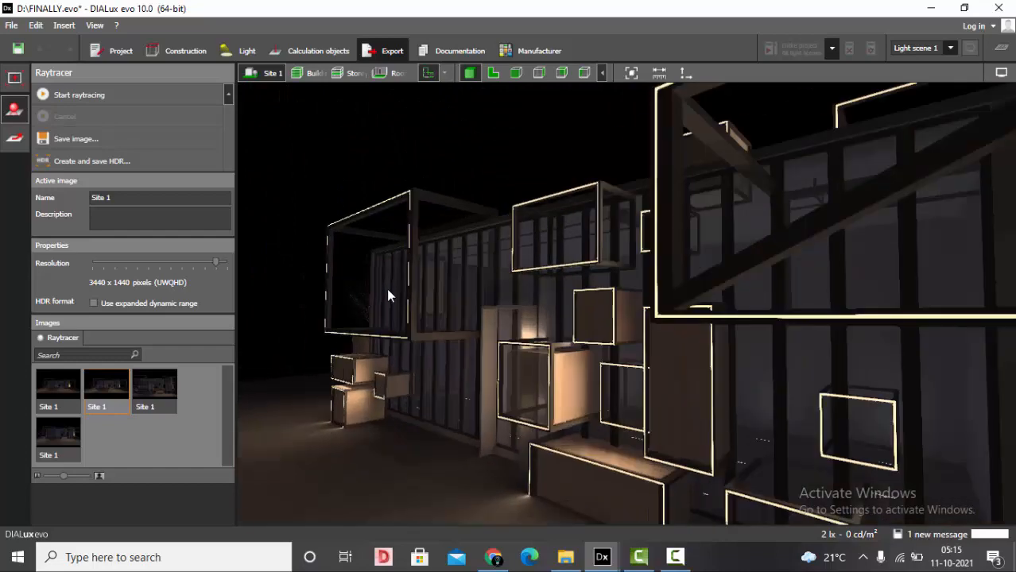
mouse_move(321, 283)
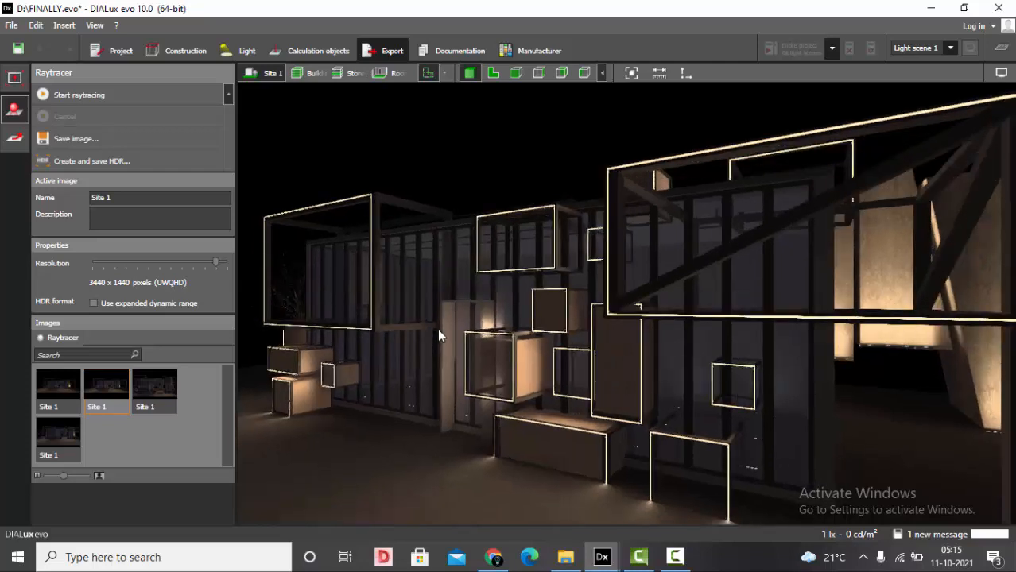
mouse_move(433, 340)
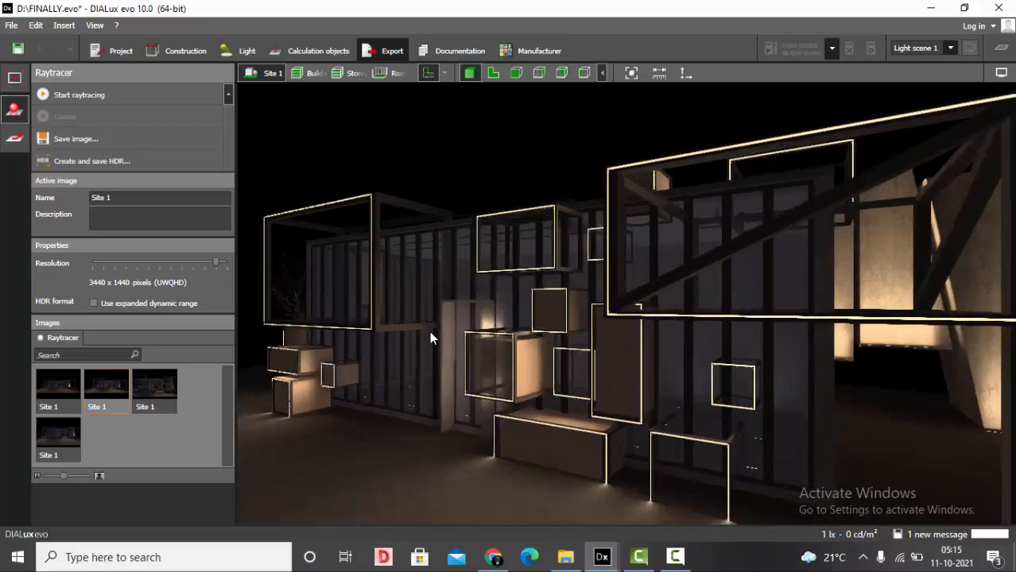